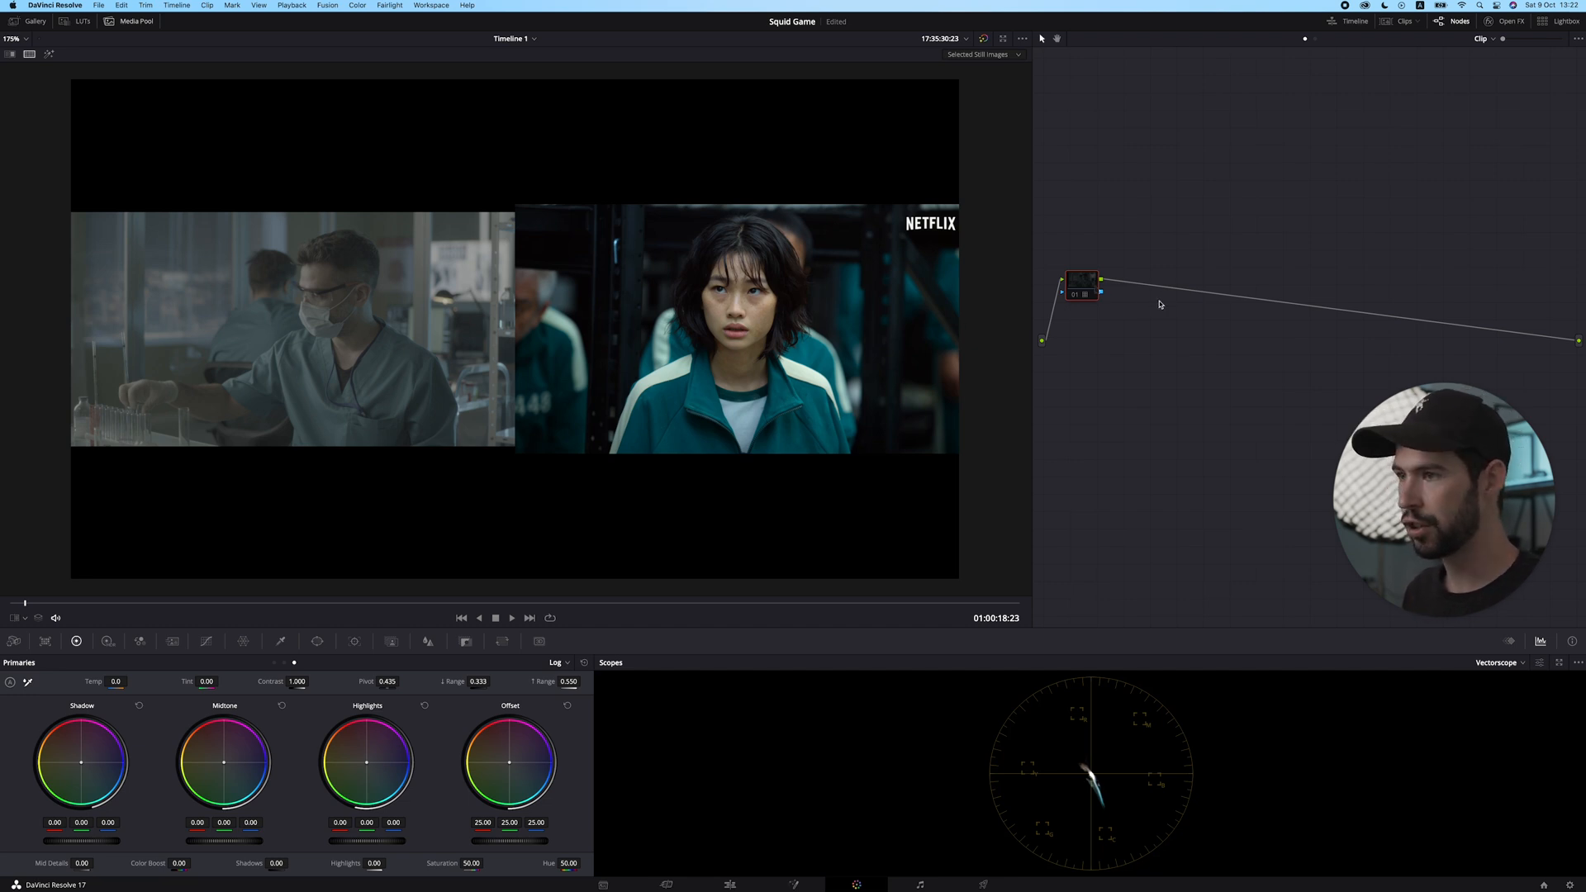
mouse_move(1090, 290)
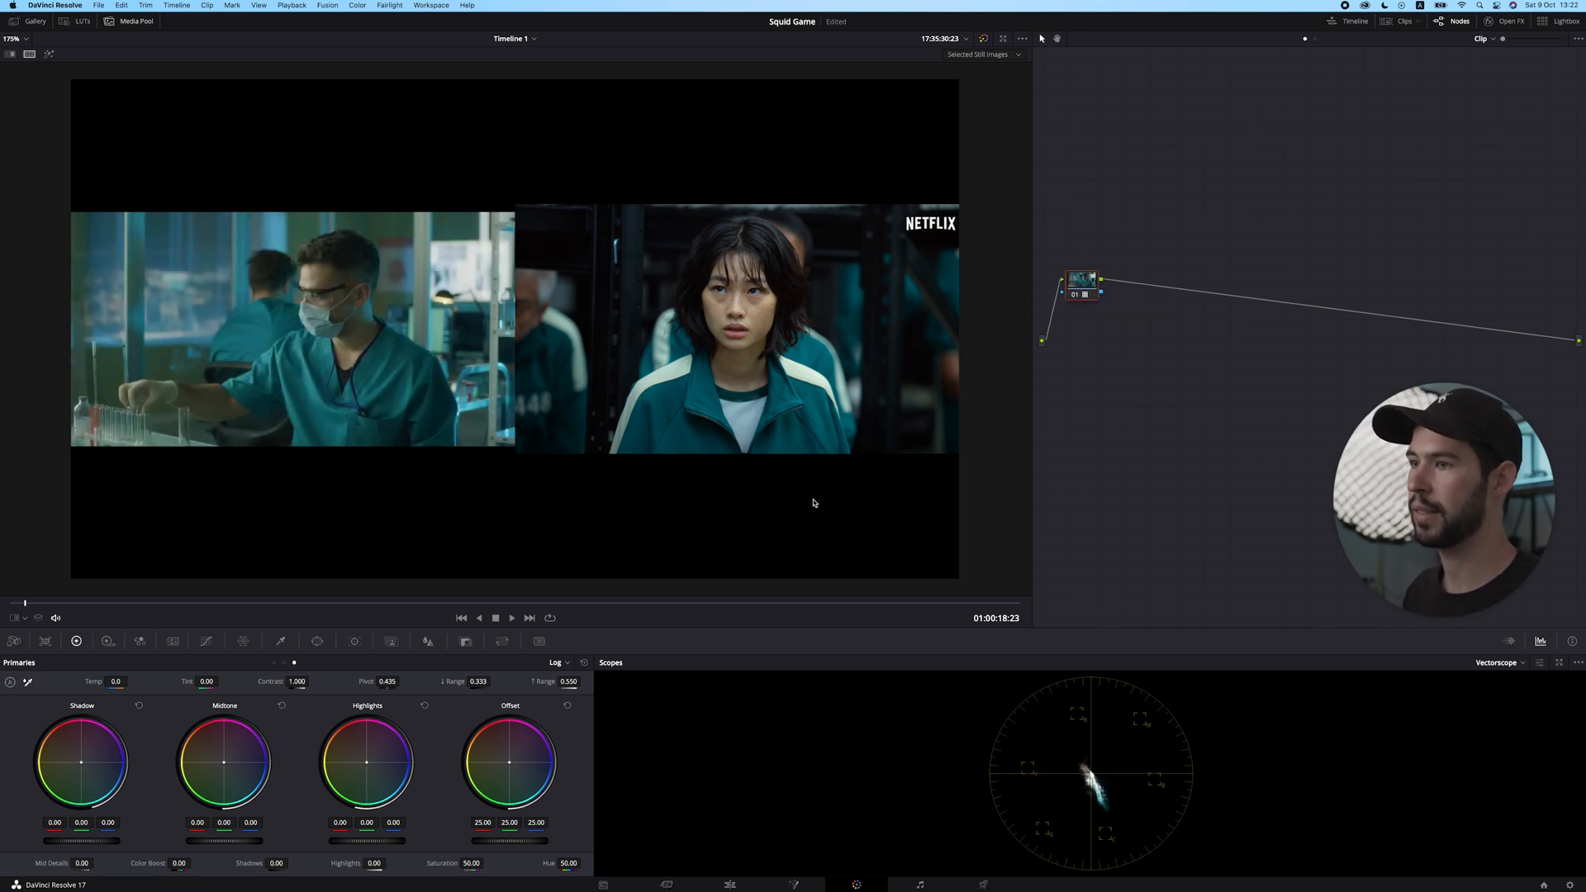
mouse_move(827, 506)
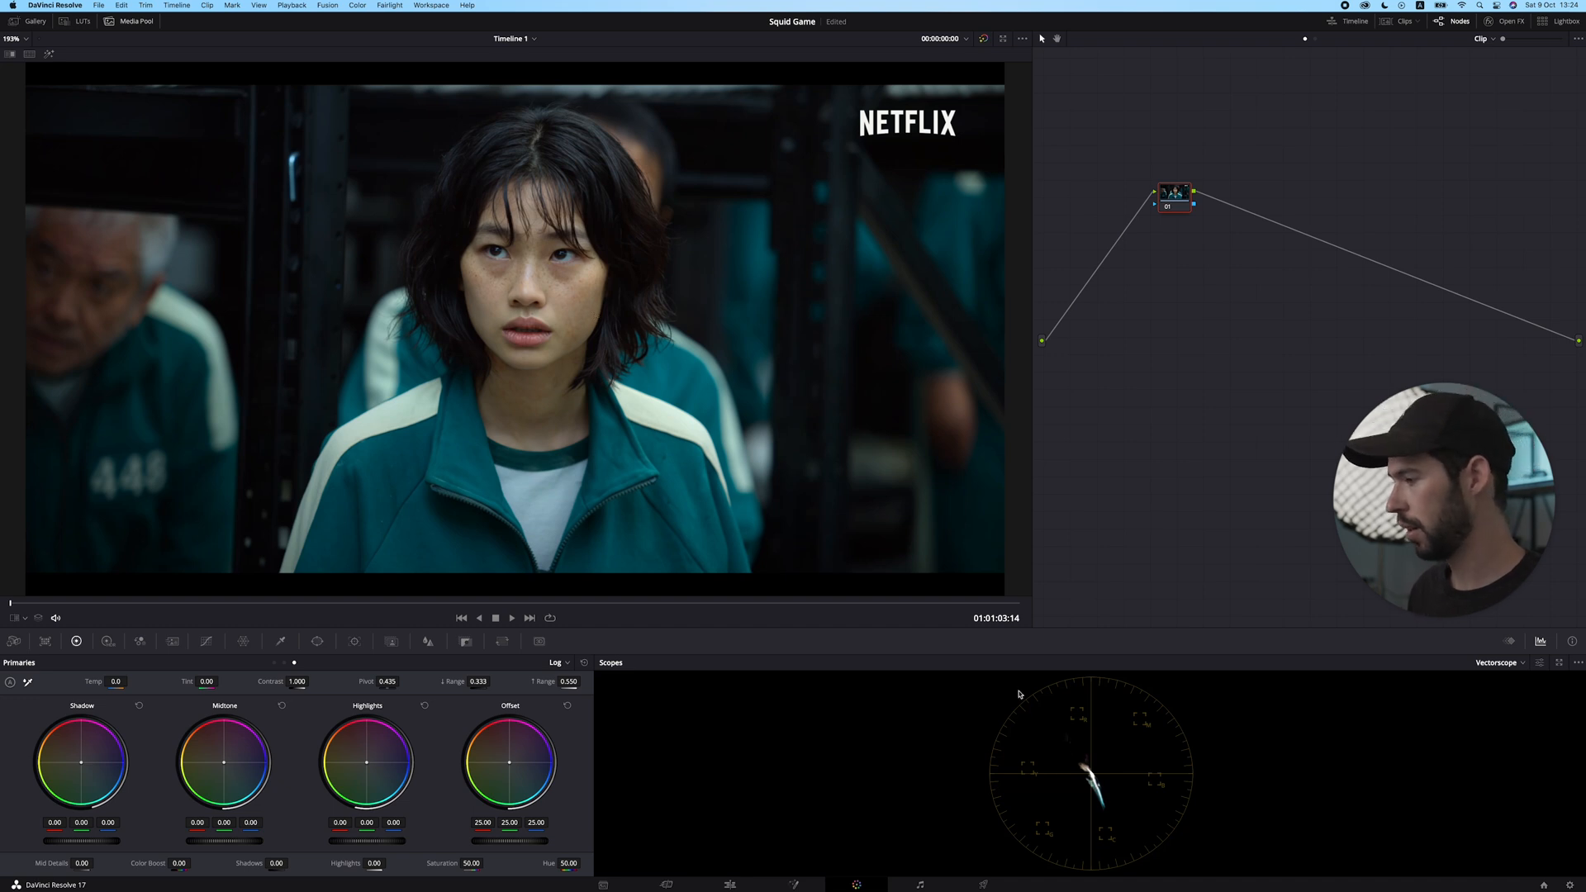
mouse_move(1019, 653)
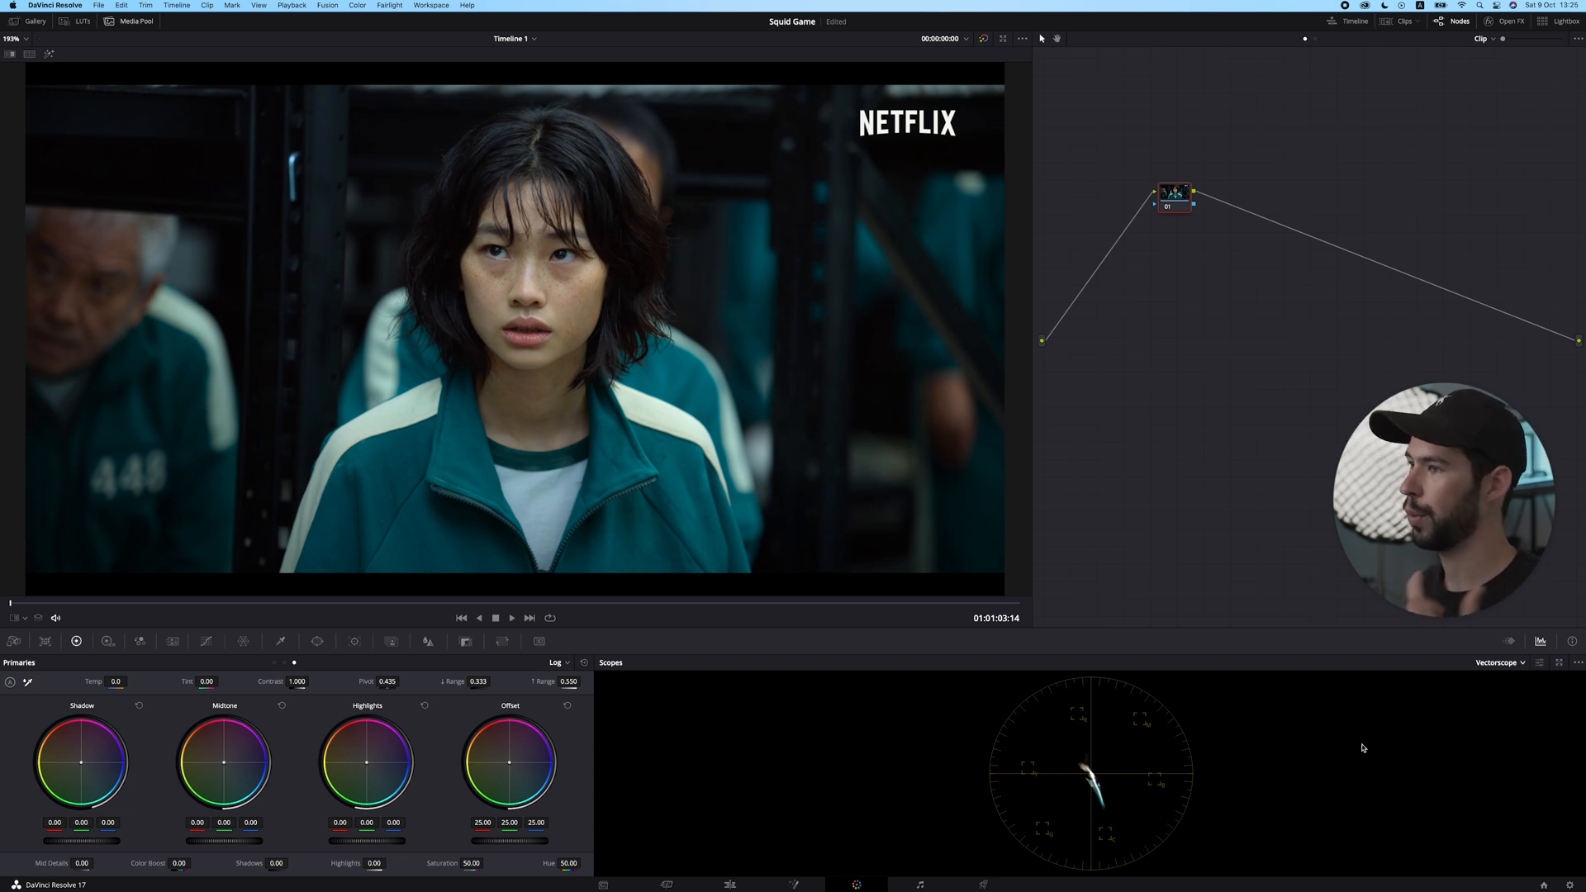
Switch the scope display from Vectorscope to Waveform
click(1500, 663)
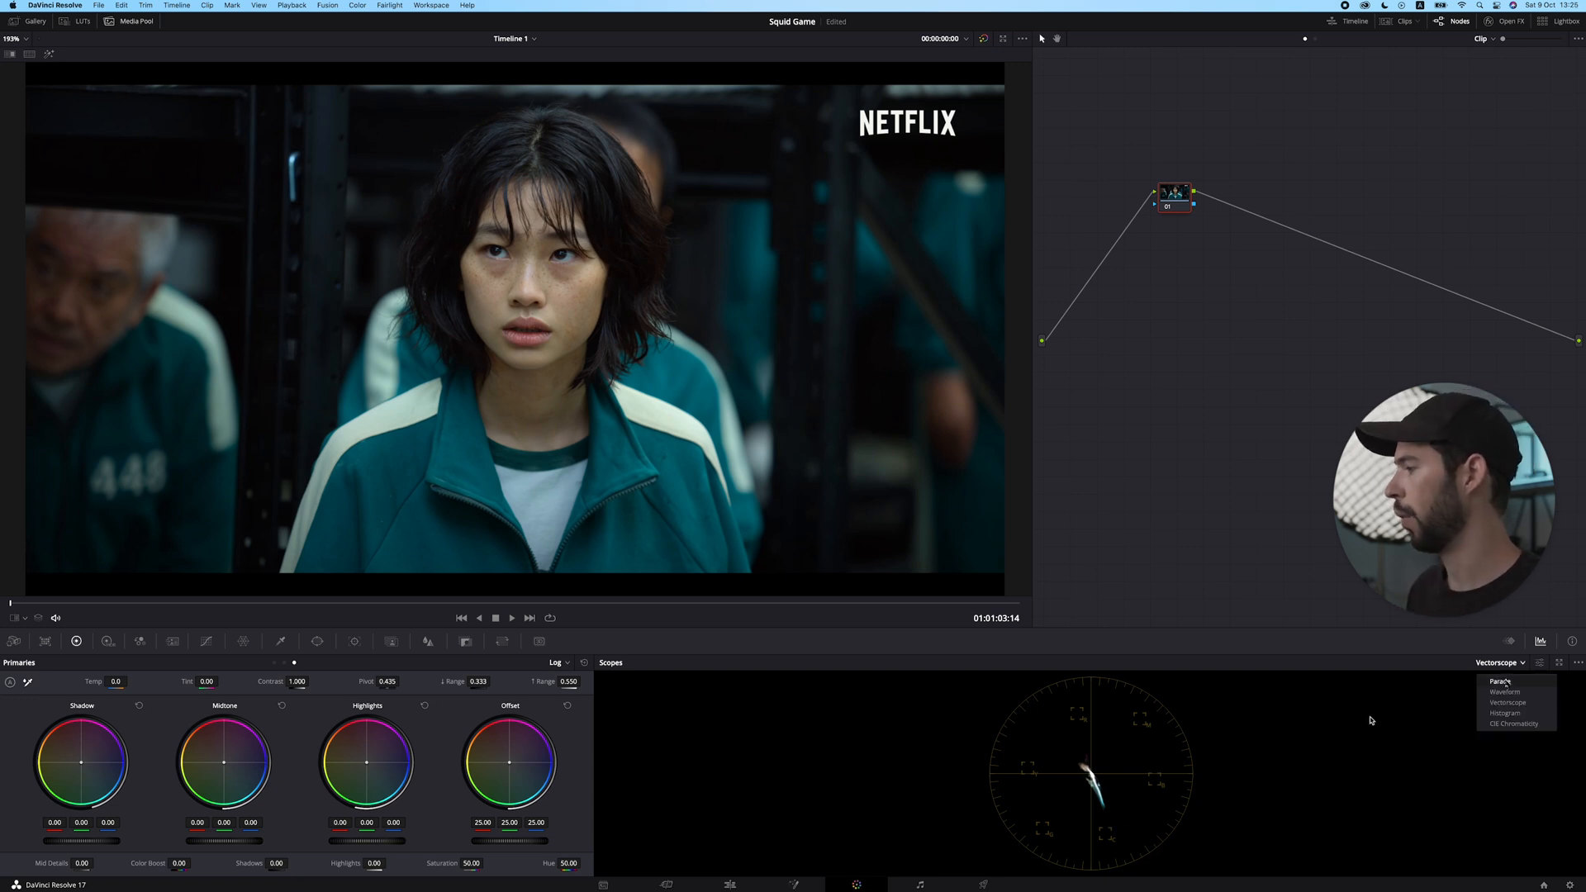
click(1506, 692)
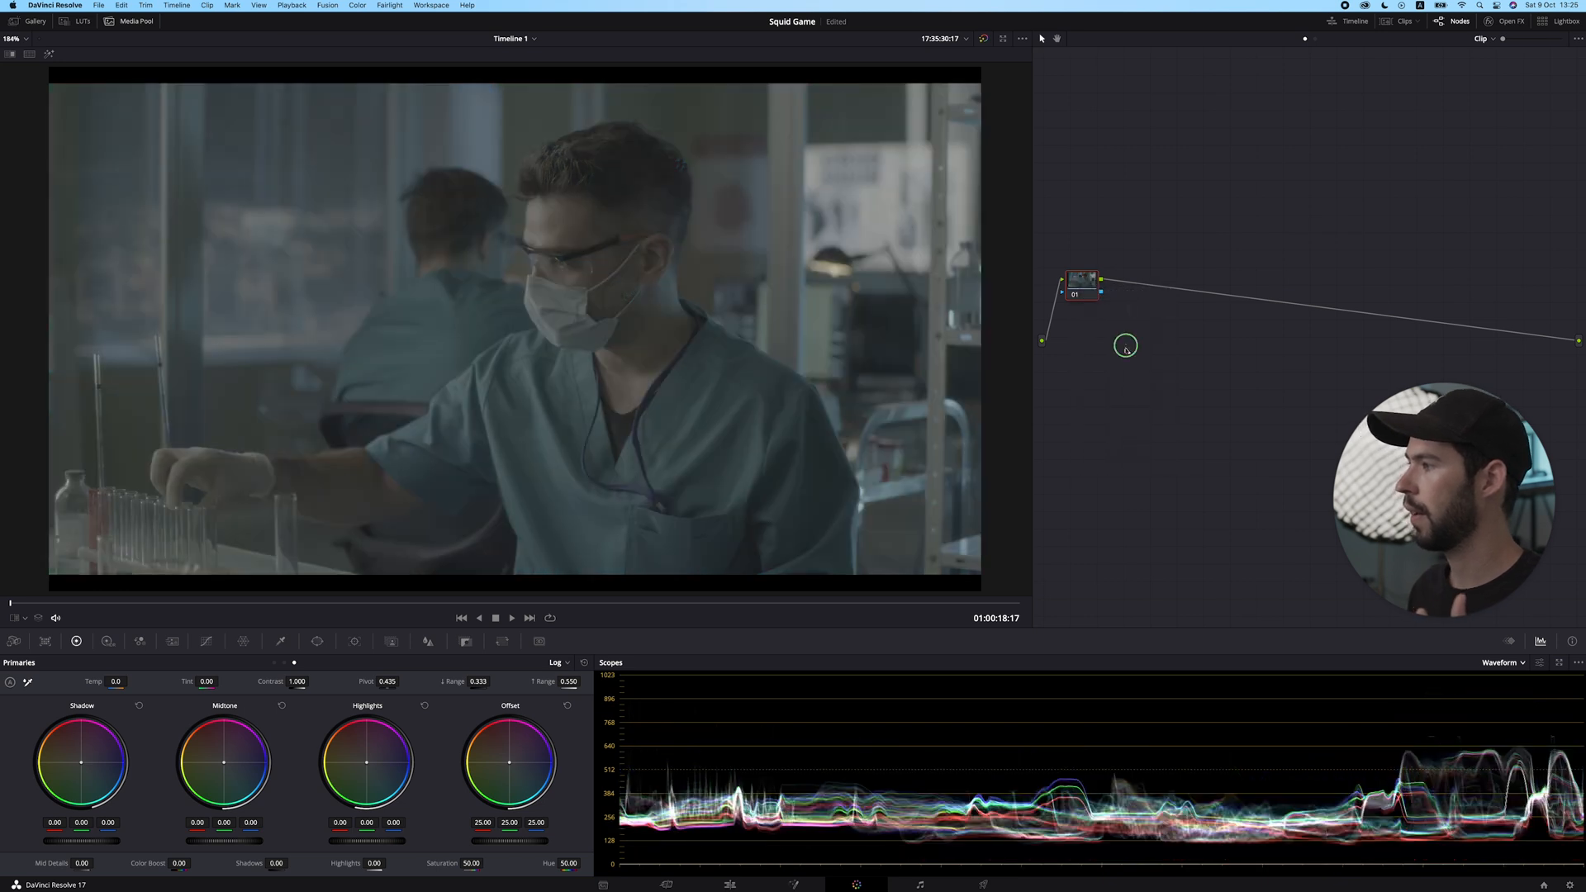
Label node 01 'Base', add a serial node with Alt+S, and open the LUTs panel
drag(1082, 284, 1173, 193)
text(Base)
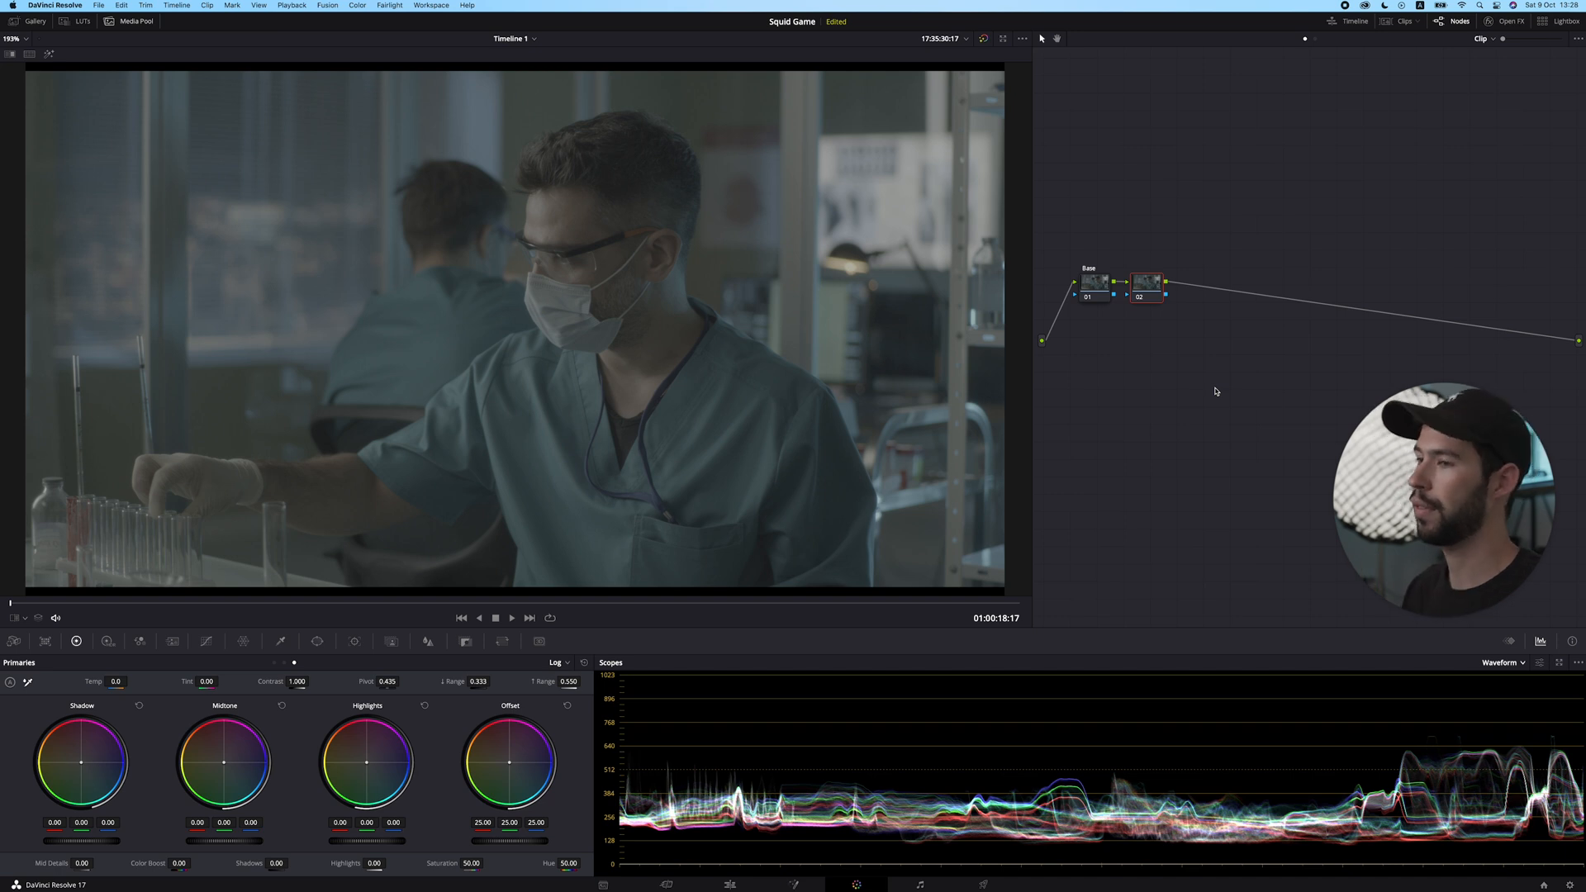
click(83, 21)
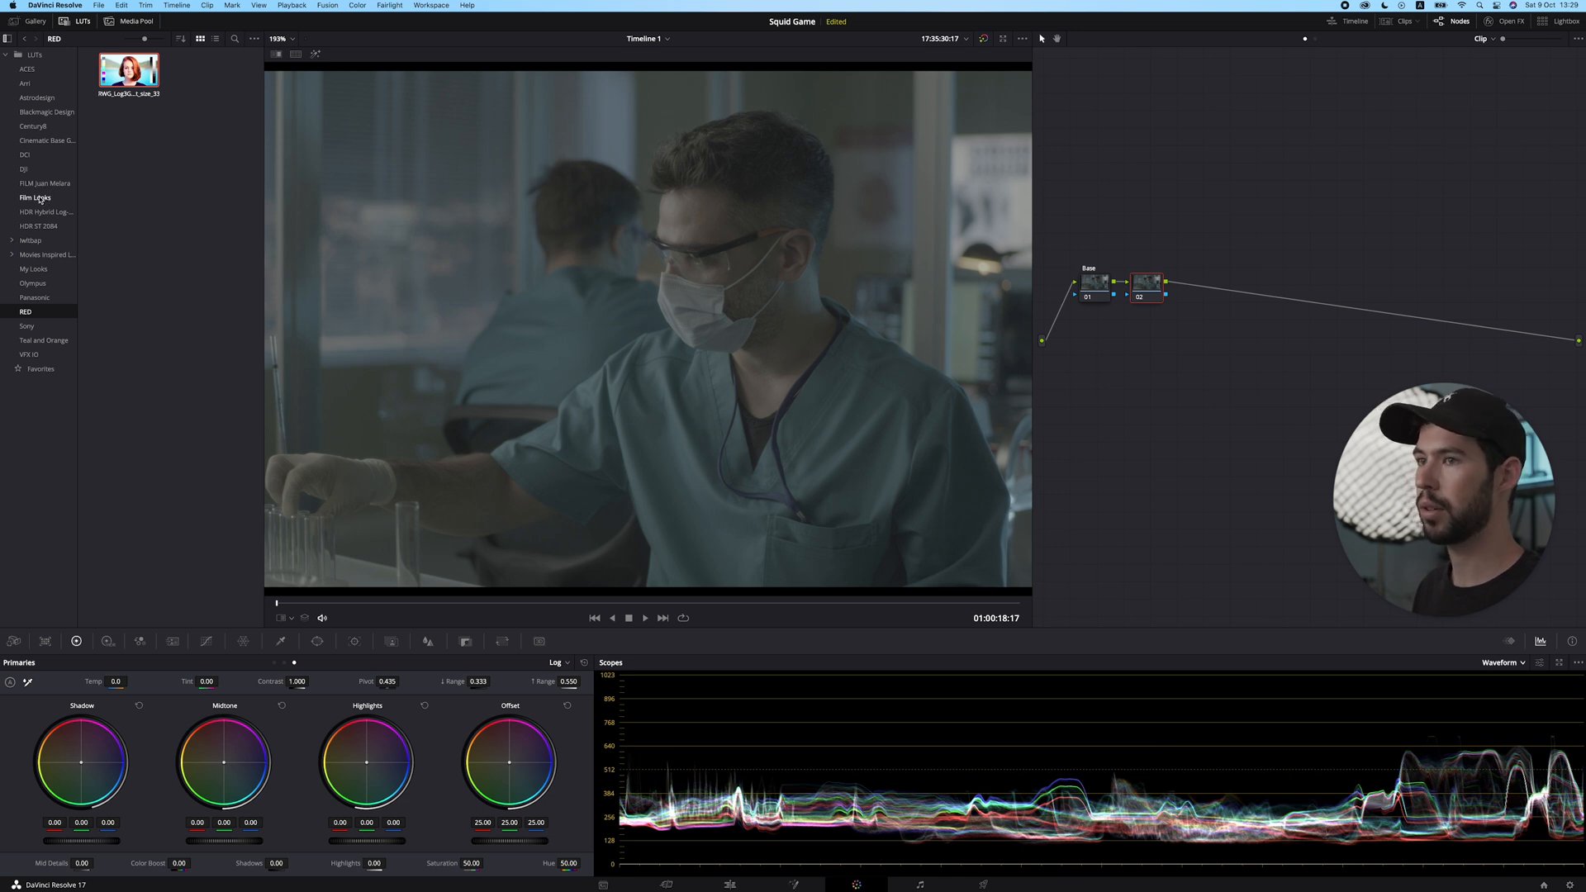
Apply a Film Looks LUT on node 02 'FPE' and add serial node 03 'Exposure'
click(35, 197)
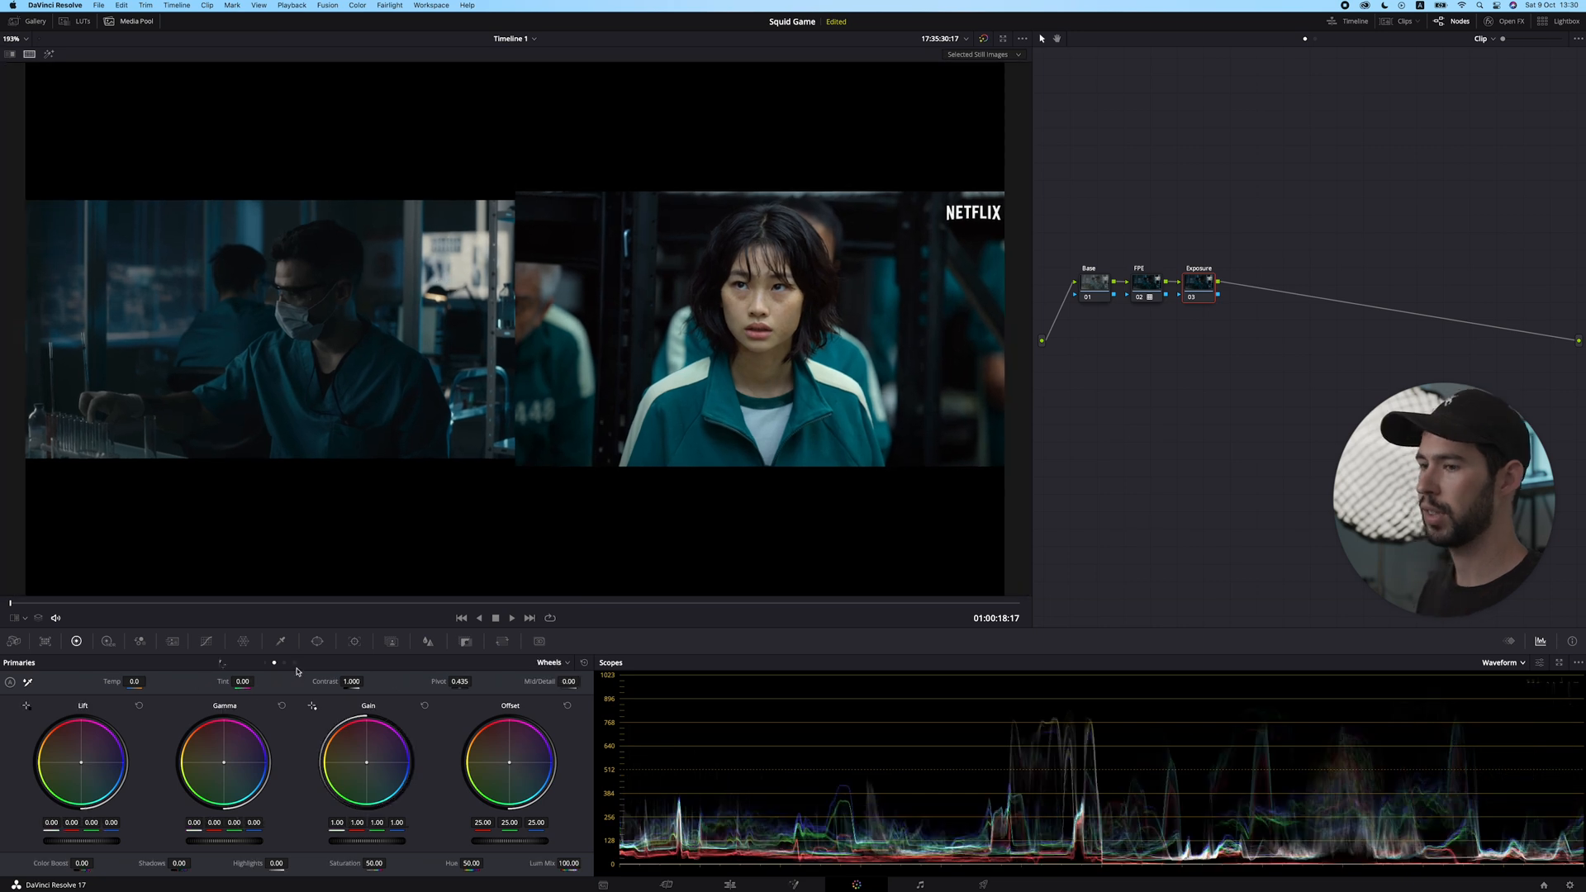
Draw an S-curve in Curves, lifting highlights and pulling shadows down
click(206, 641)
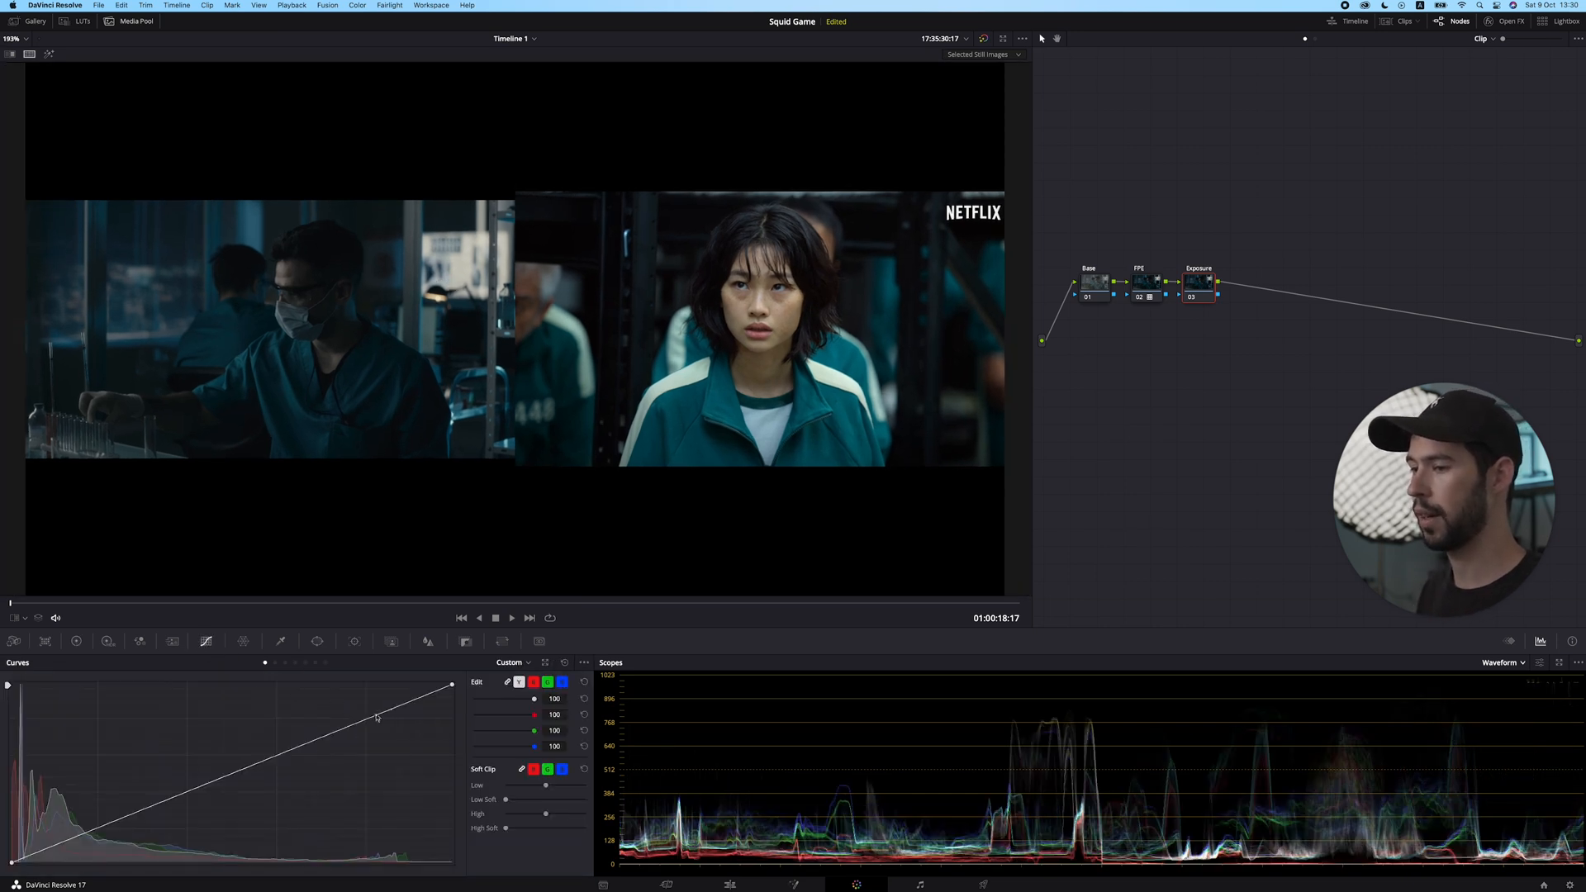
drag(377, 715, 337, 692)
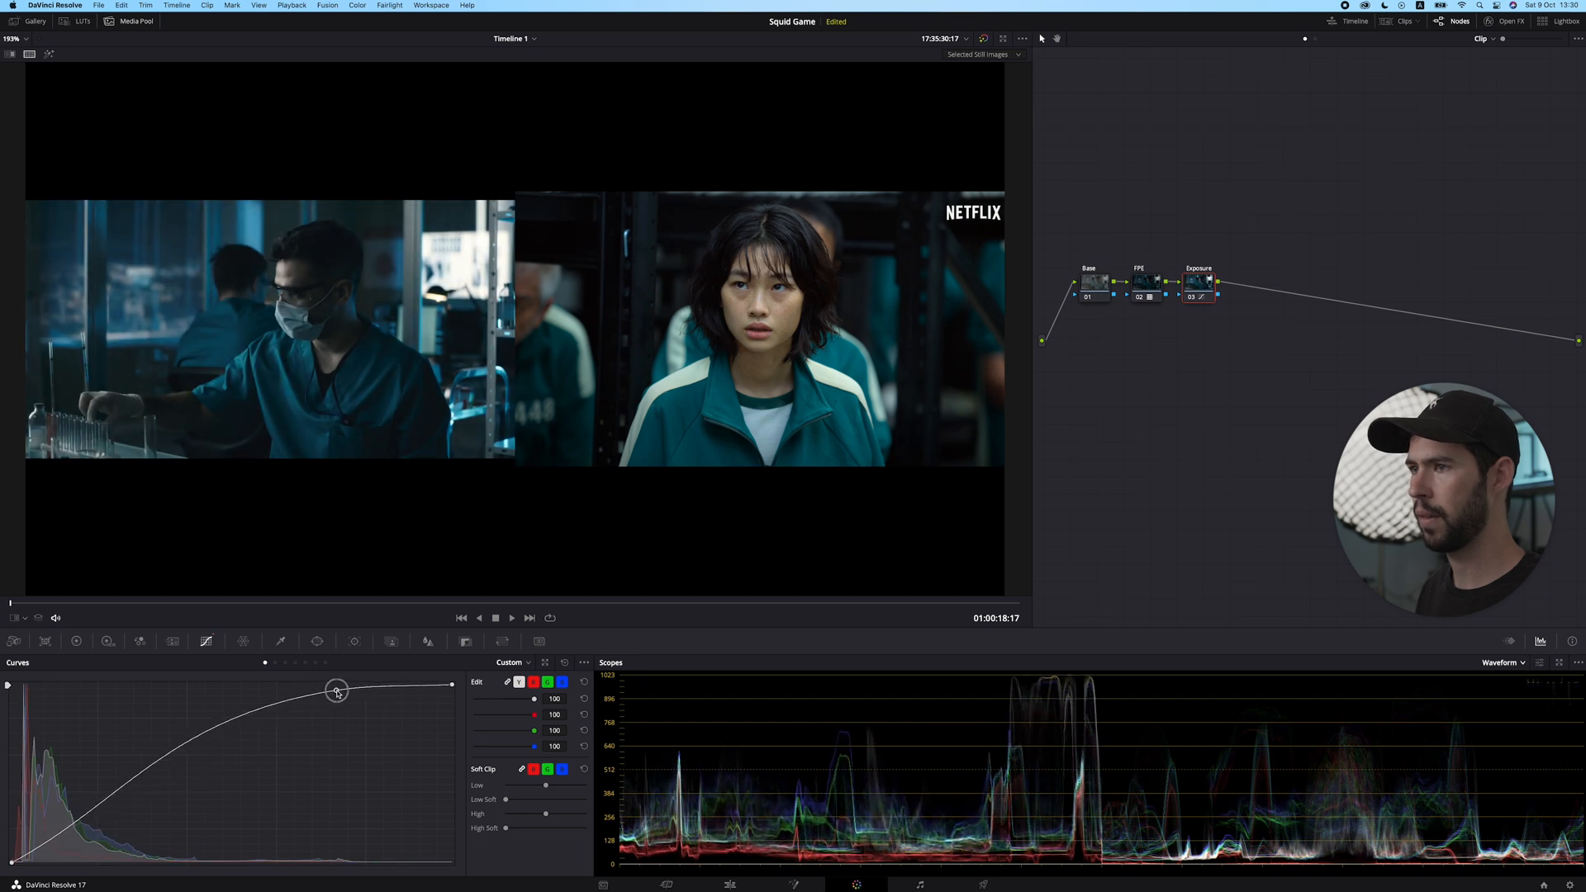
drag(337, 692, 80, 807)
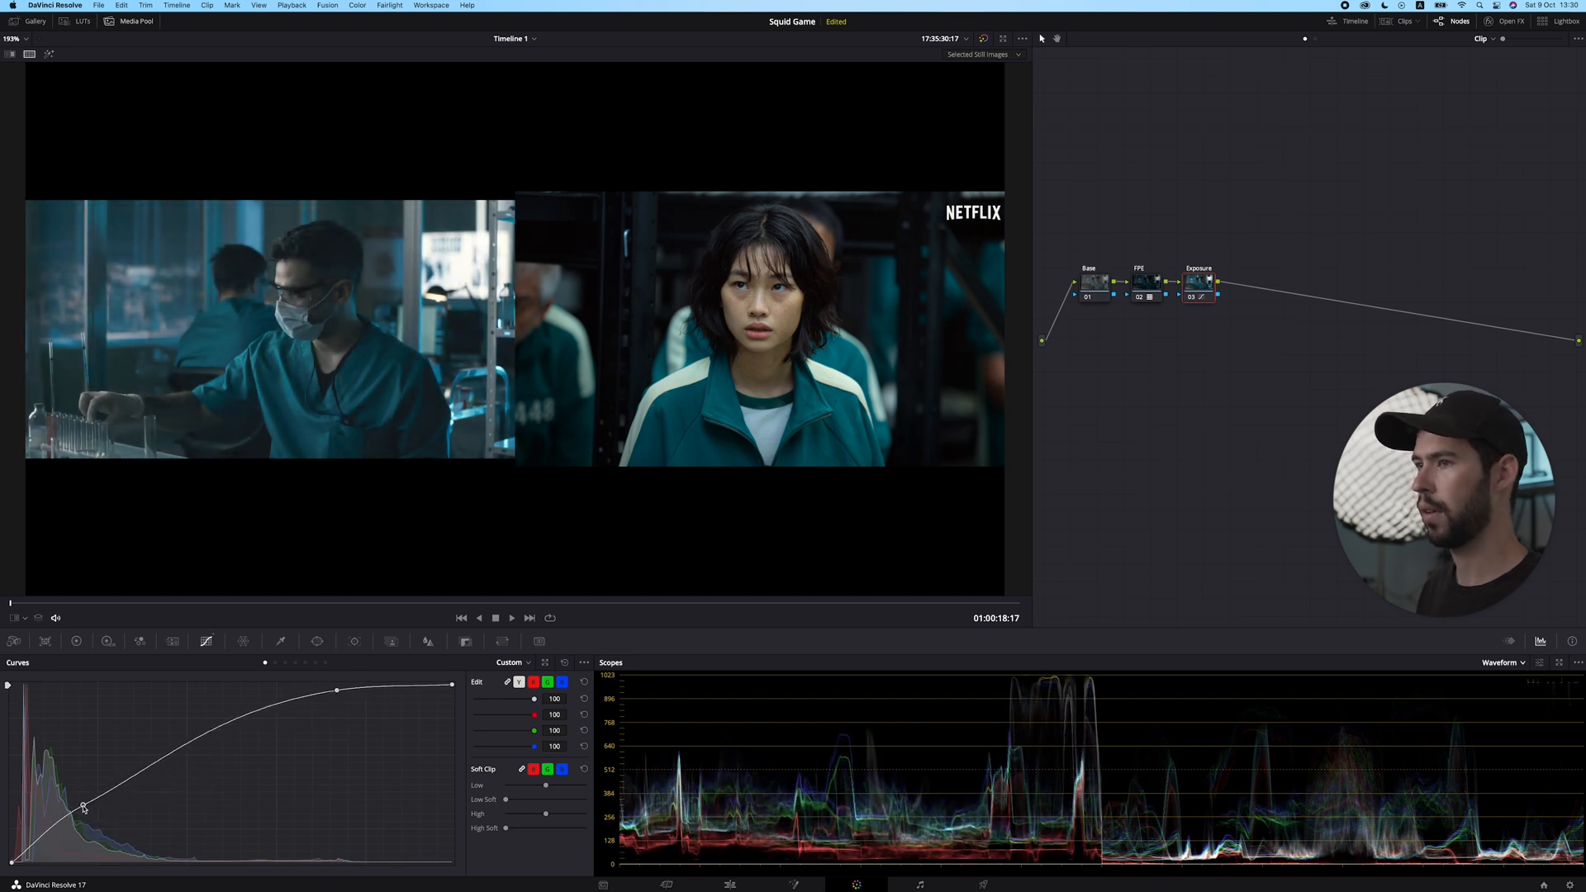
drag(85, 807, 84, 807)
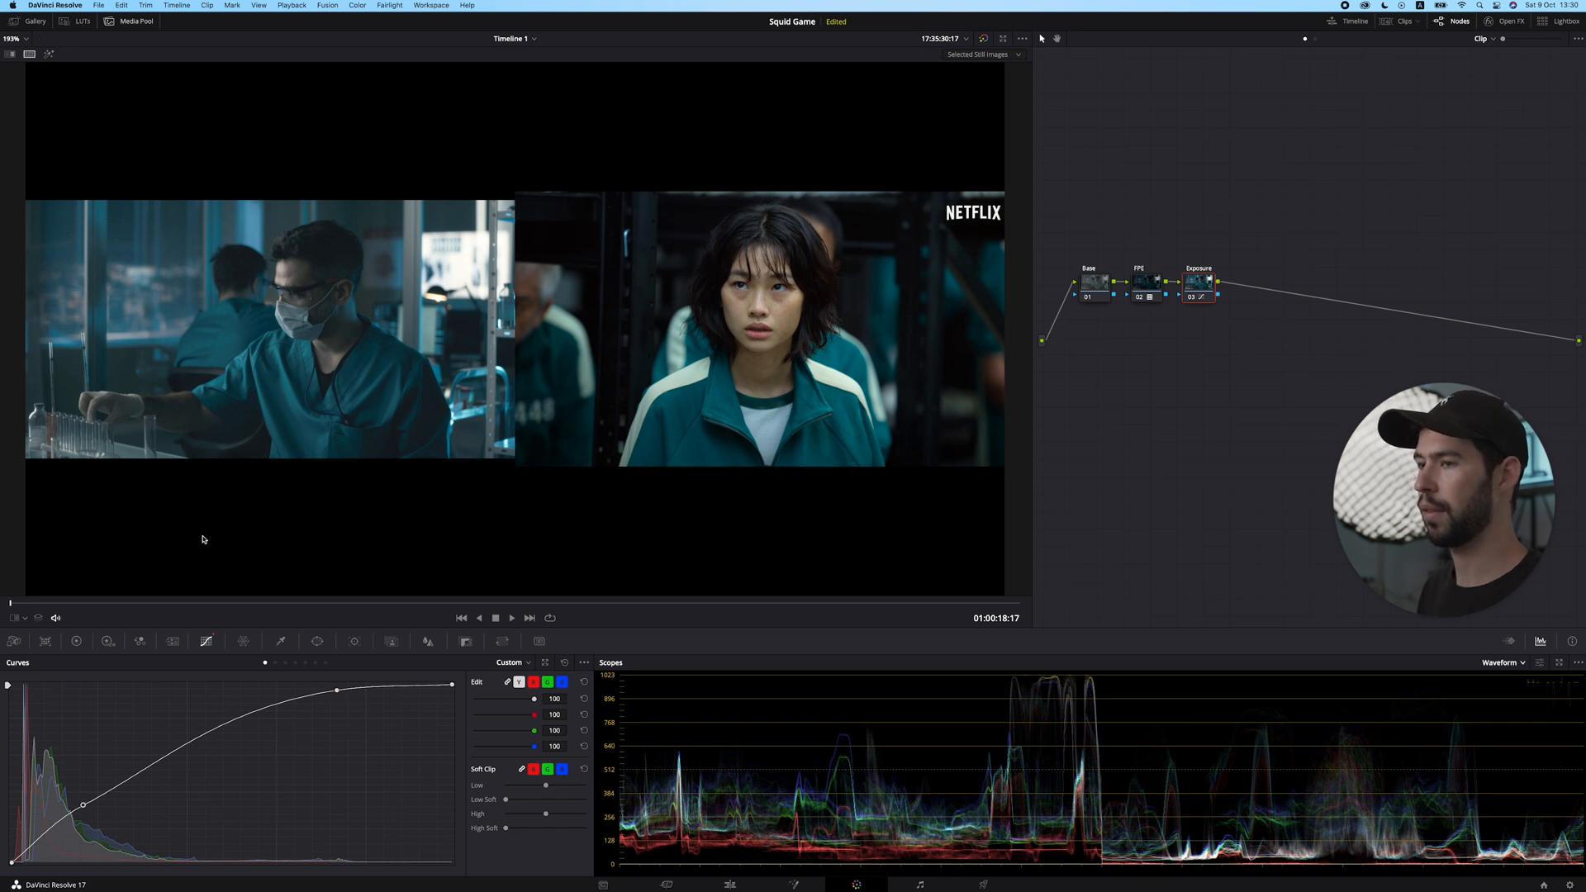
In the Primaries wheels, lower Lift and Gain, raise Offset and increase Contrast
click(76, 641)
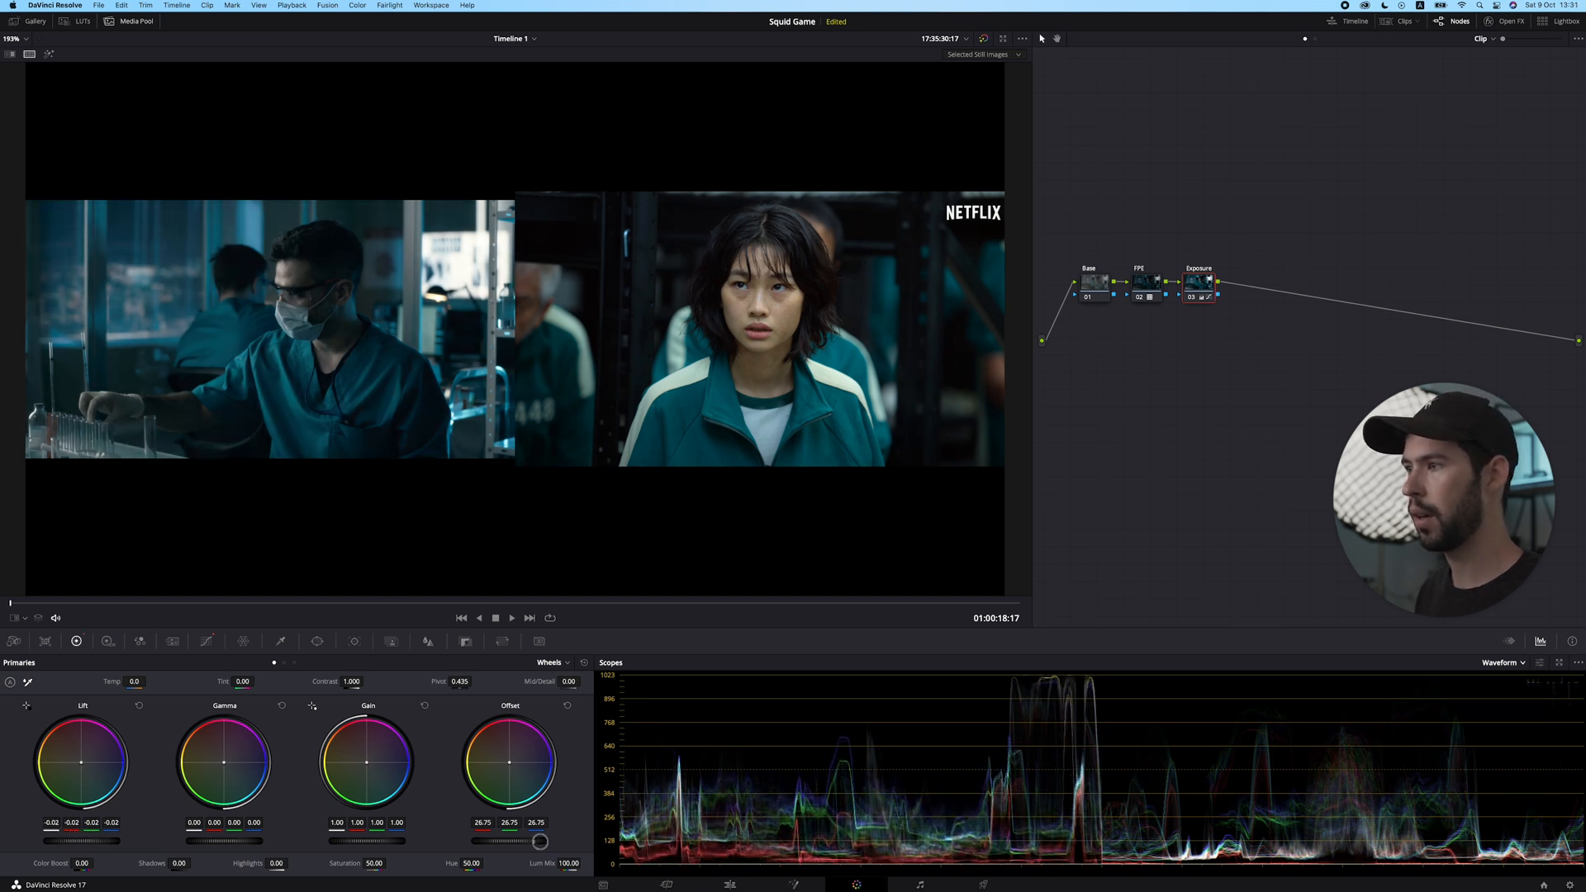
drag(541, 840, 525, 838)
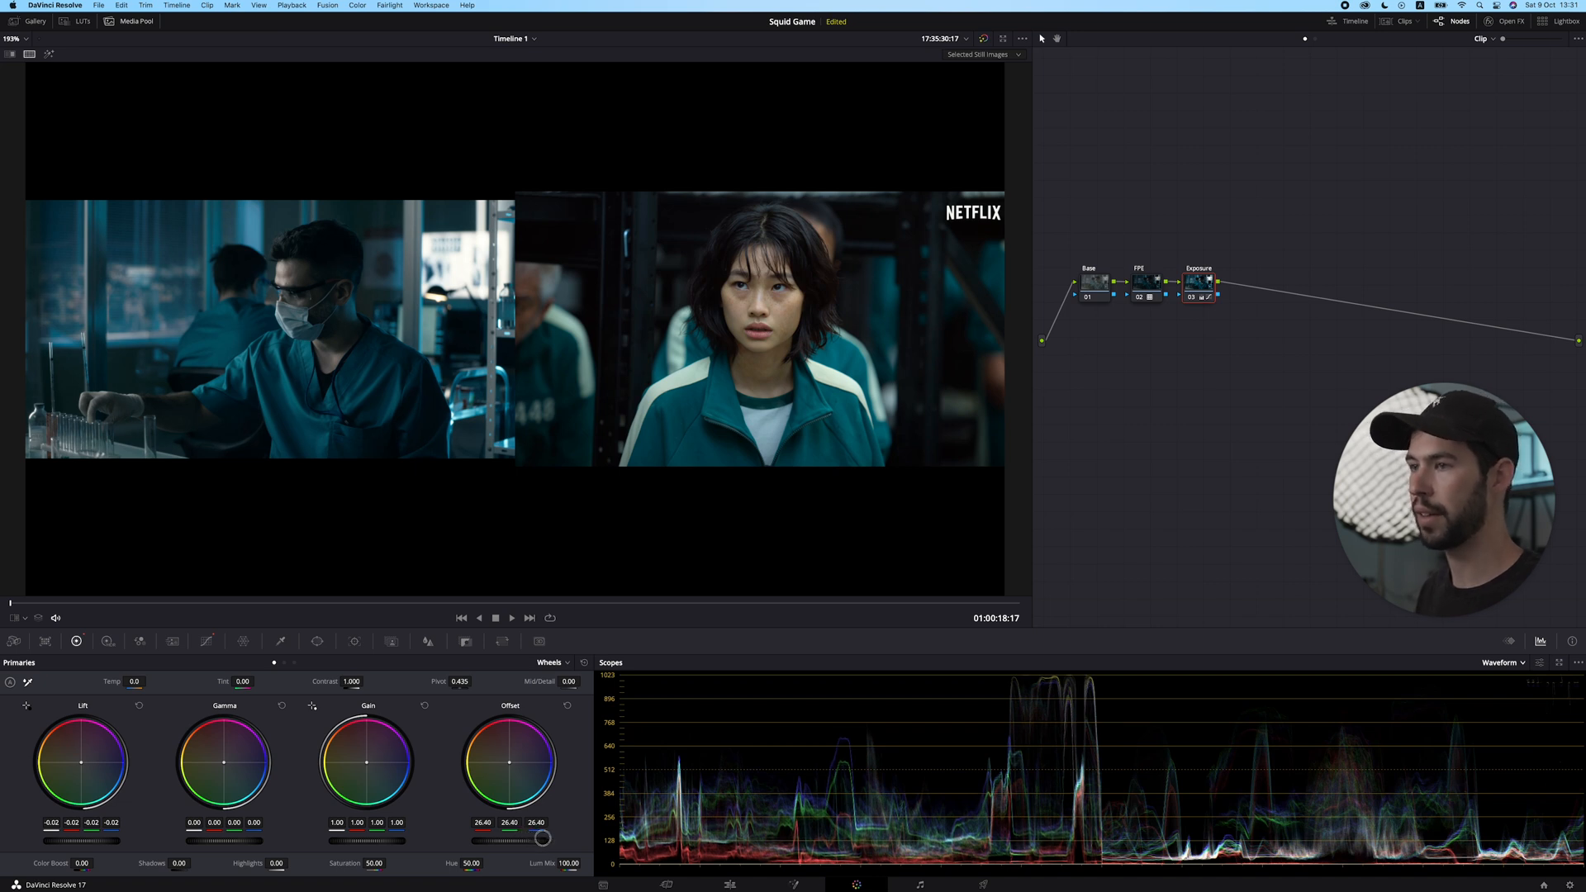
drag(521, 838, 541, 838)
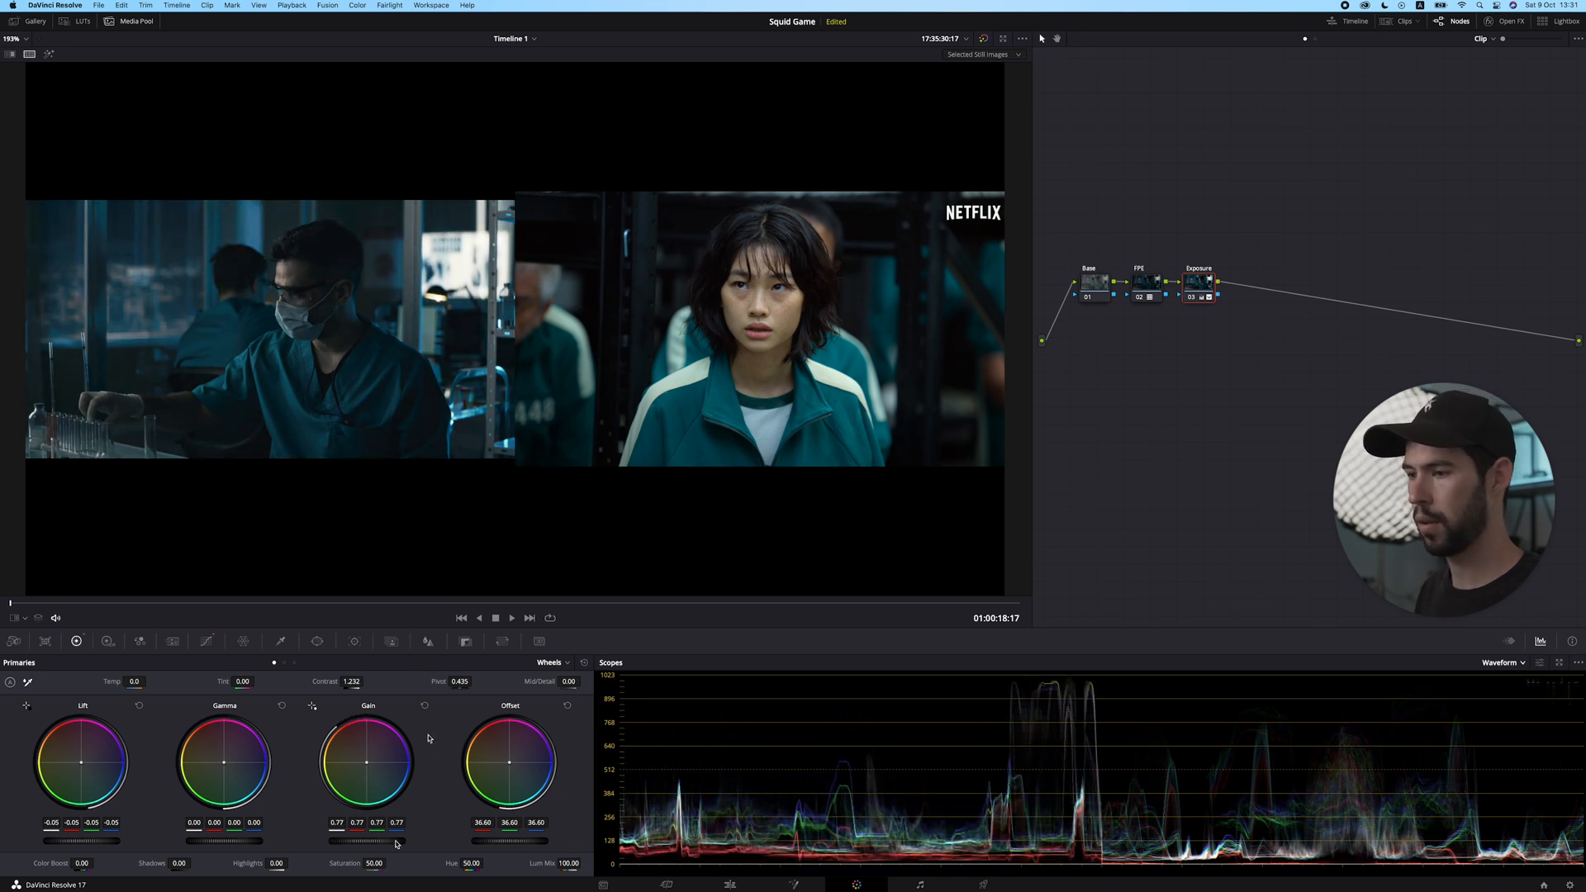
click(549, 663)
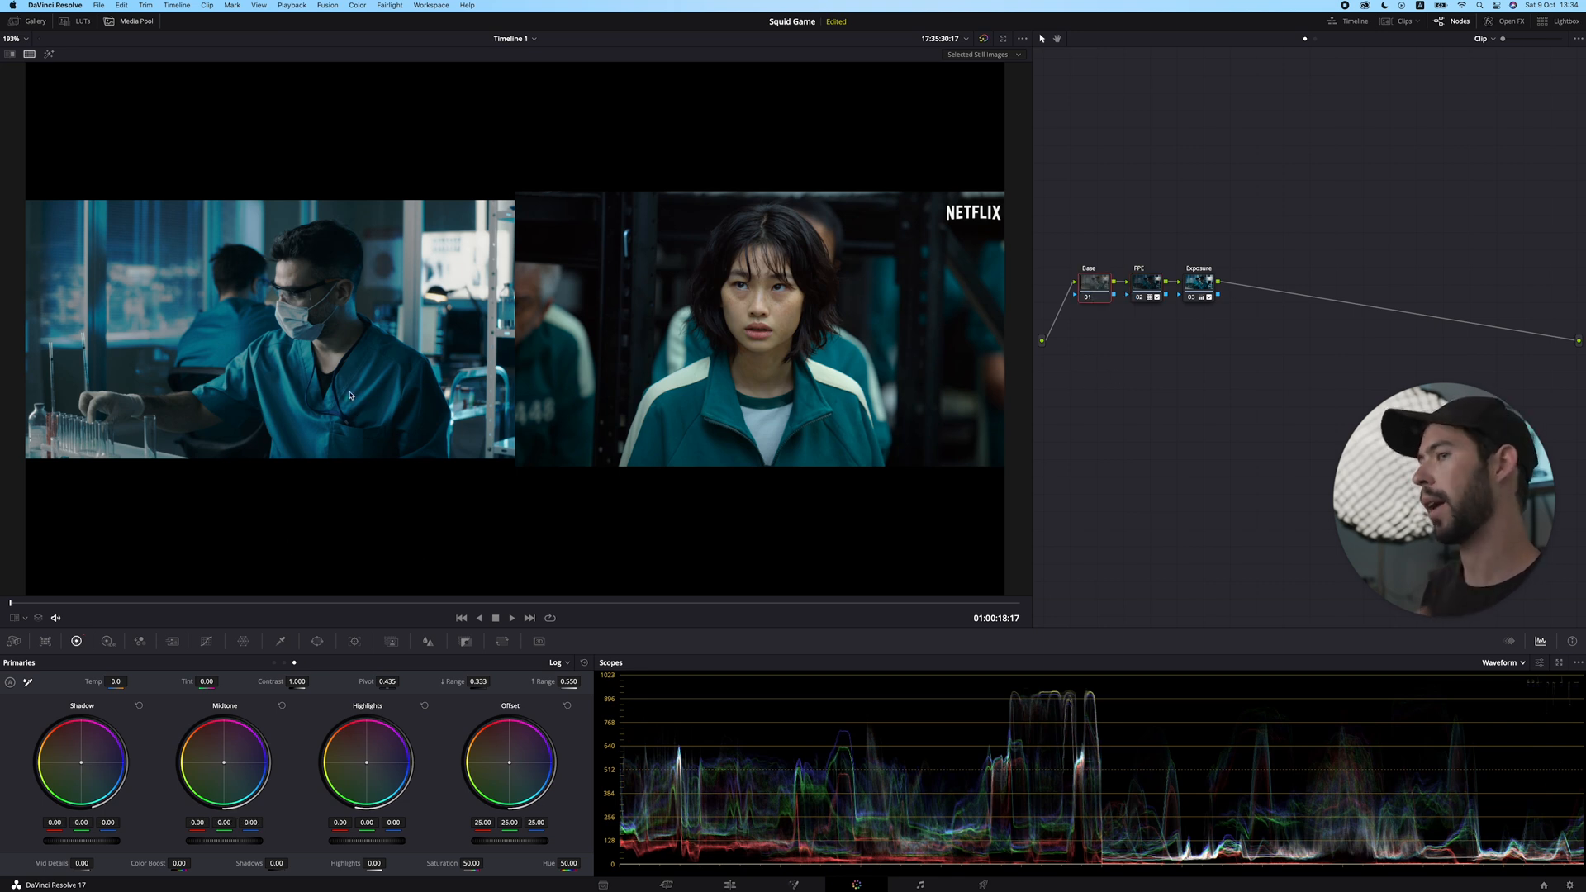
mouse_move(811, 499)
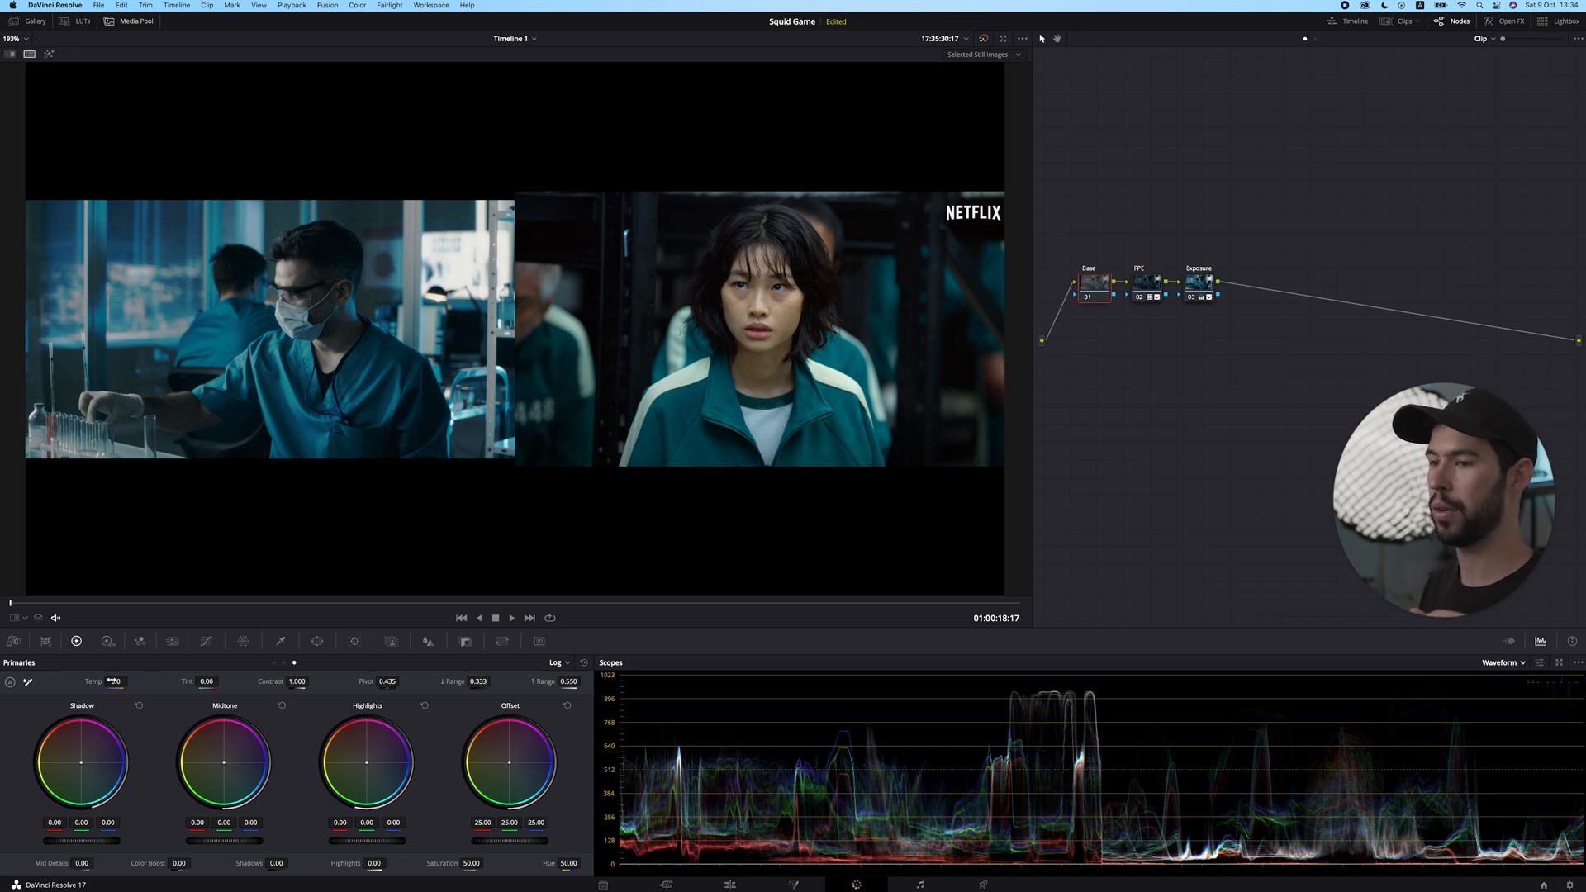
Raise the Base node's Temp value in Log mode to warm the clip
drag(114, 681, 127, 680)
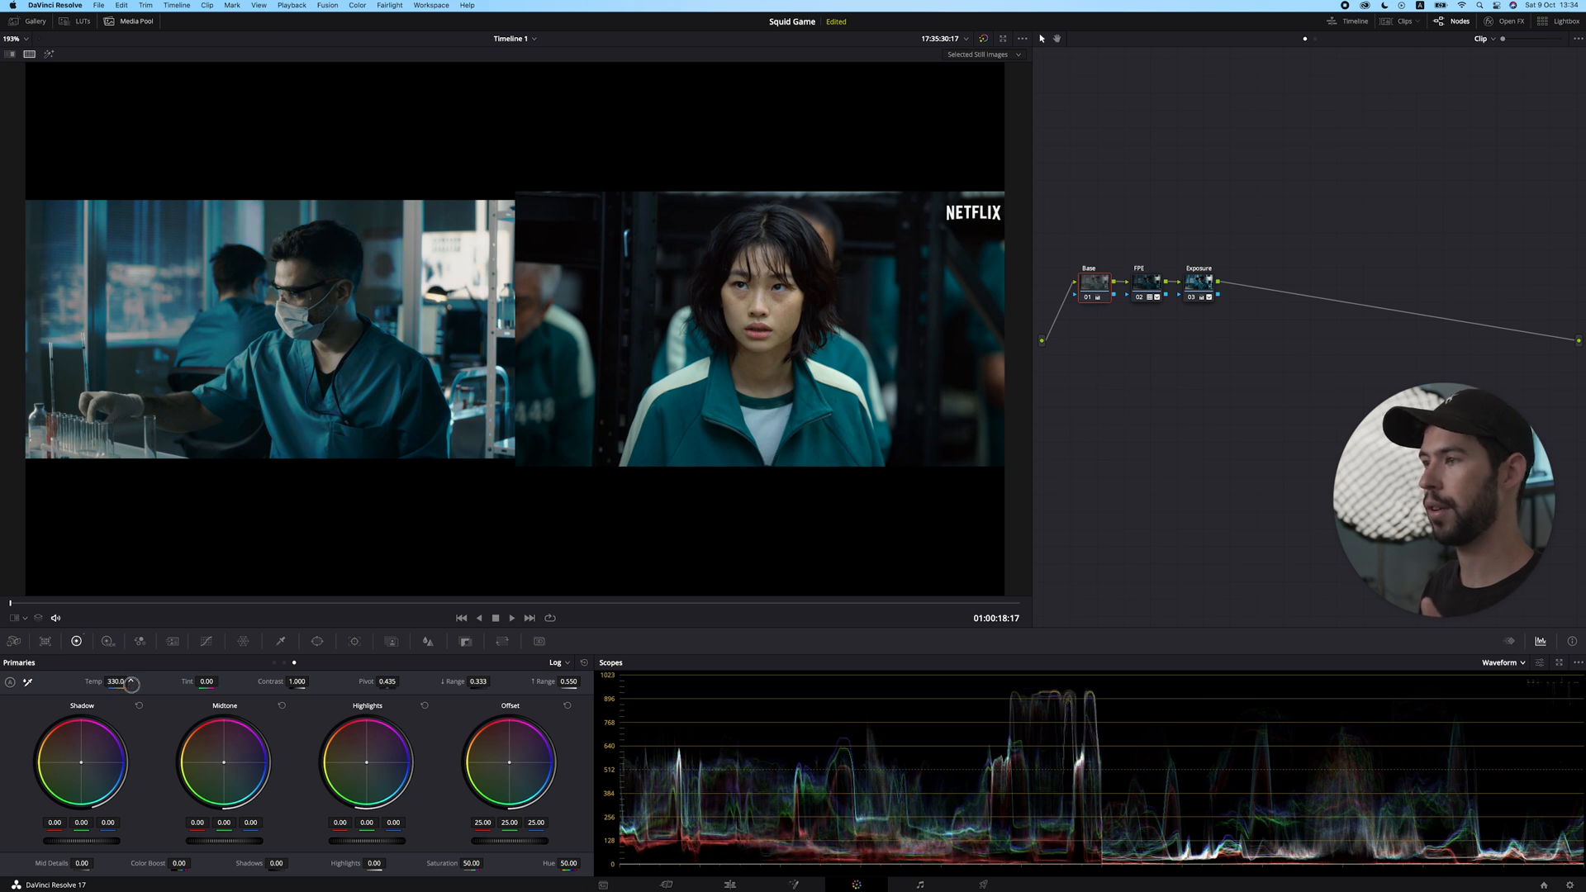
click(131, 676)
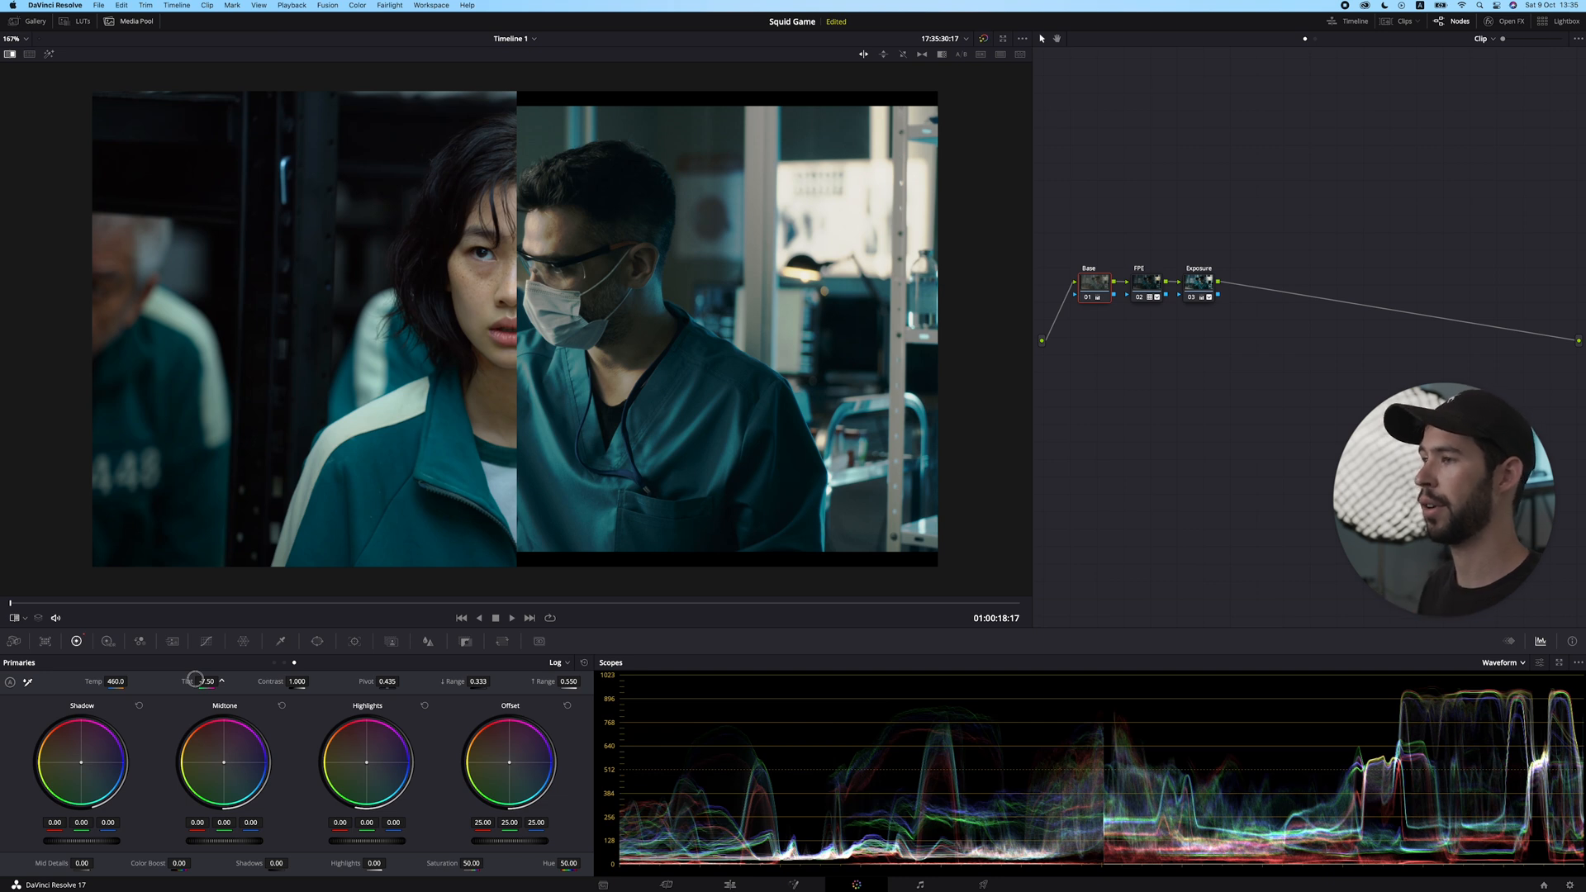
Set Contrast 1.232, Pivot 0.435, Highlights -0.19 and Offset 38.65 in Log wheels
drag(198, 681, 207, 681)
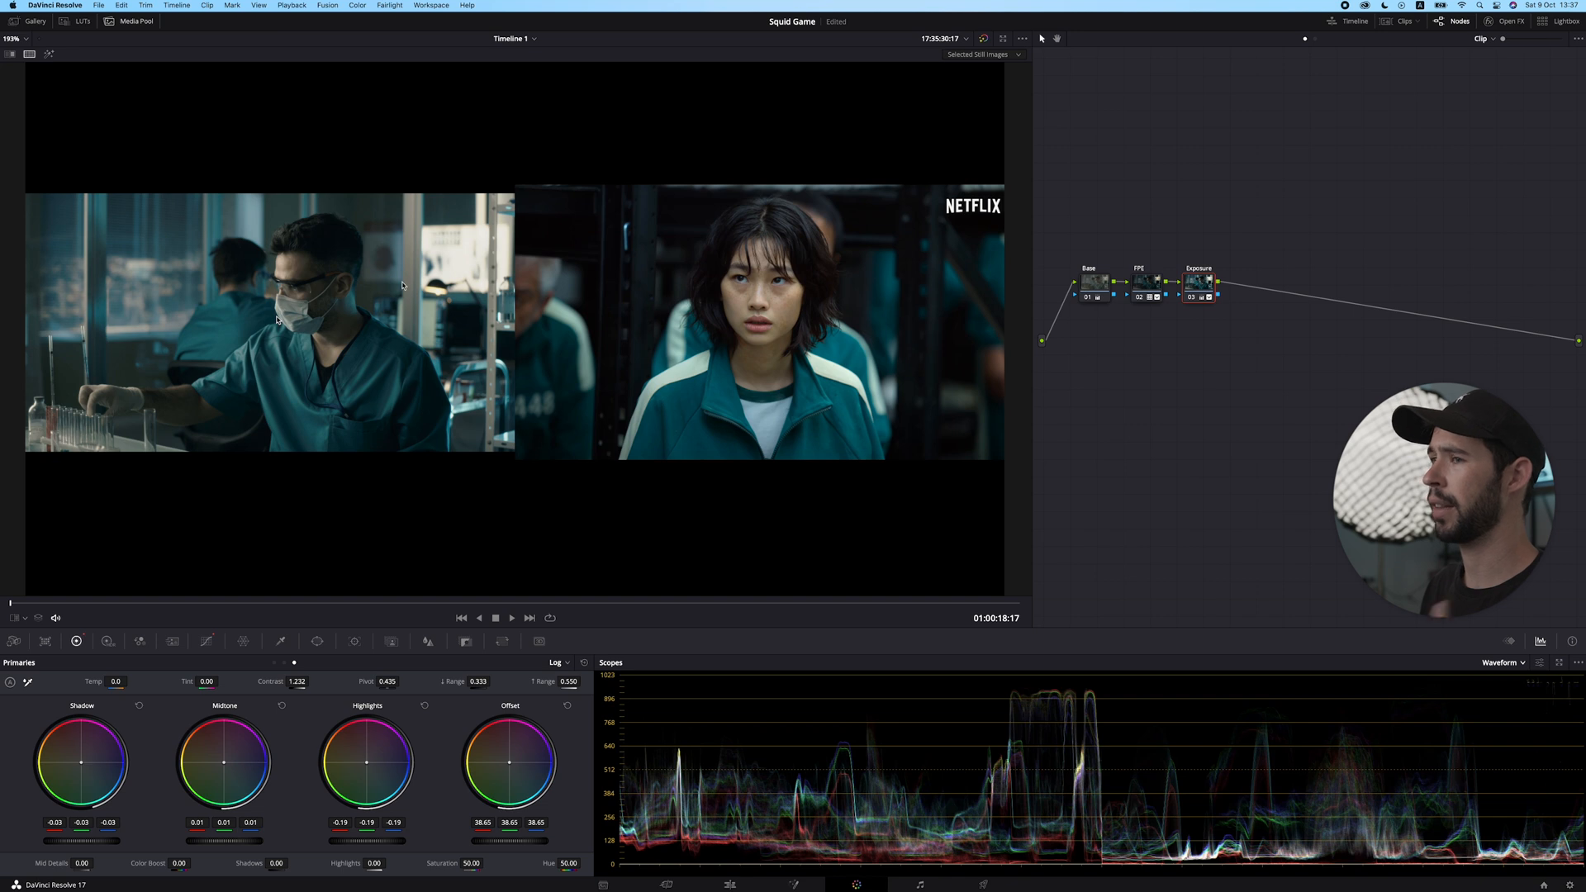
mouse_move(799, 386)
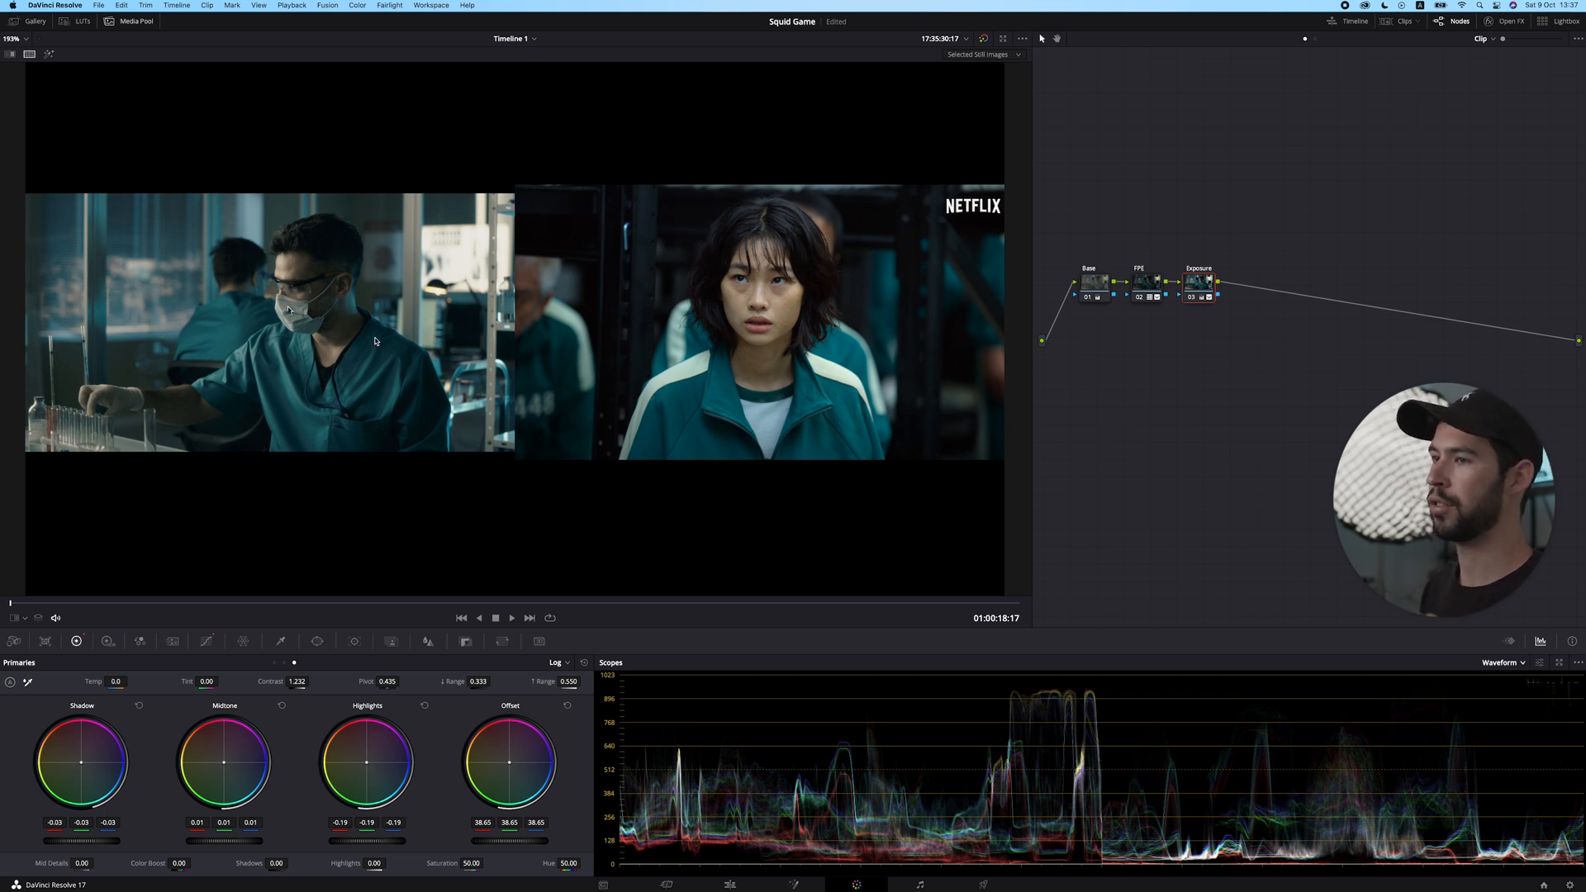
mouse_move(257, 298)
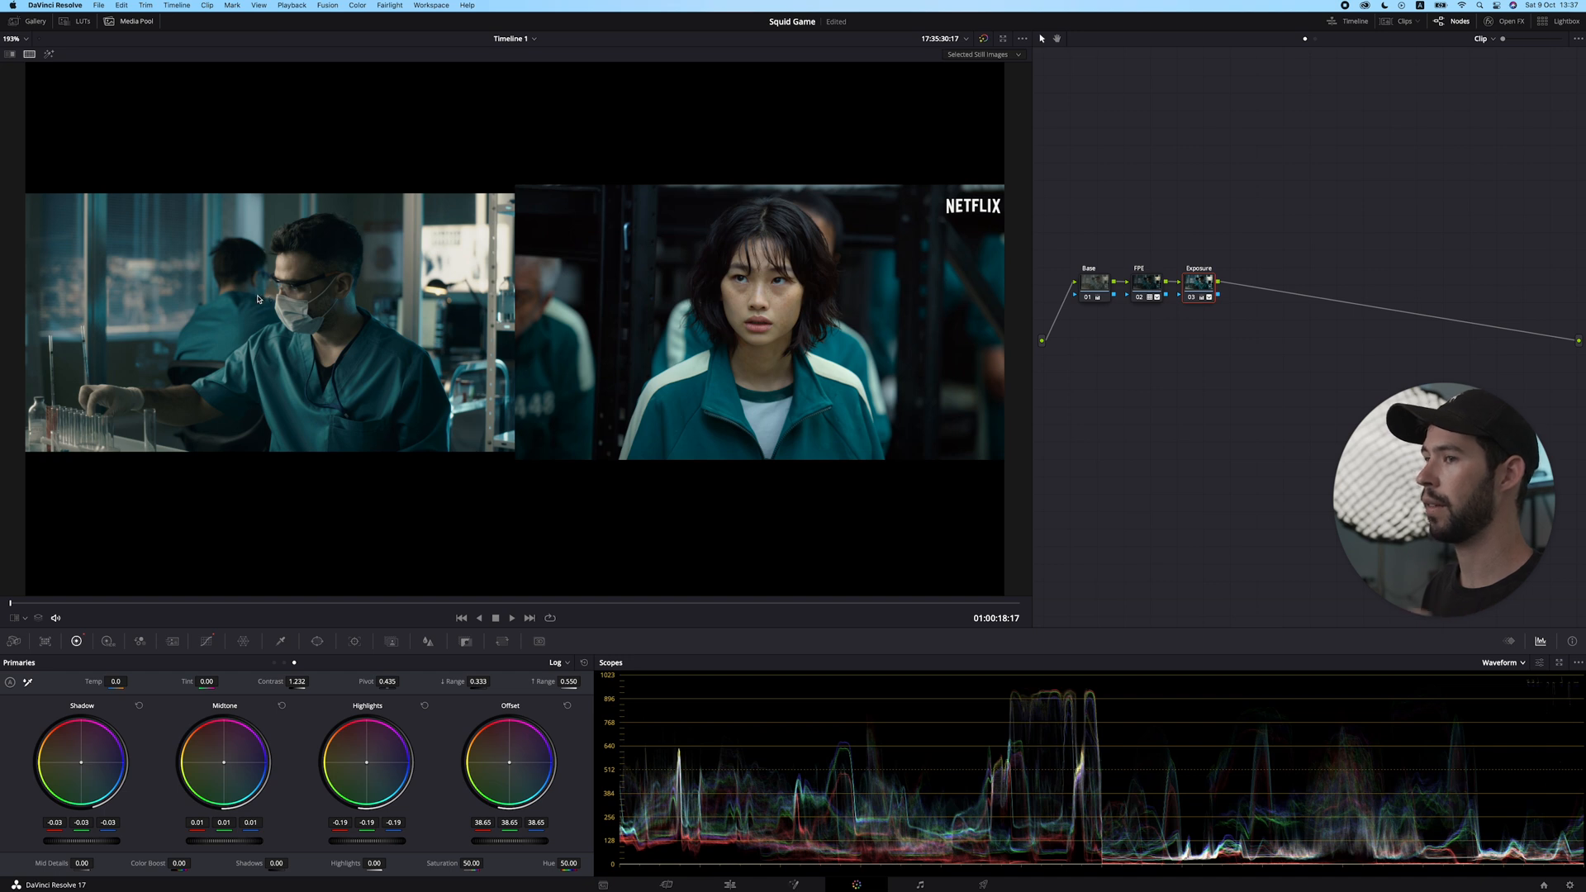
mouse_move(311, 278)
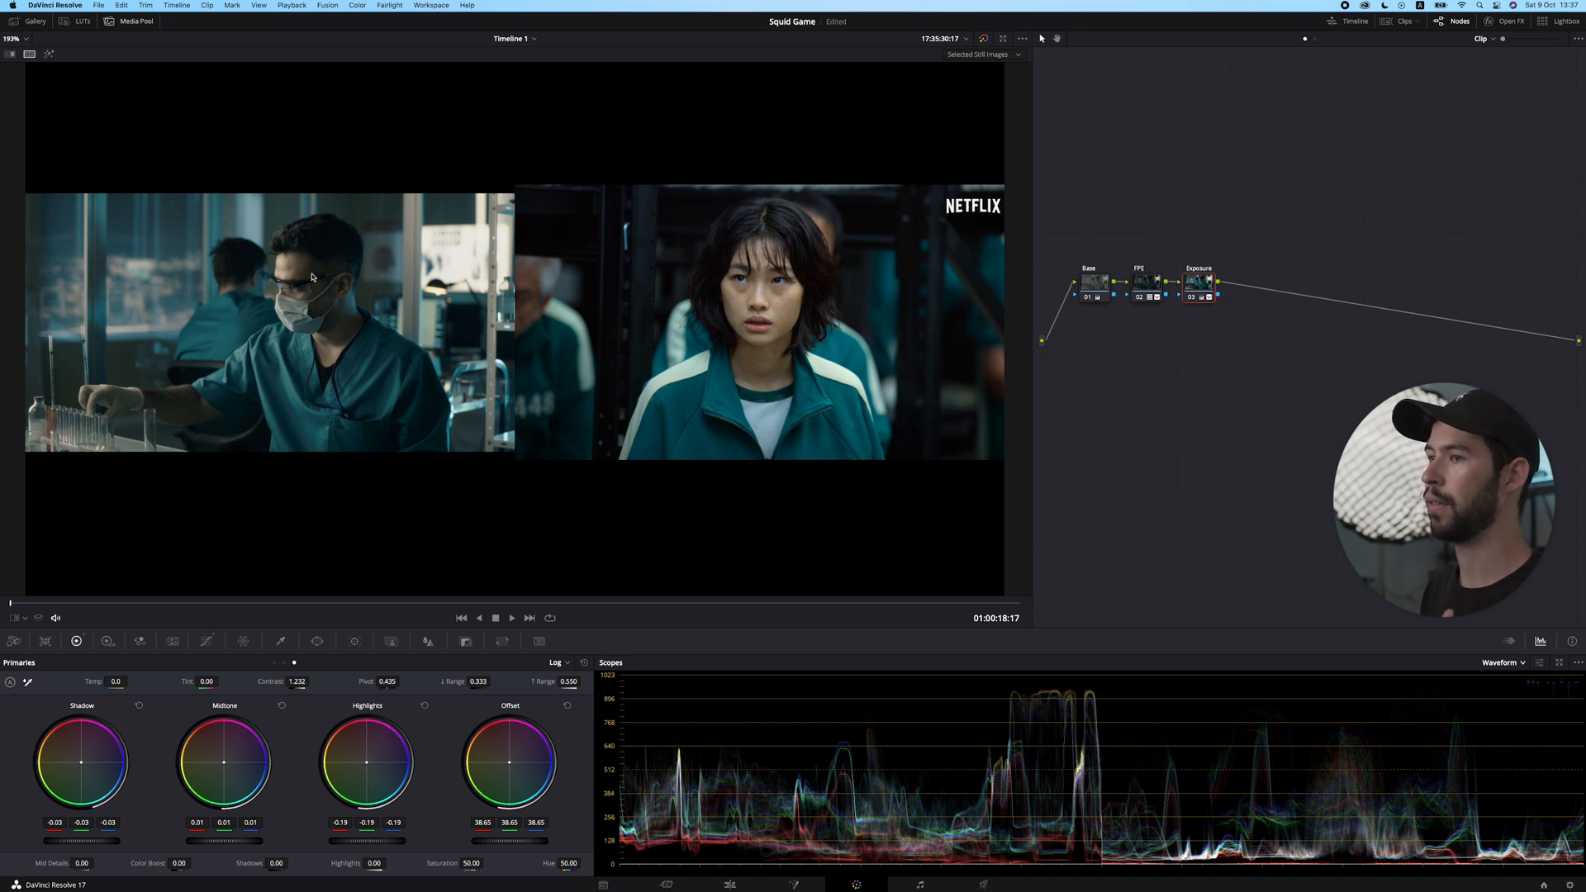
mouse_move(341, 389)
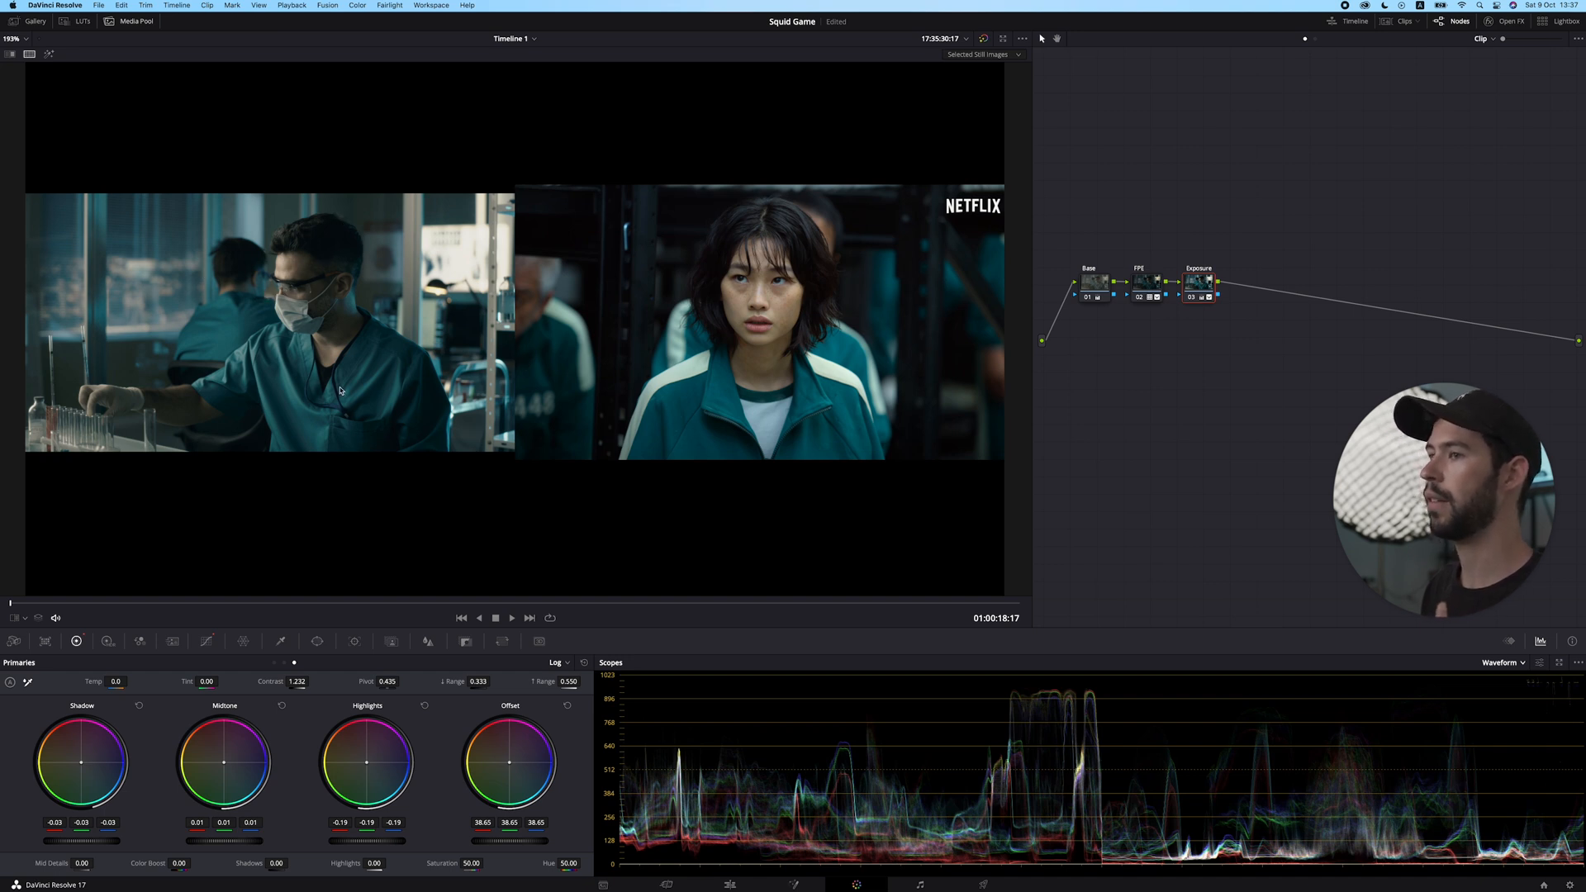
mouse_move(334, 306)
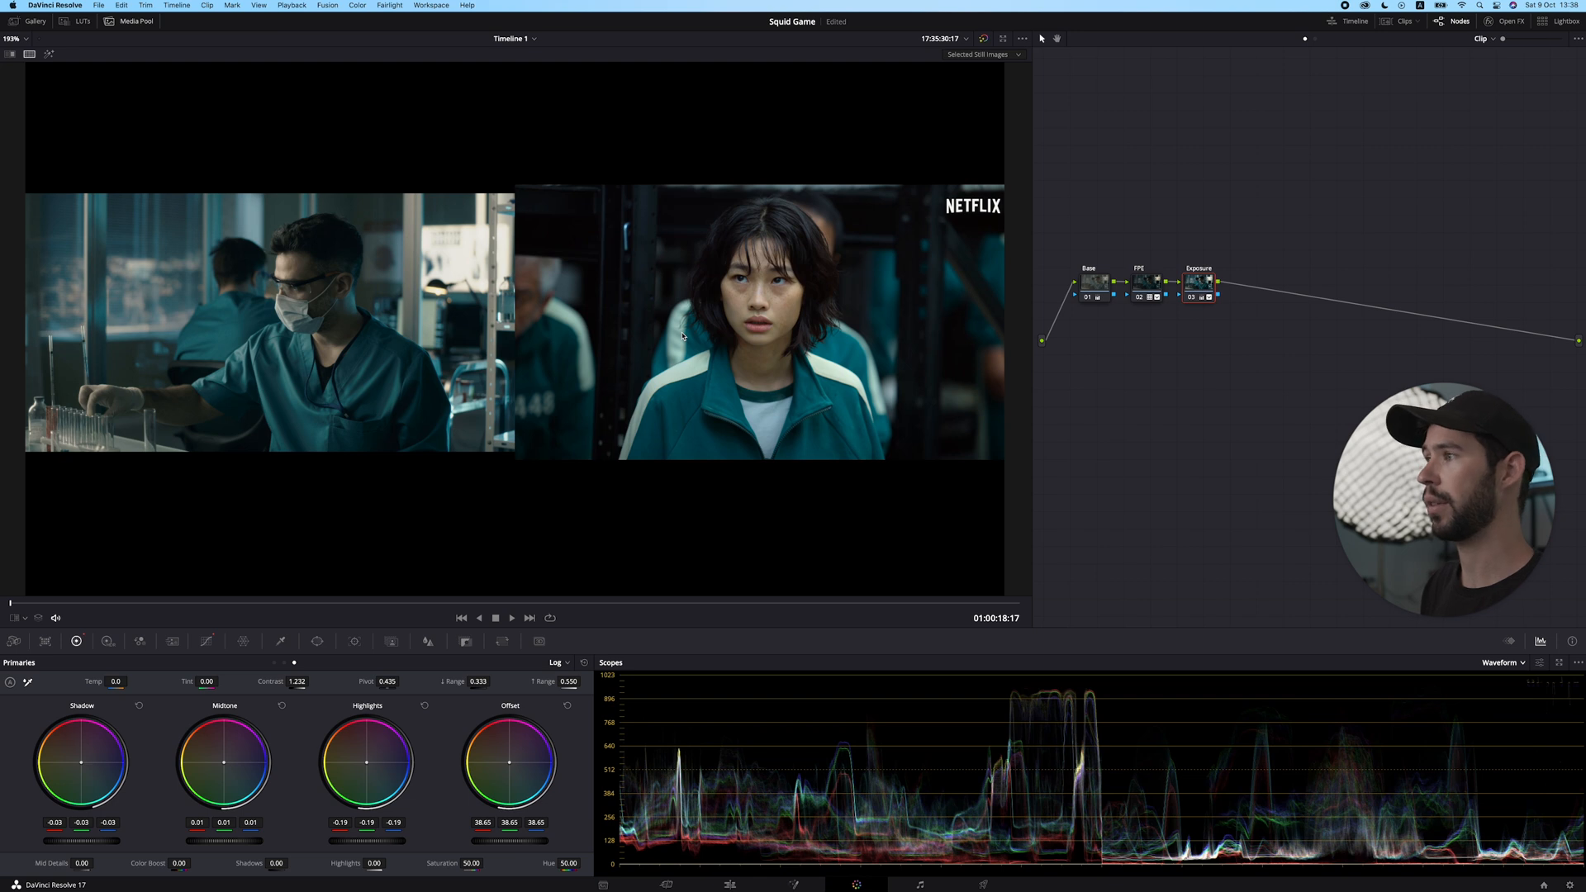
mouse_move(1198, 382)
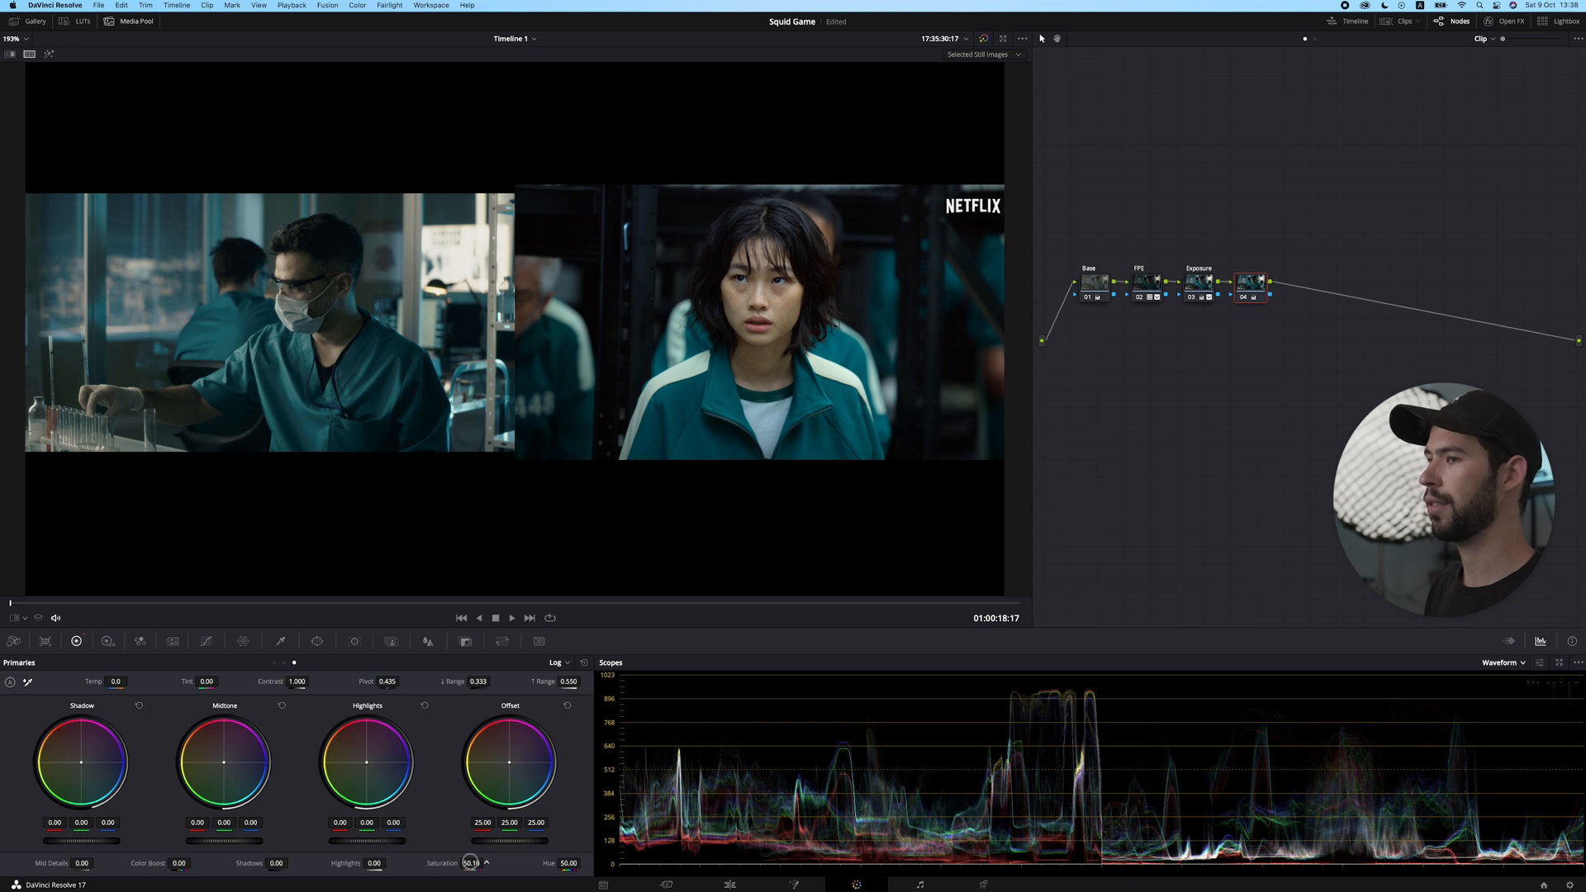
Set Saturation to 61.30 and darken the Highlights master wheel to about -0.11
drag(472, 874, 495, 874)
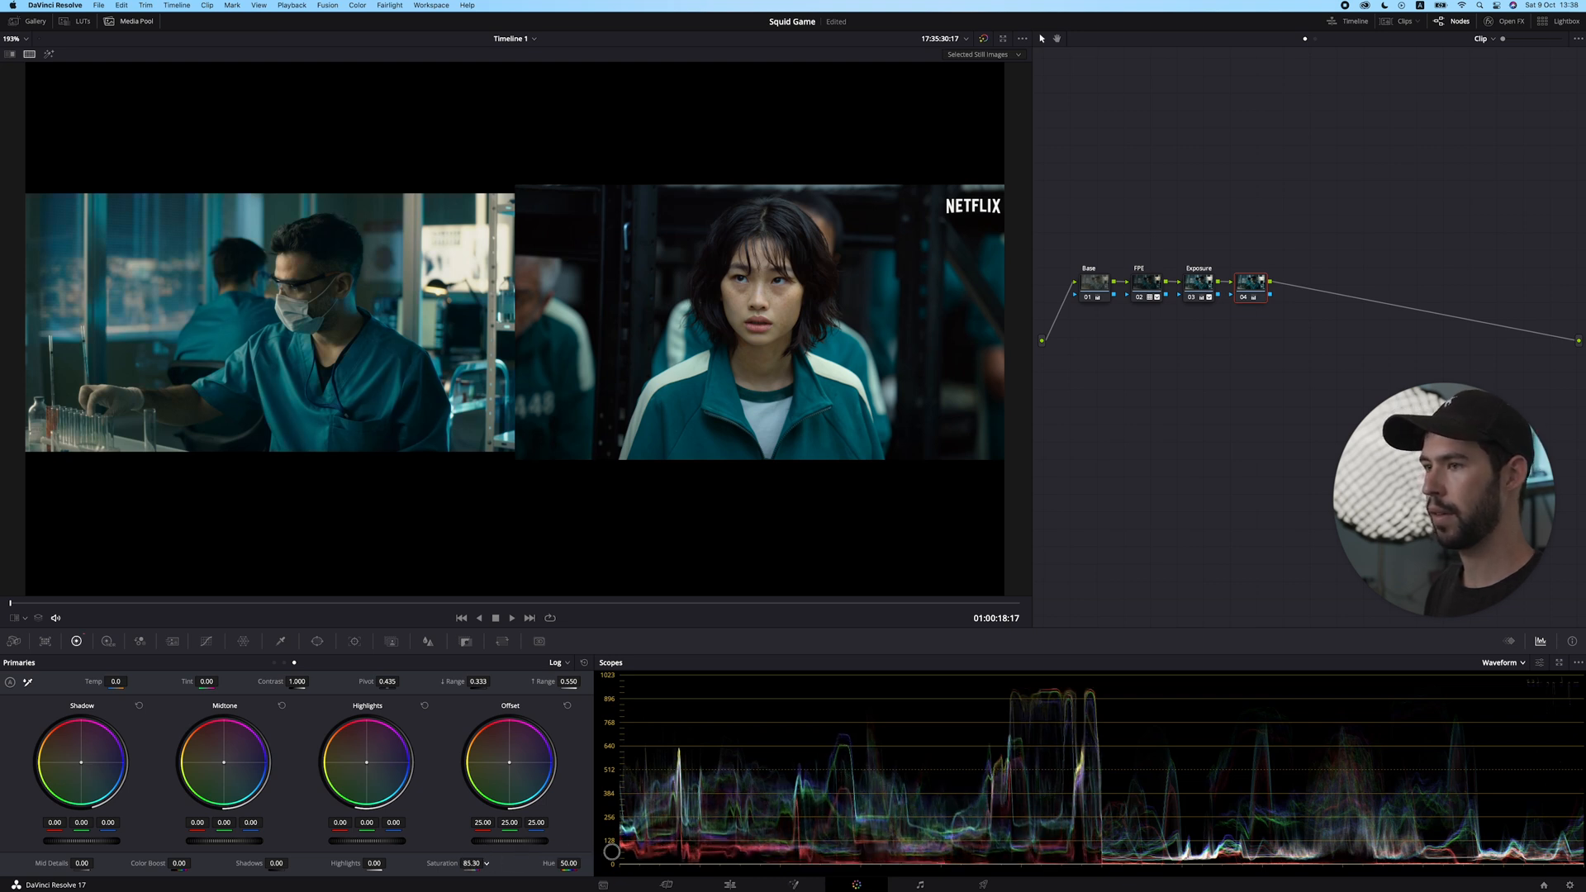
drag(526, 841, 490, 841)
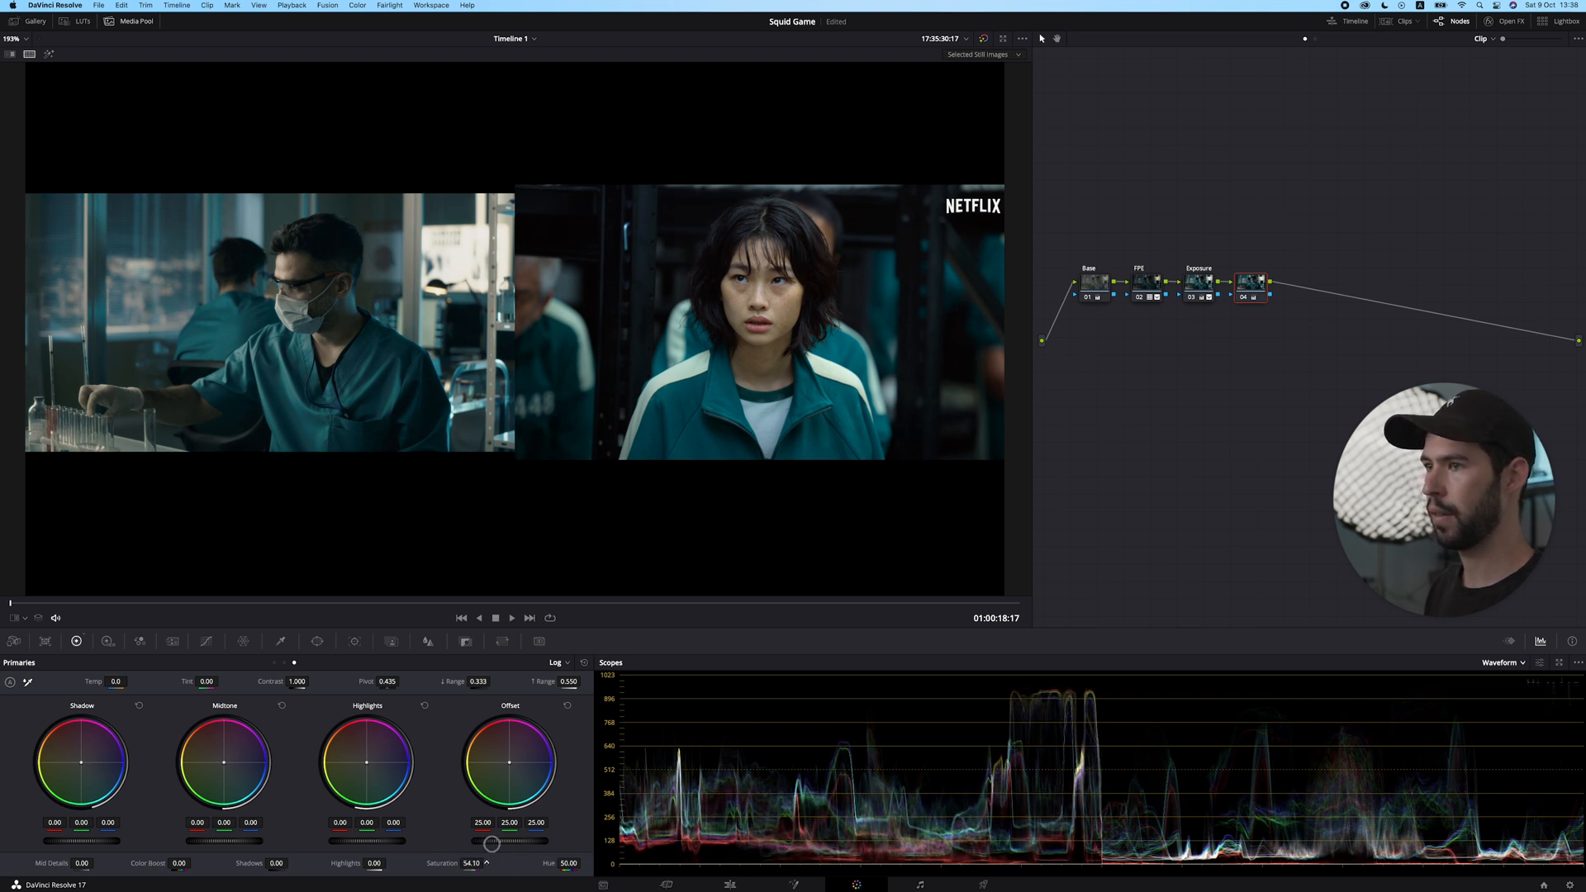
drag(488, 843, 509, 843)
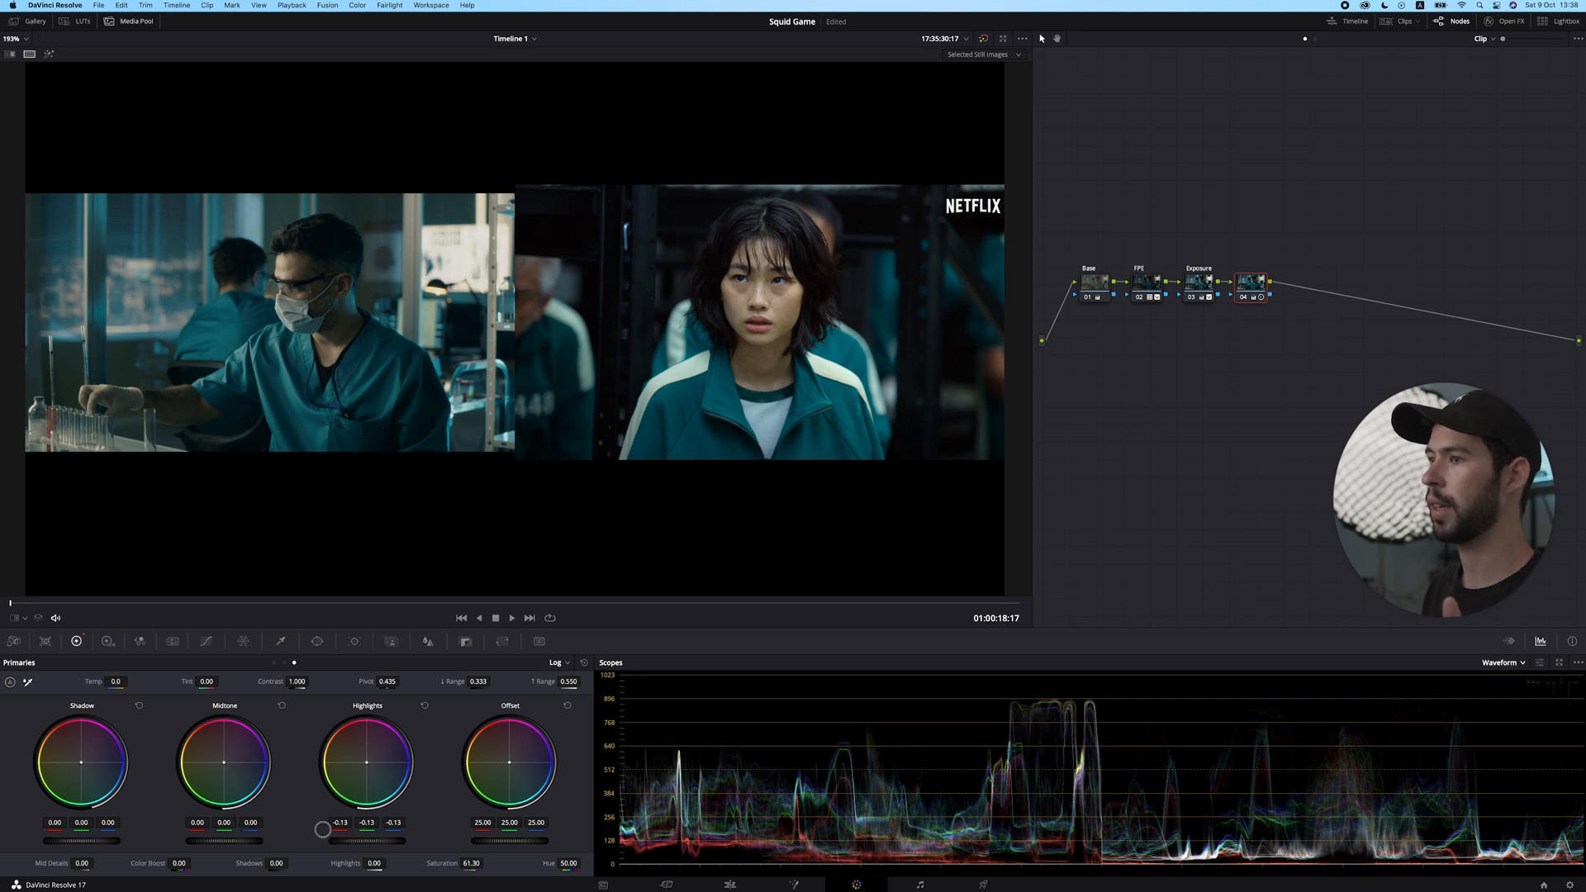
drag(329, 830, 344, 830)
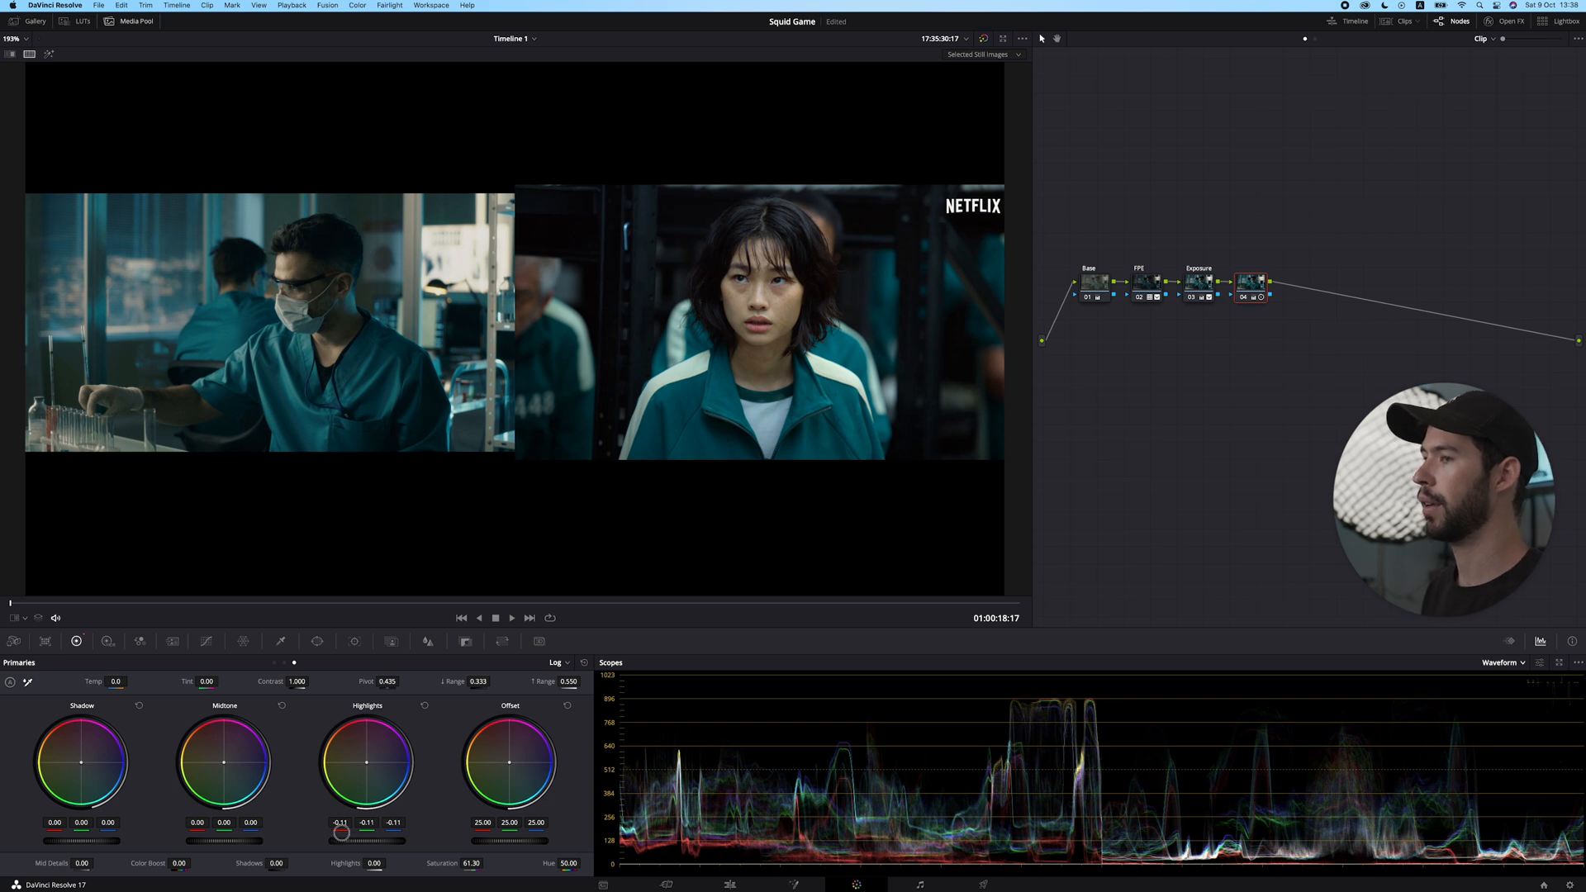
drag(341, 830, 303, 830)
text(Sat)
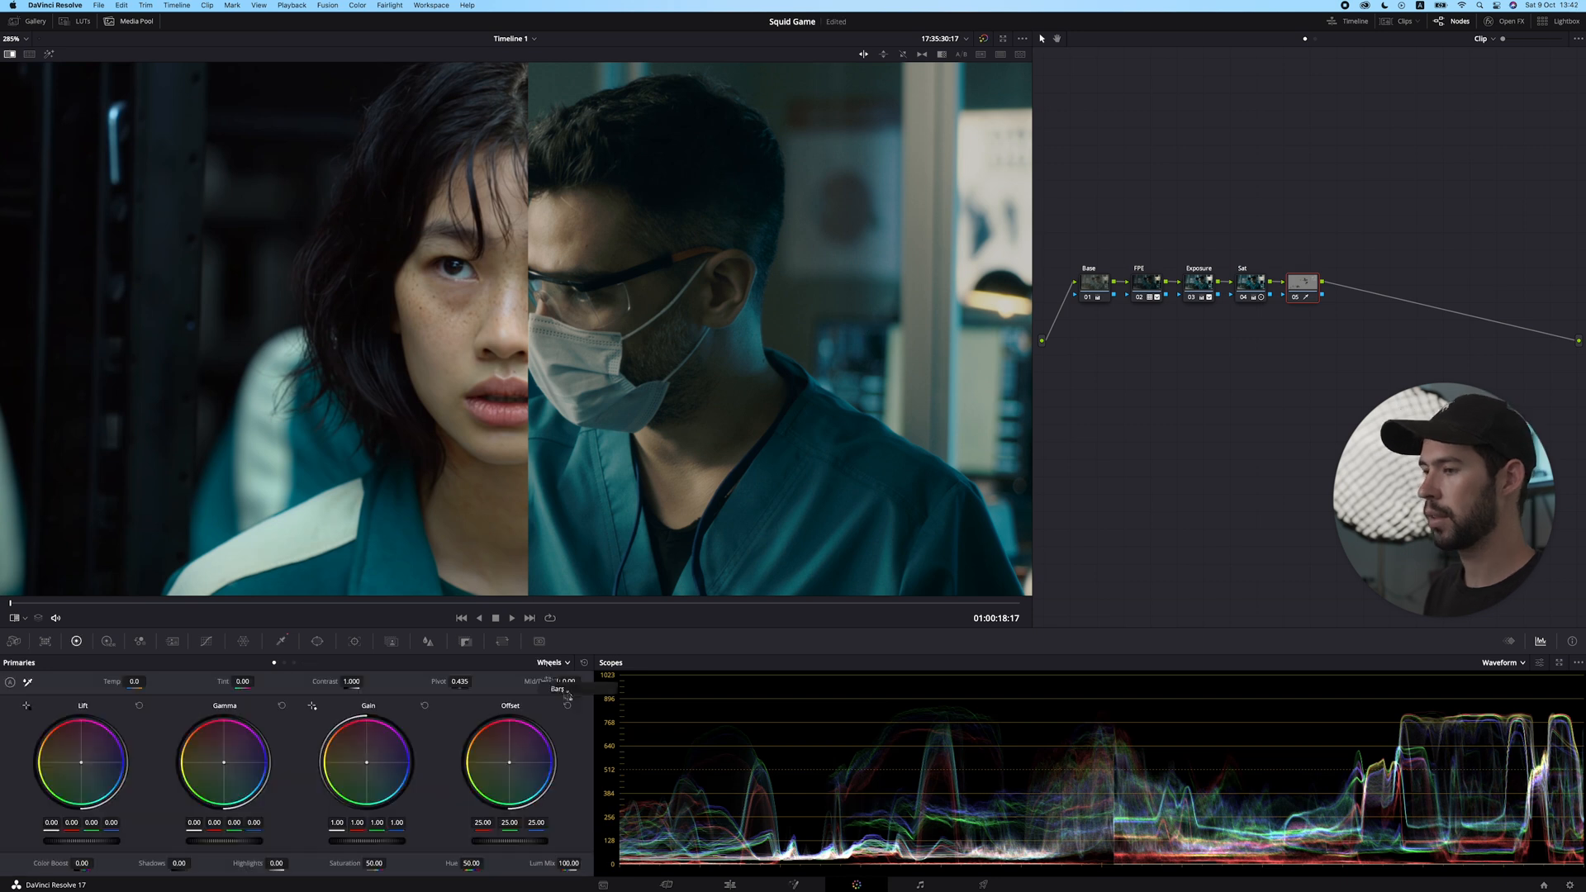
Shift Offset toward magenta (25.32/24.79/25.79), set Saturation 57, and nudge the Highlights wheel
click(558, 663)
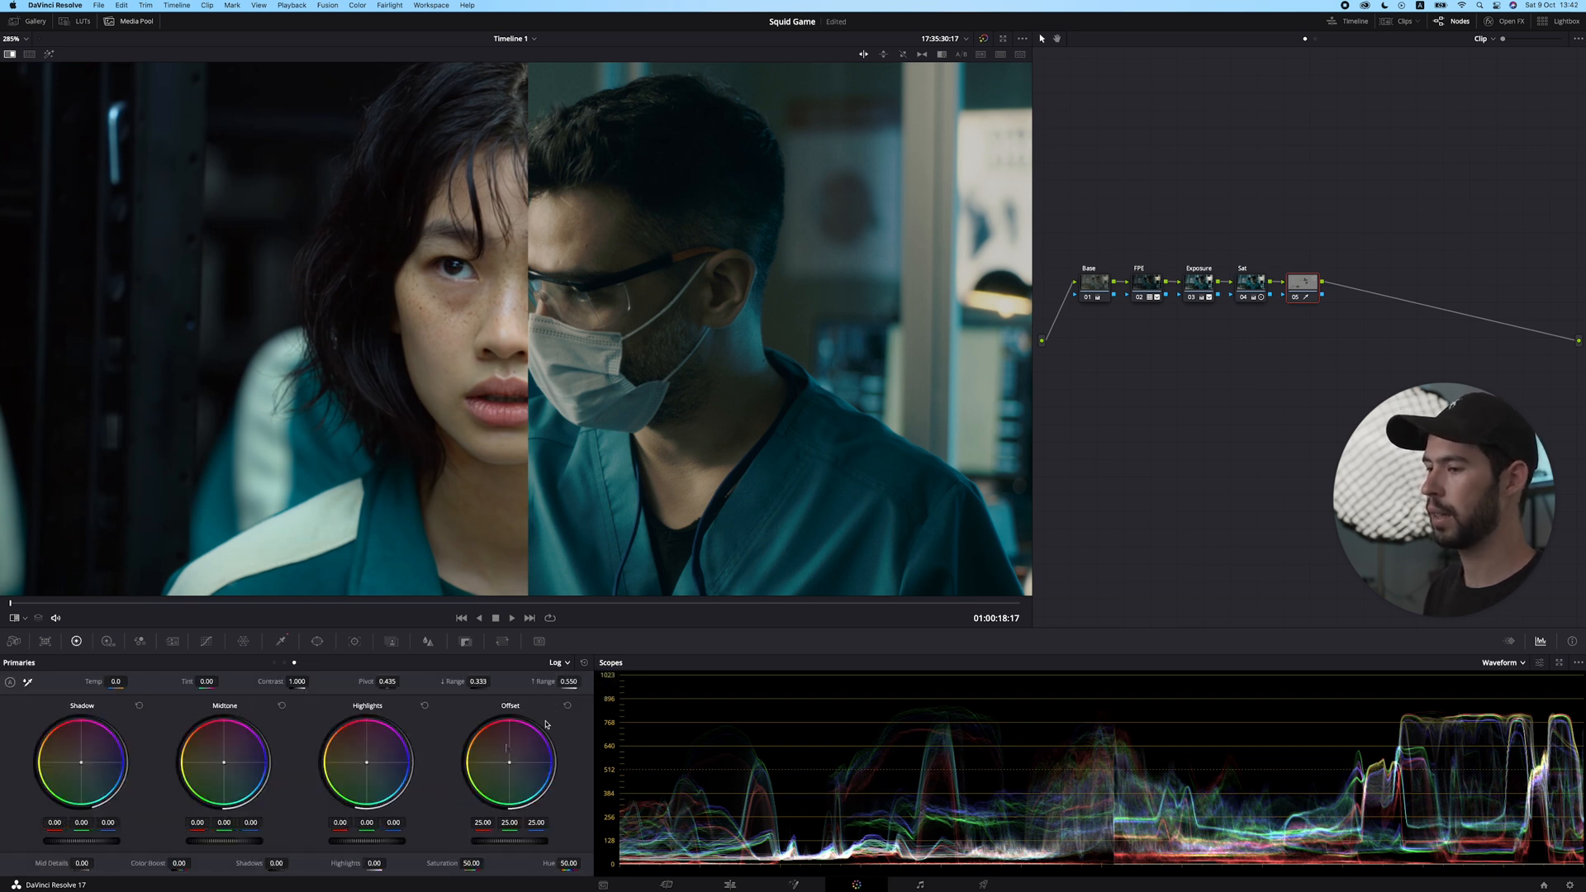
drag(509, 761, 511, 765)
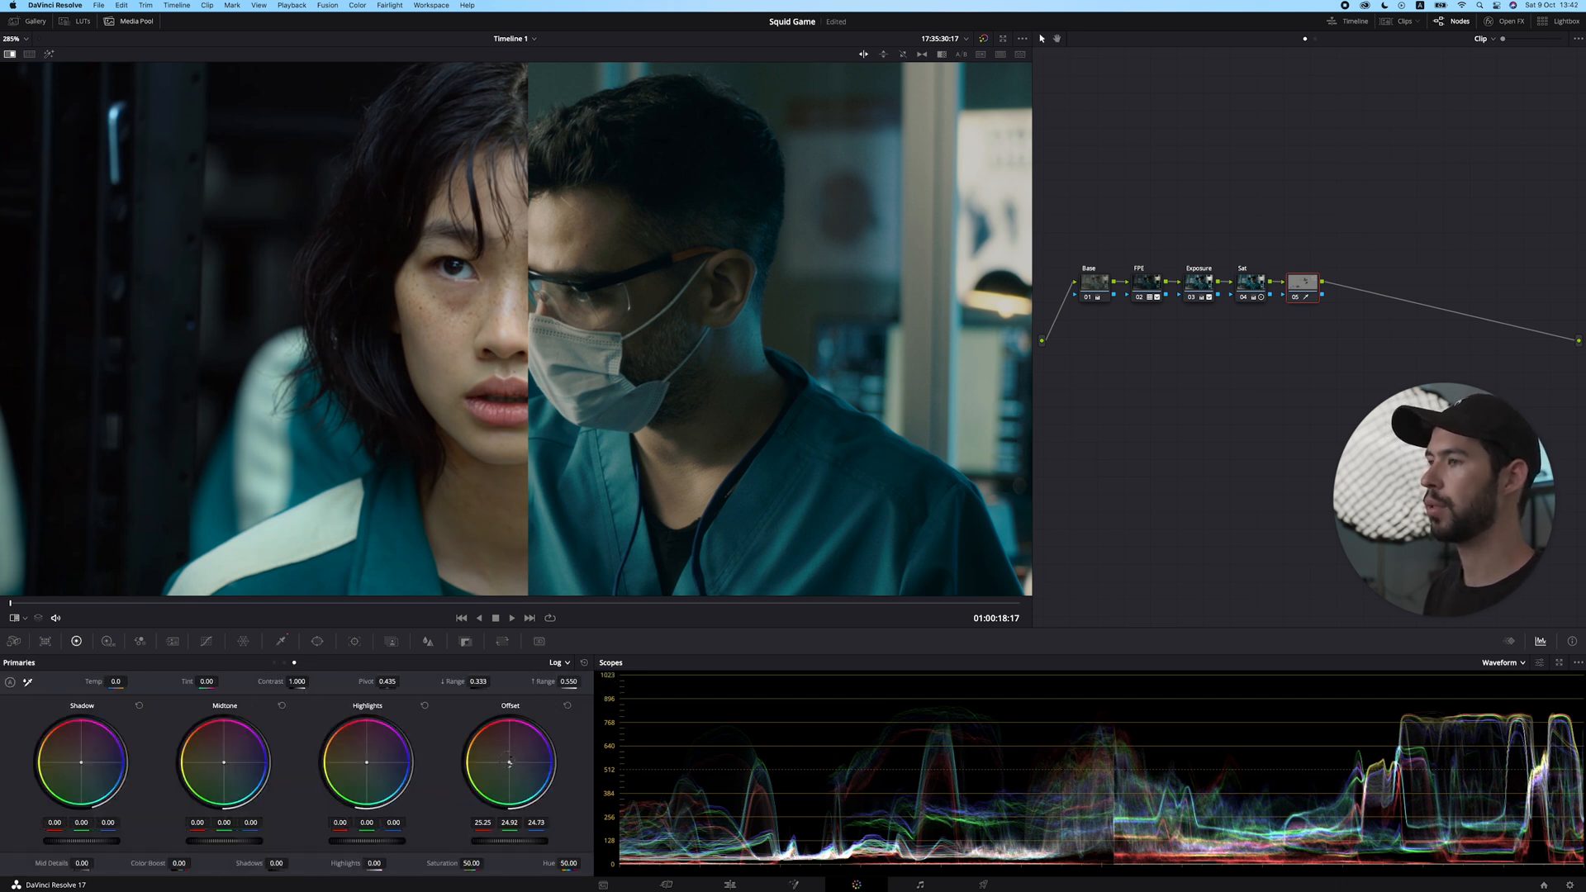
drag(509, 763, 516, 753)
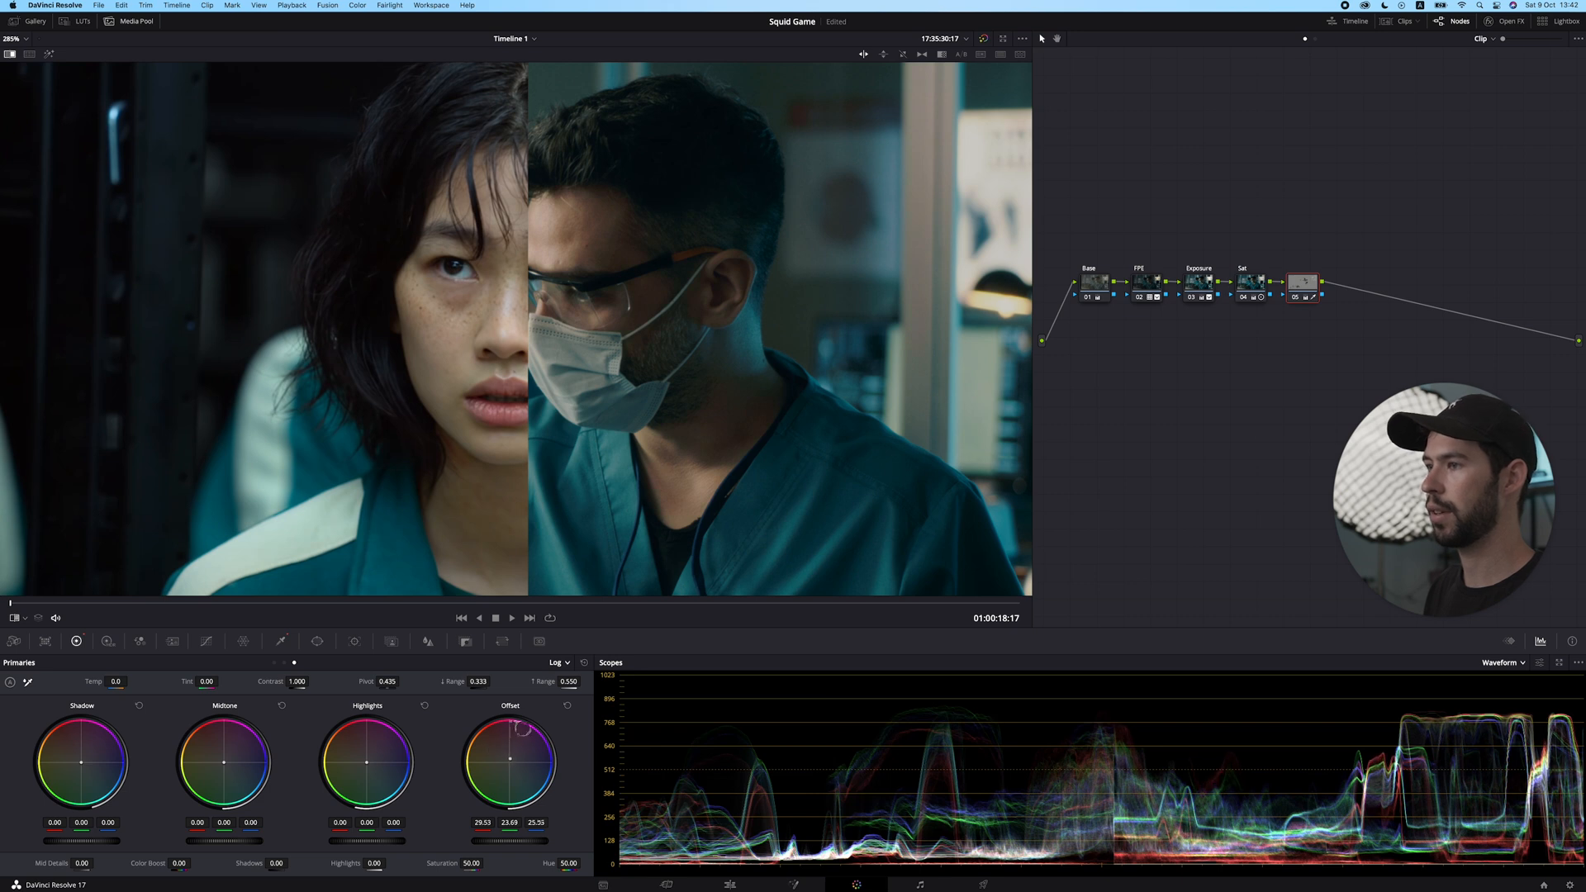
drag(510, 739, 509, 746)
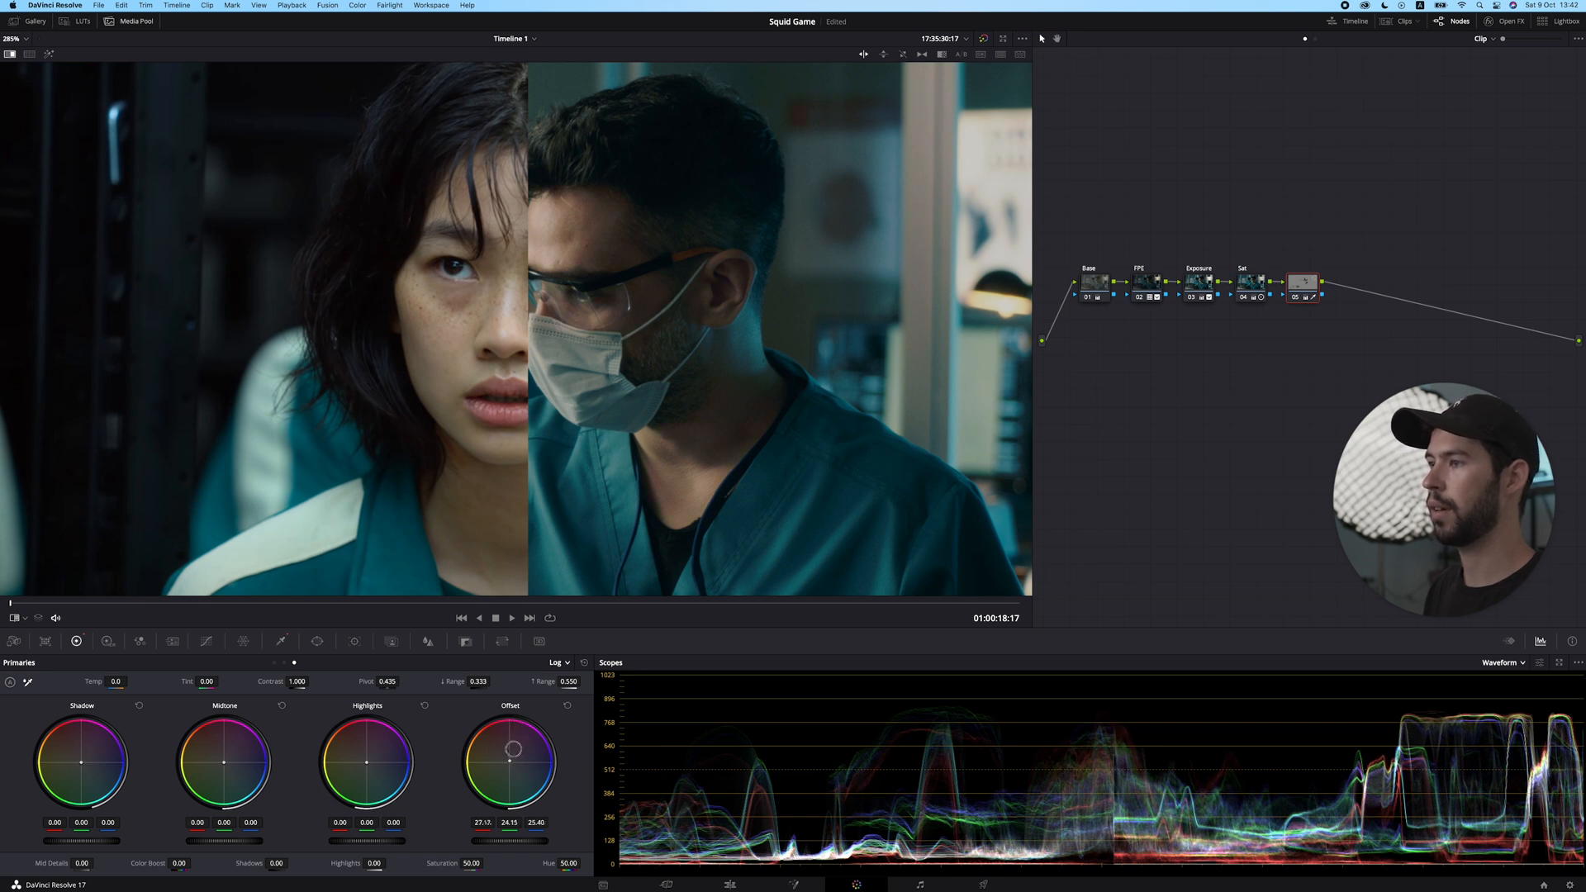
drag(515, 745, 511, 761)
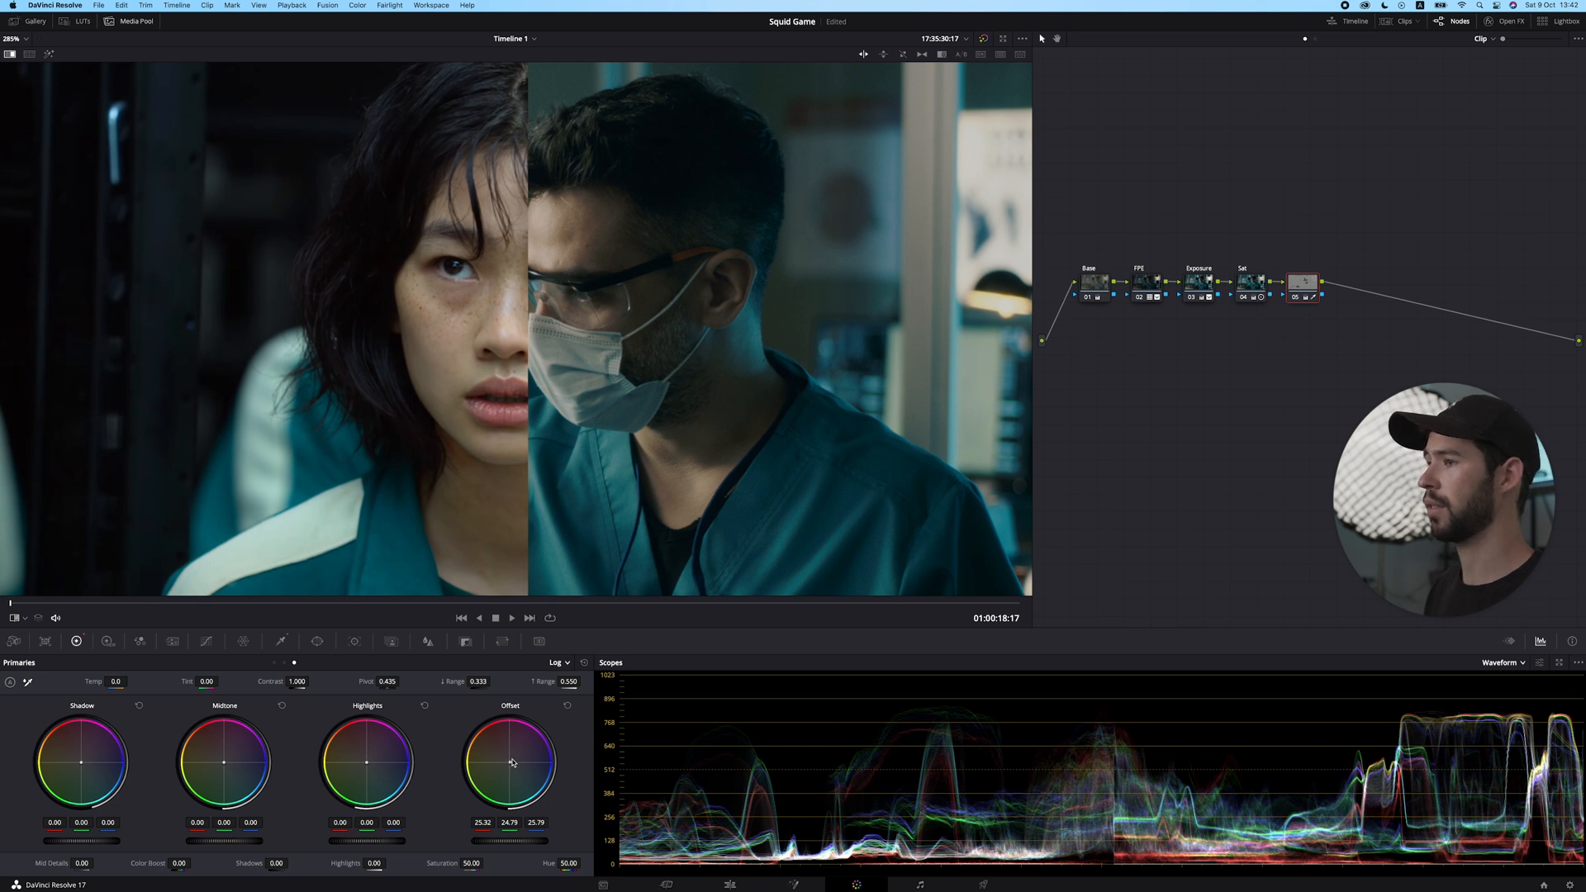
click(1303, 282)
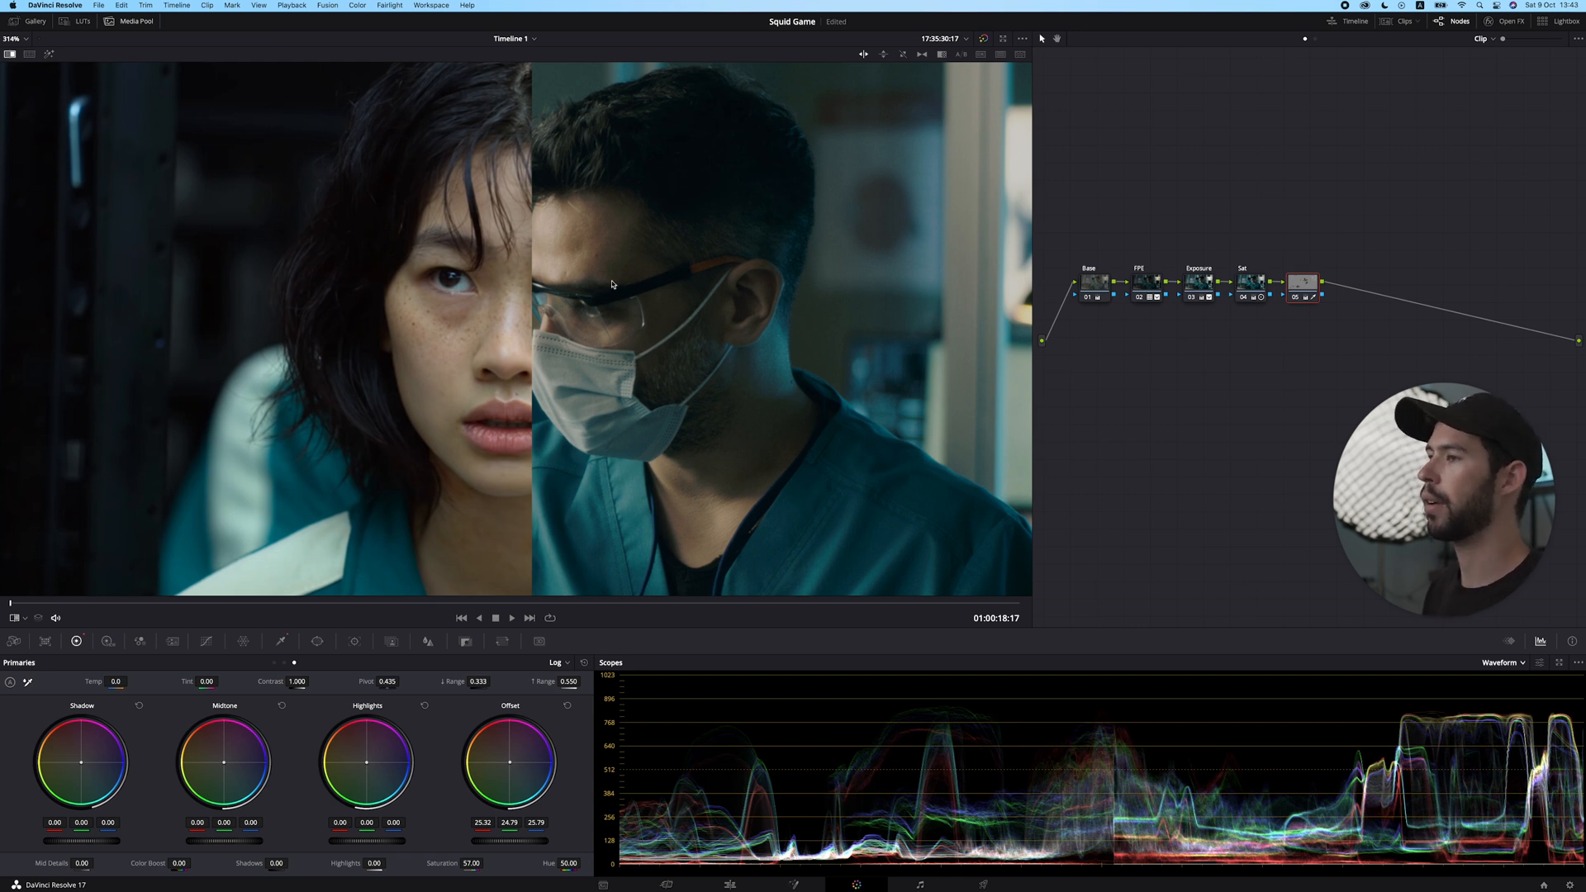
mouse_move(681, 299)
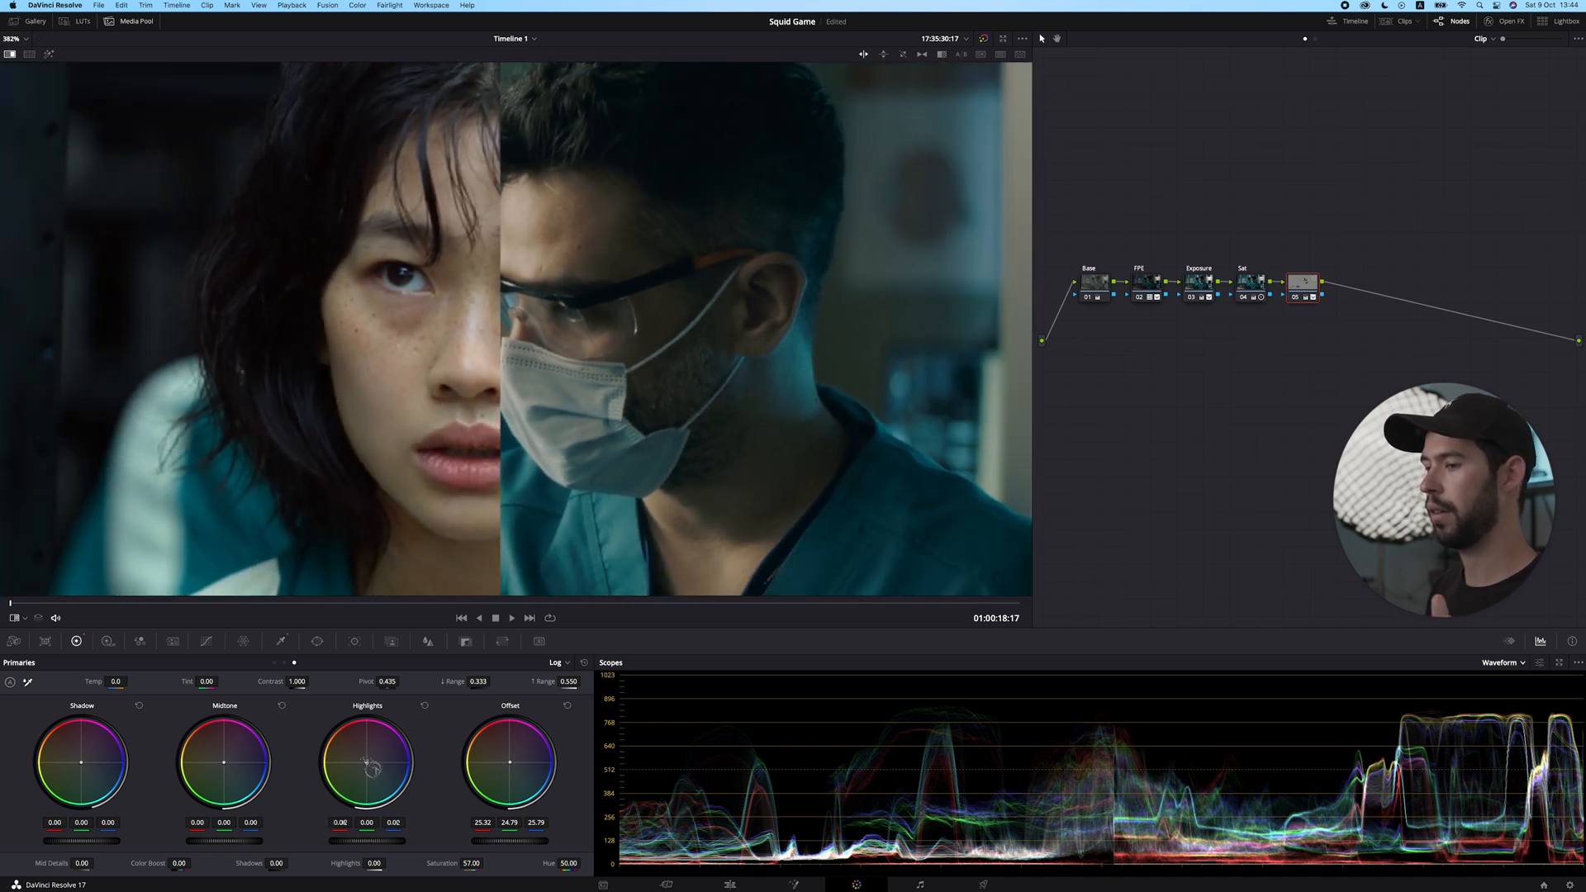
drag(367, 765, 364, 774)
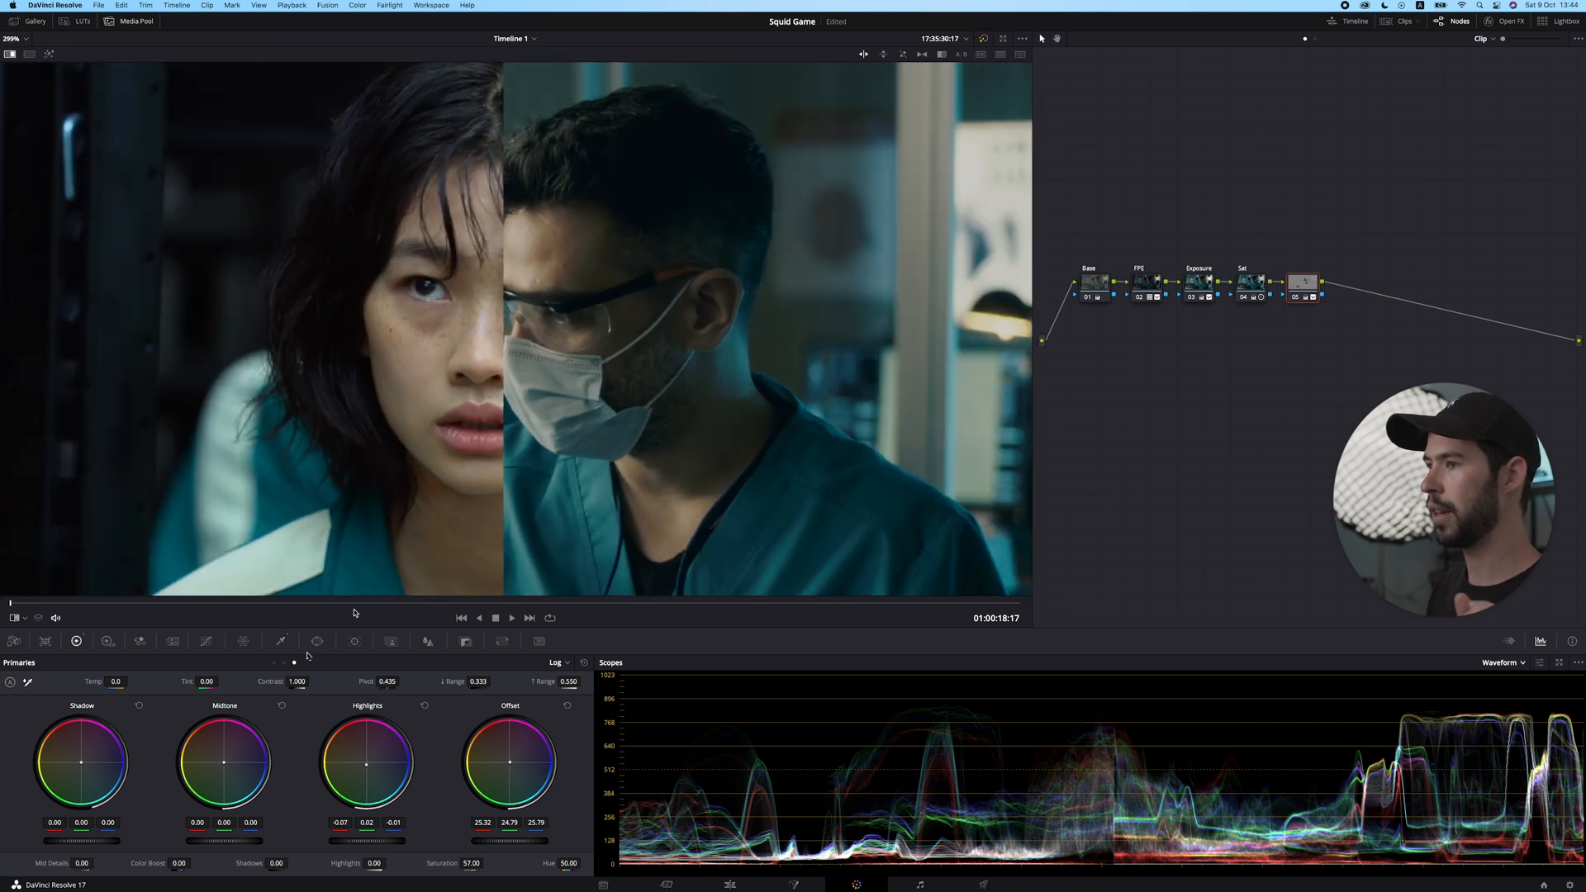
Tweak the Hue vs Lum curve around the orange skin hues
click(206, 641)
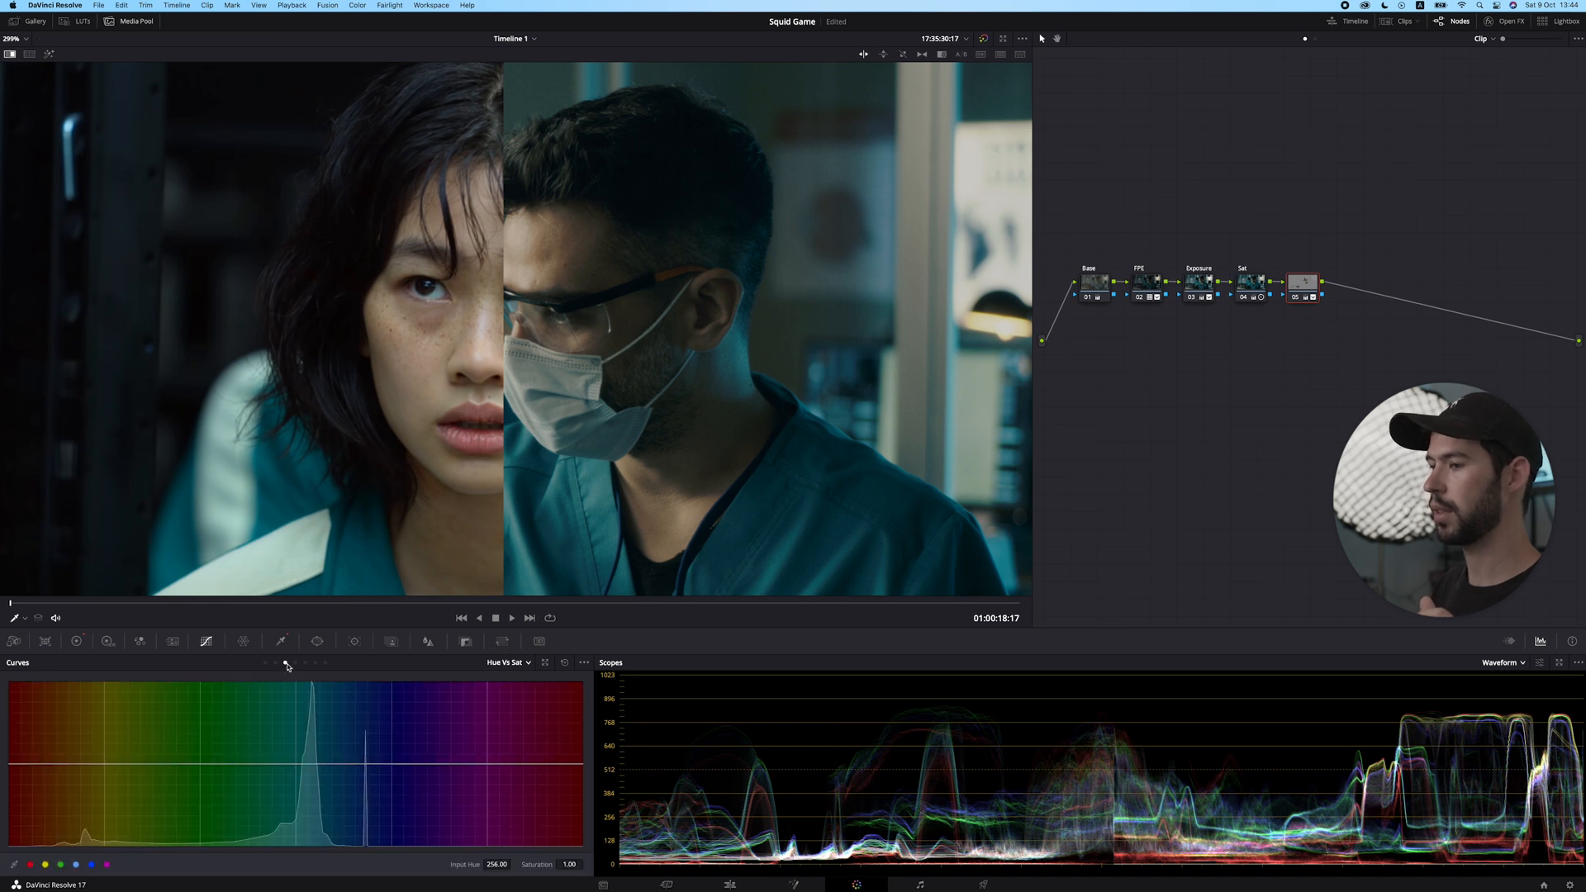
click(508, 662)
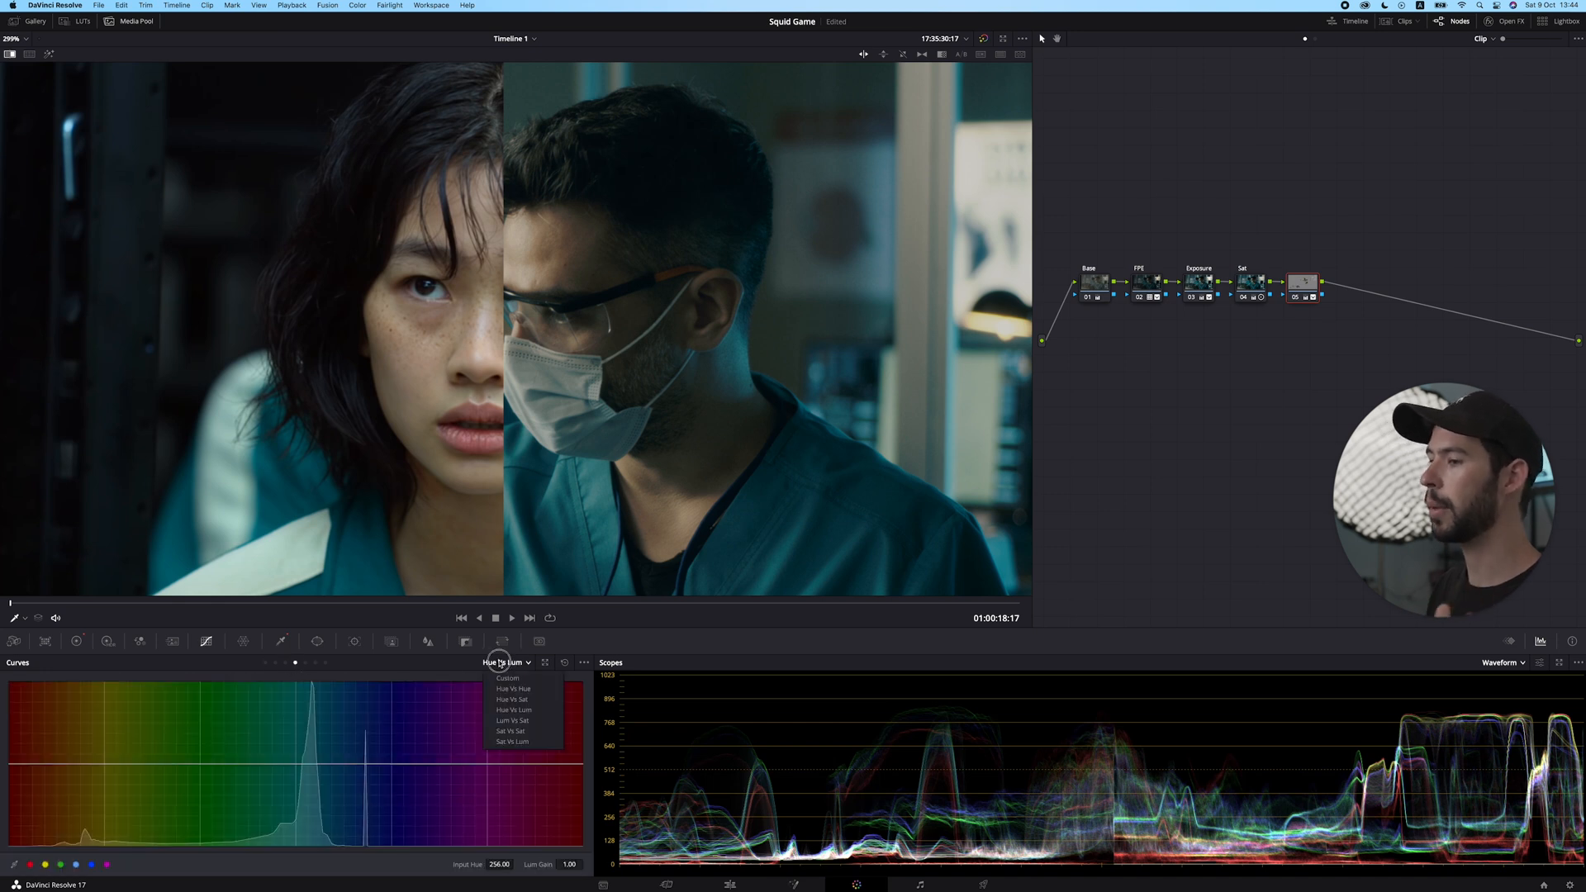
click(514, 710)
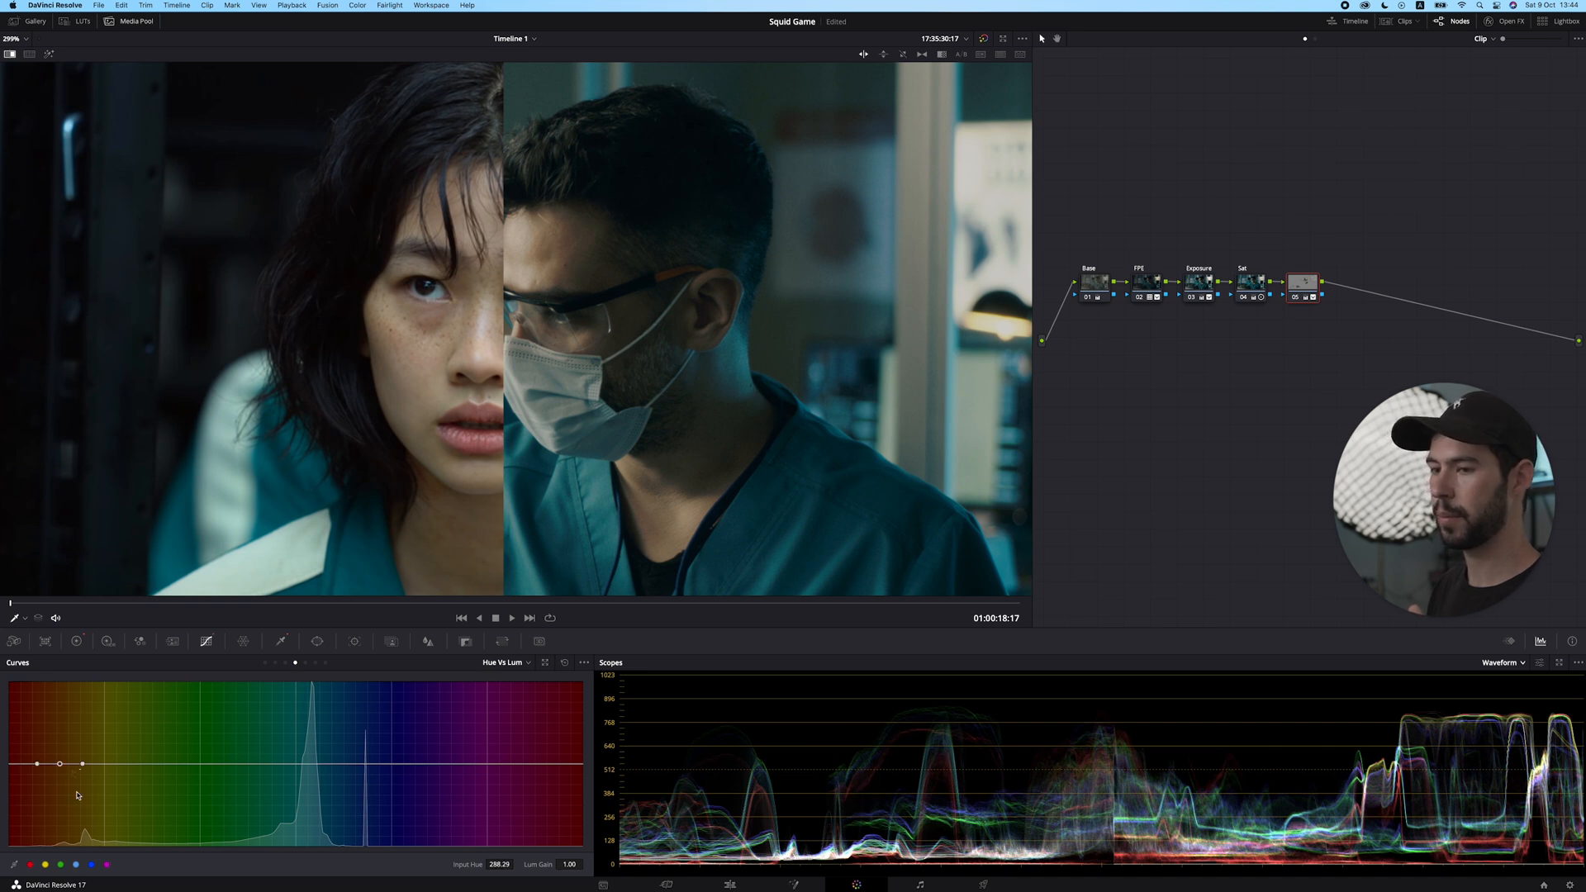
drag(61, 763, 63, 728)
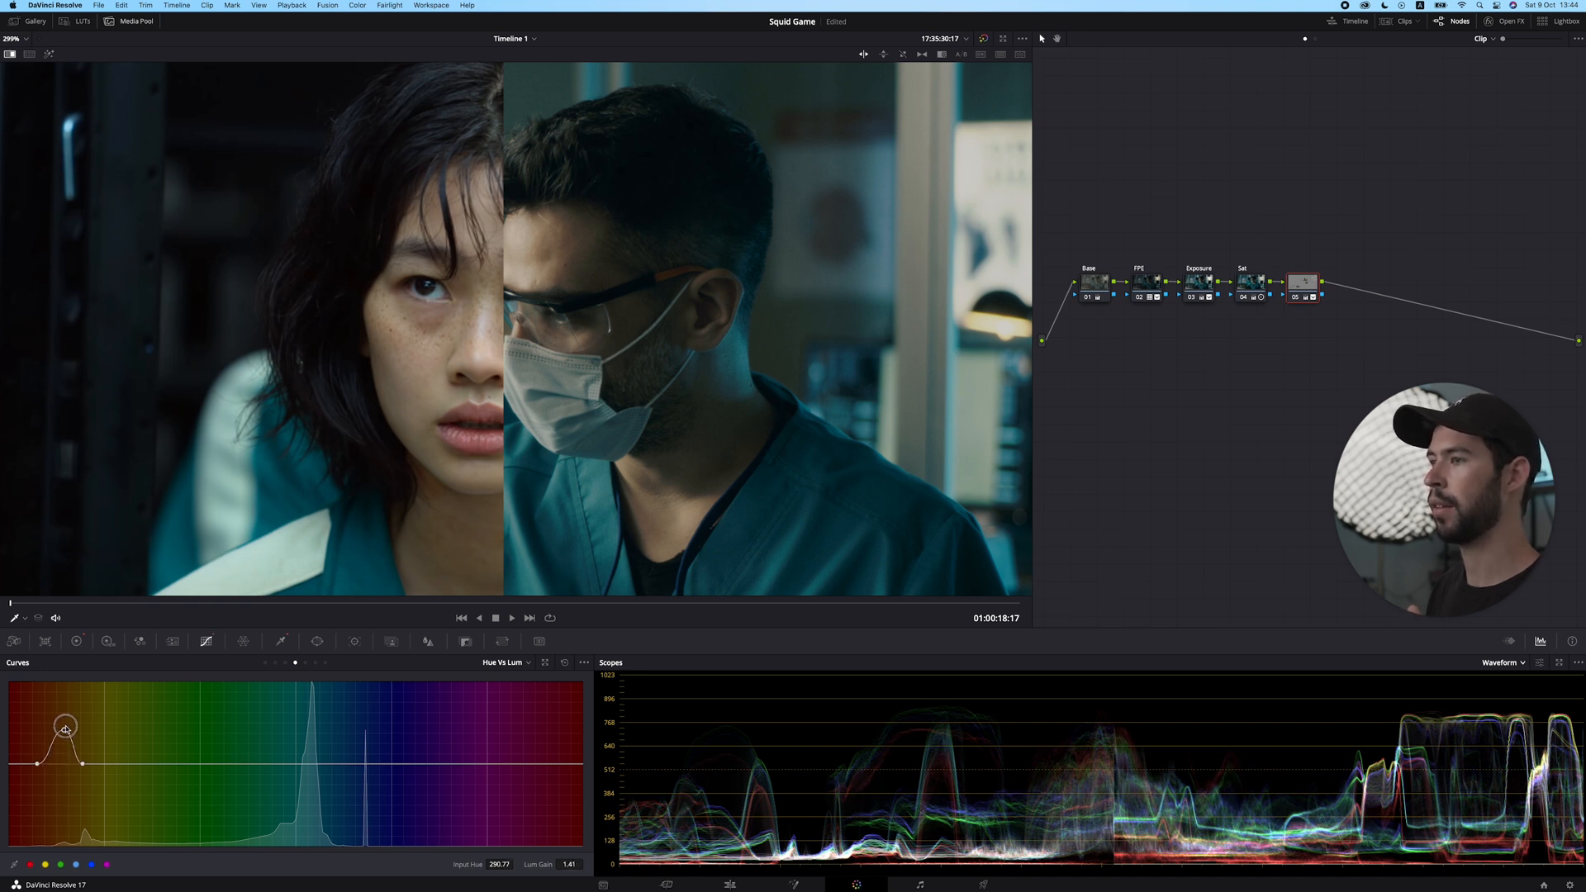
drag(64, 729, 68, 753)
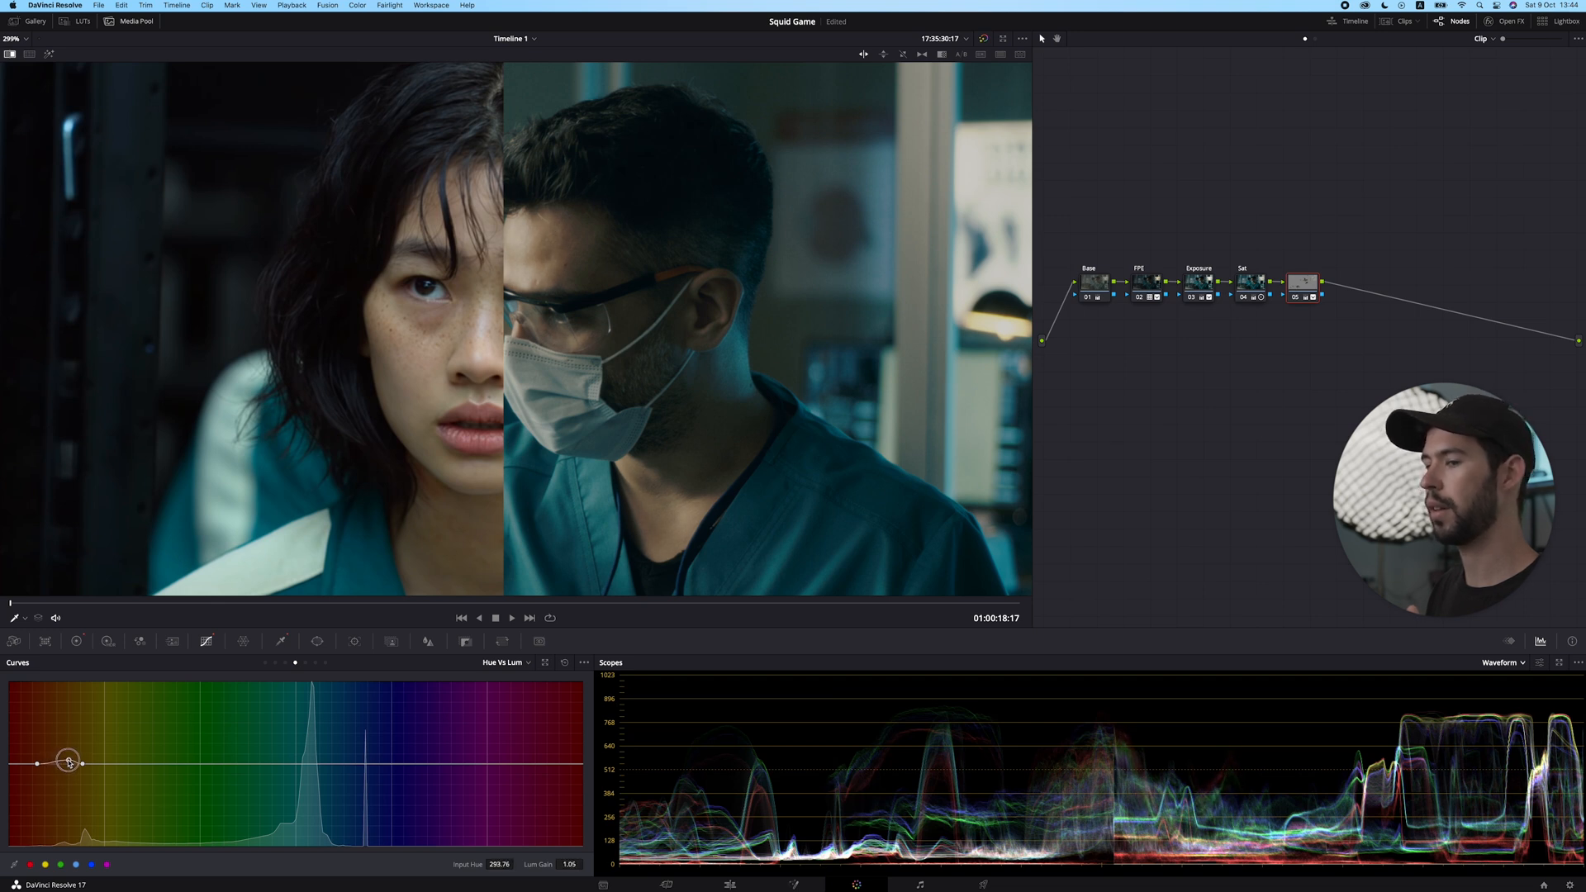
drag(68, 762, 63, 763)
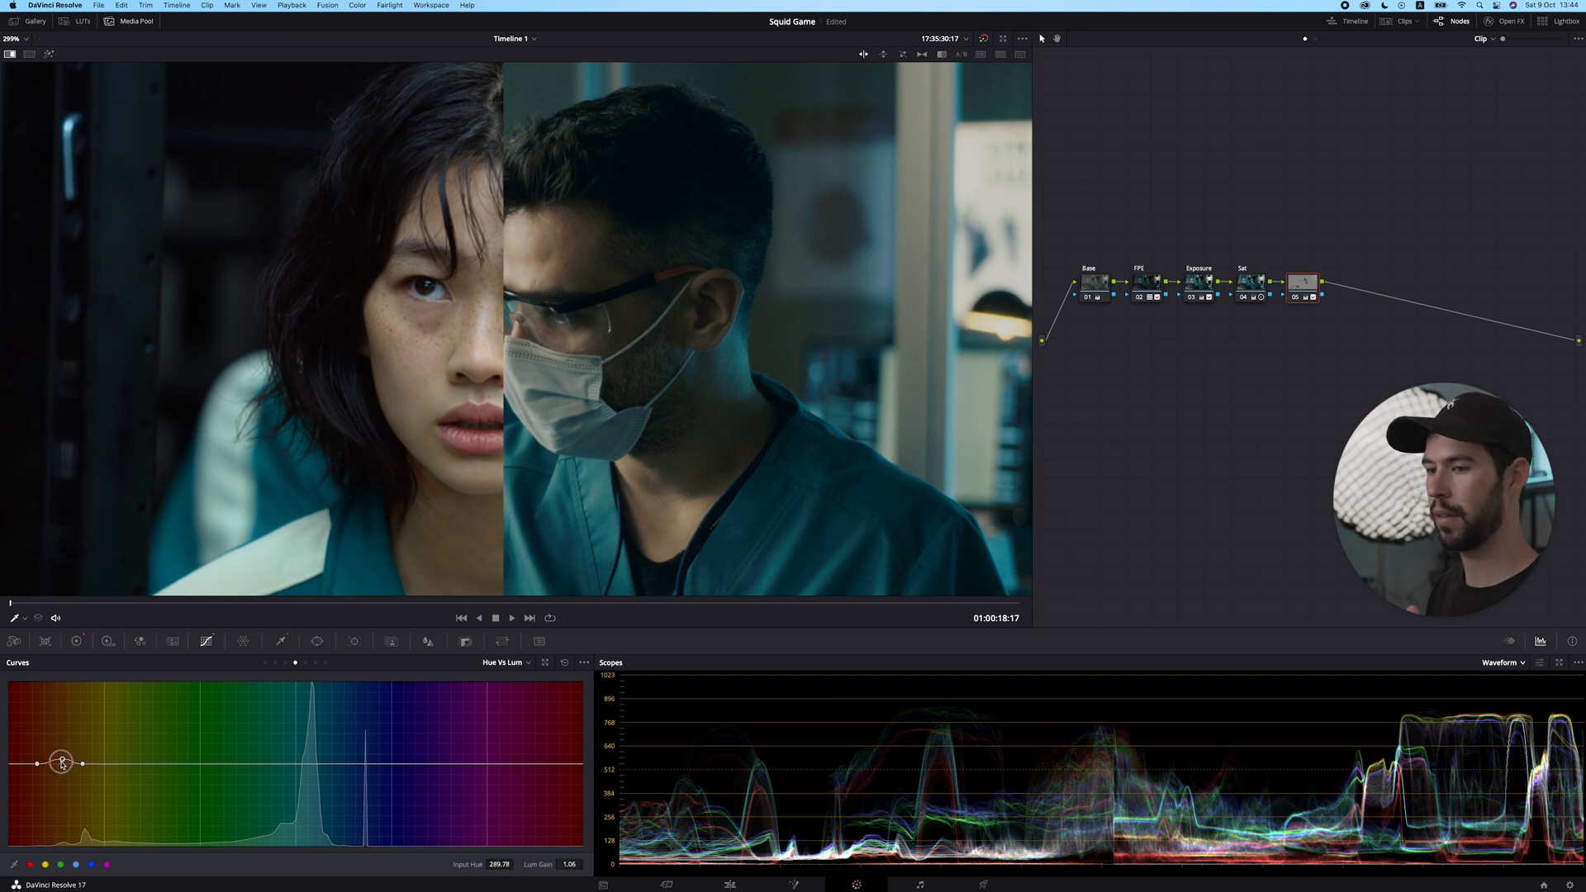
Raise orange skin-tone saturation with a Hue vs Sat curve point
click(512, 698)
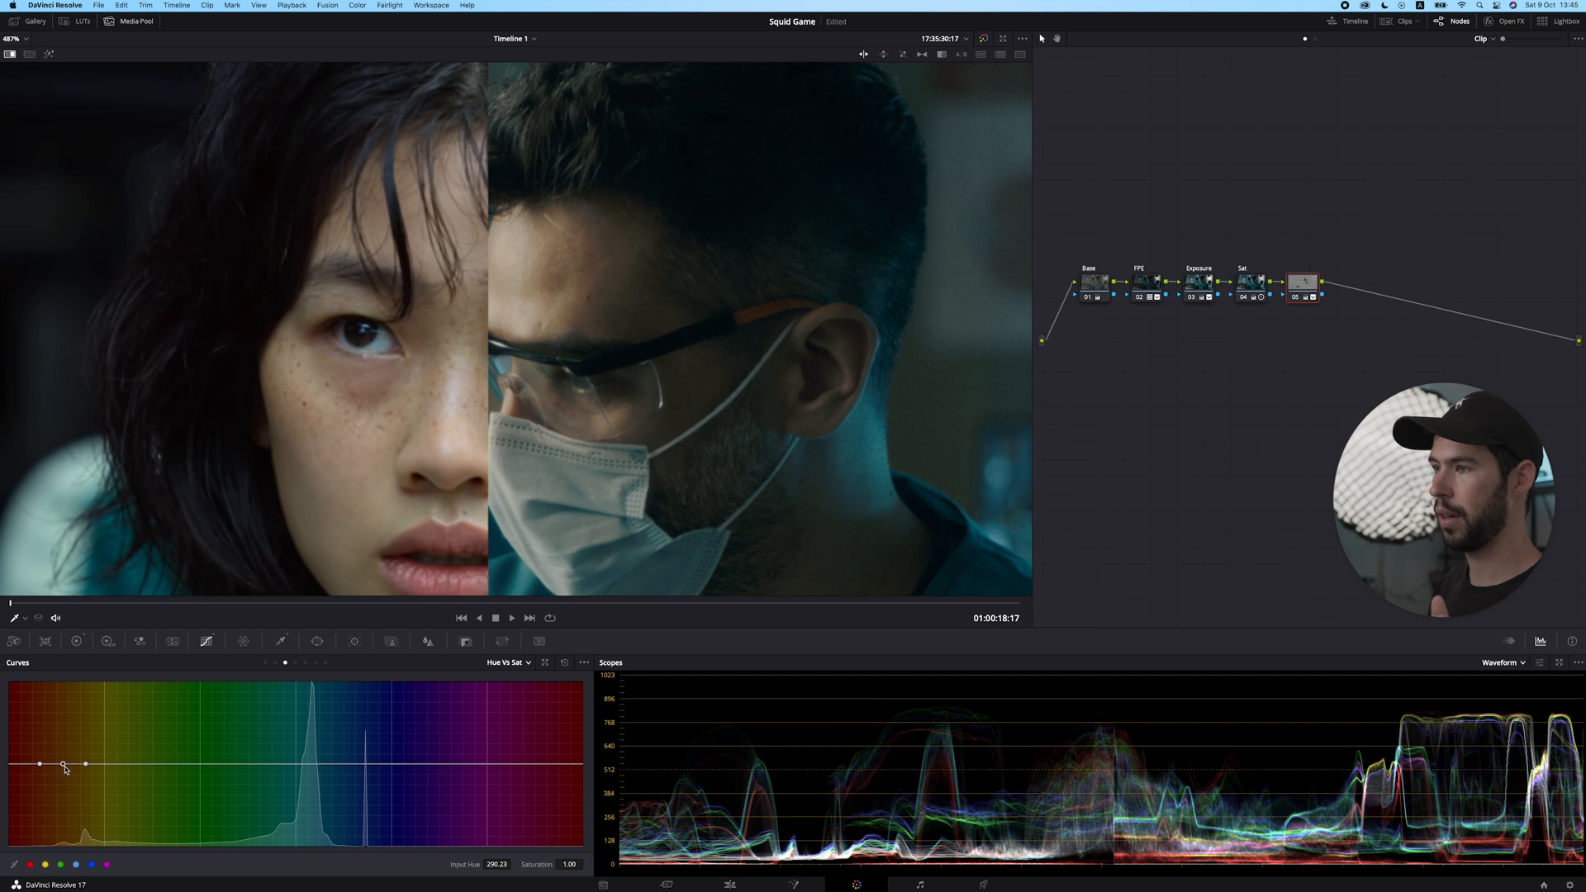
drag(63, 765, 62, 742)
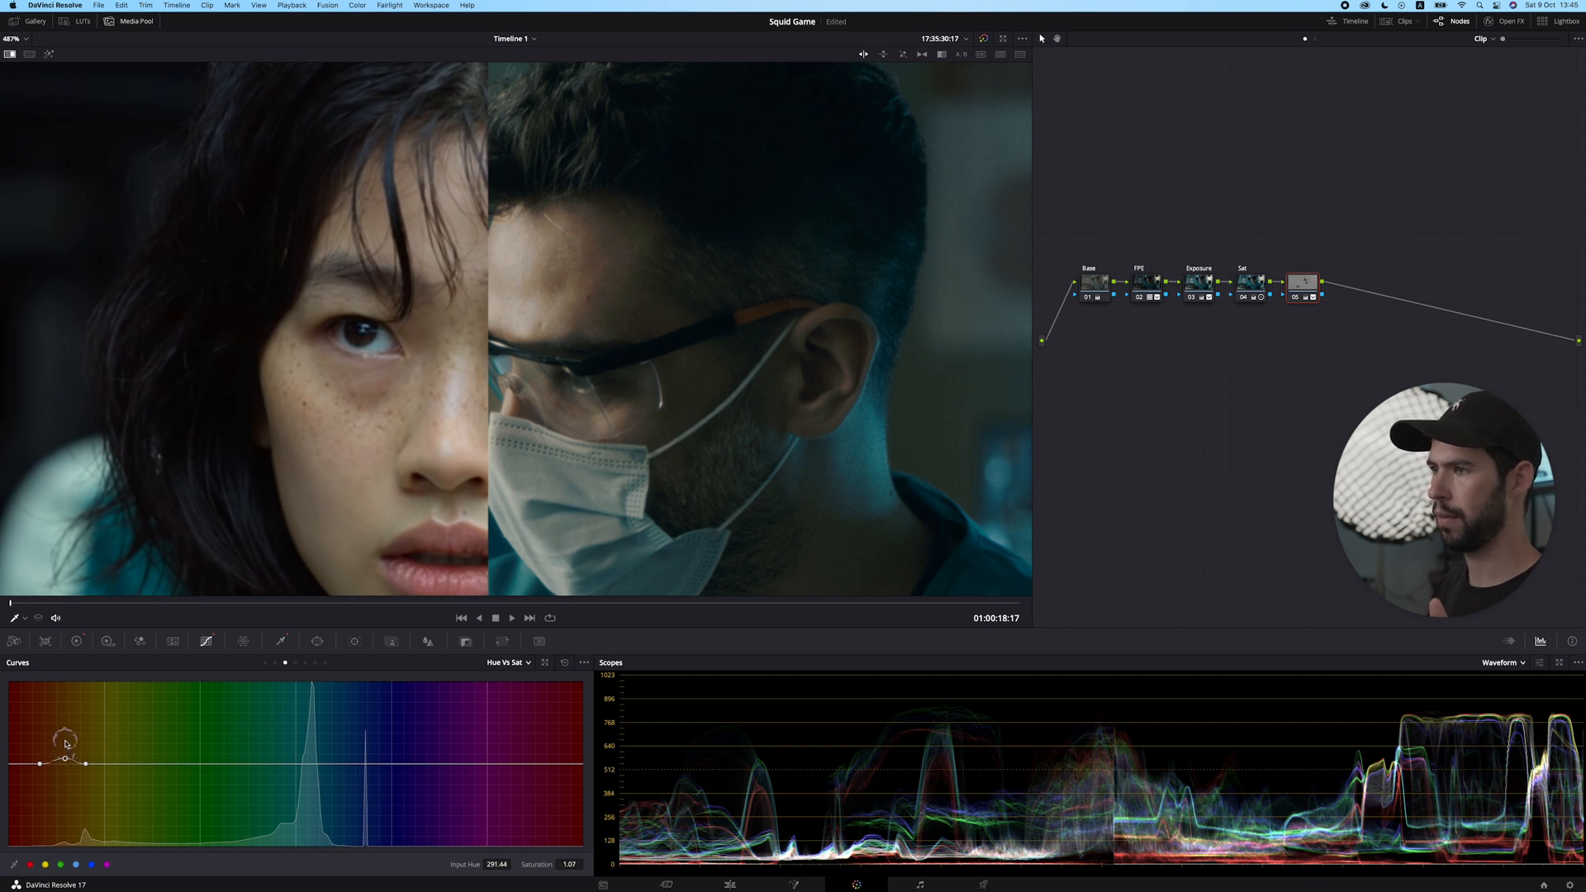
drag(37, 743, 65, 766)
text(Skin)
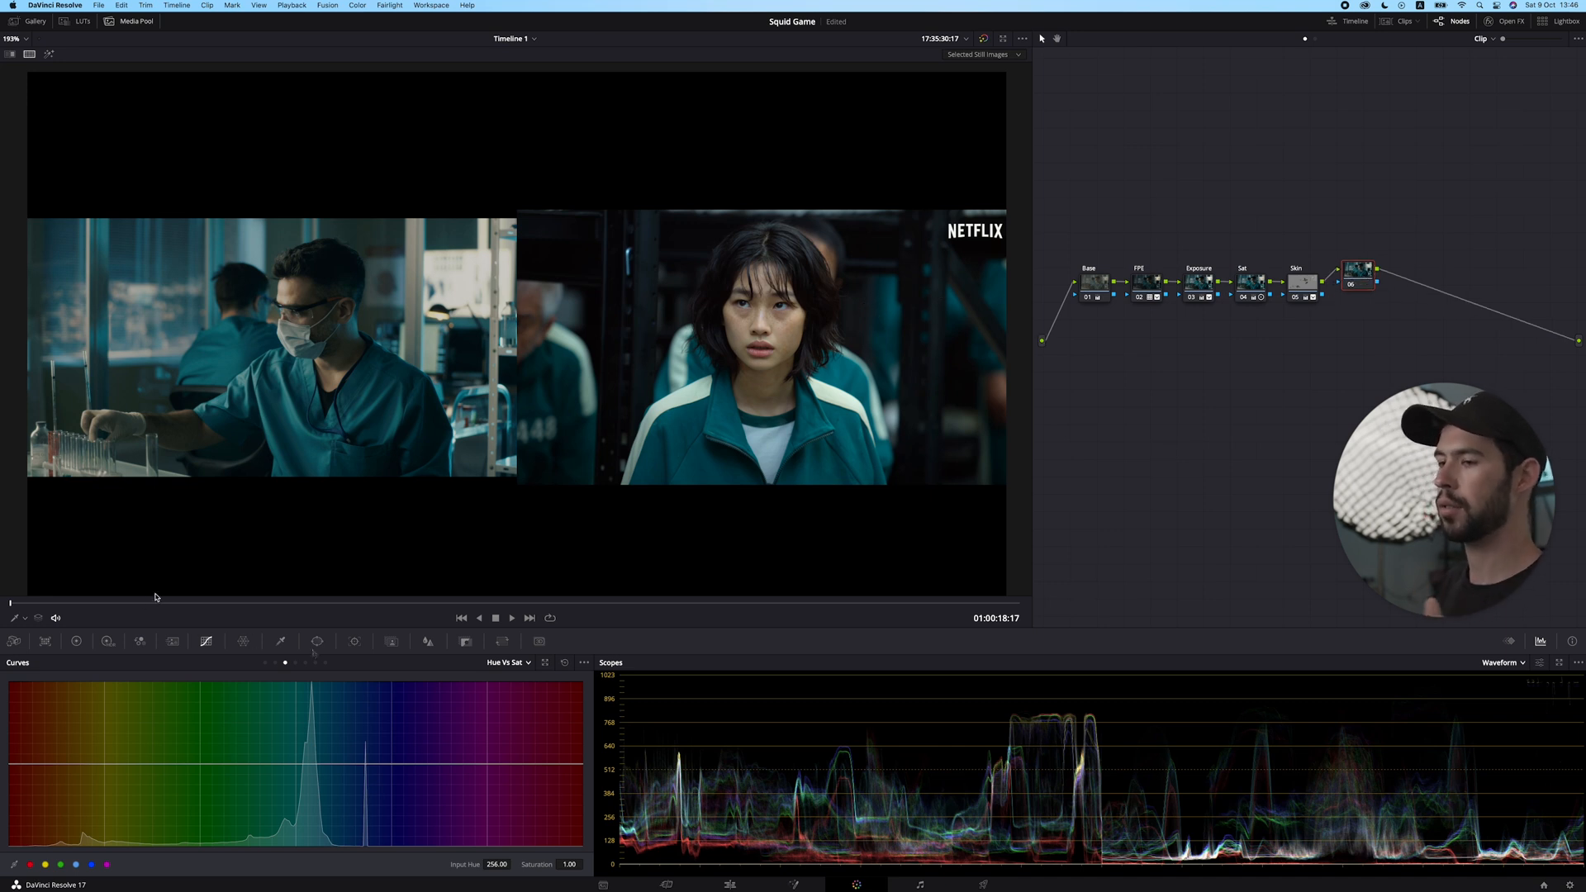
Add an inverted Circle power window to node 06 and pull its curve down to darken
click(317, 640)
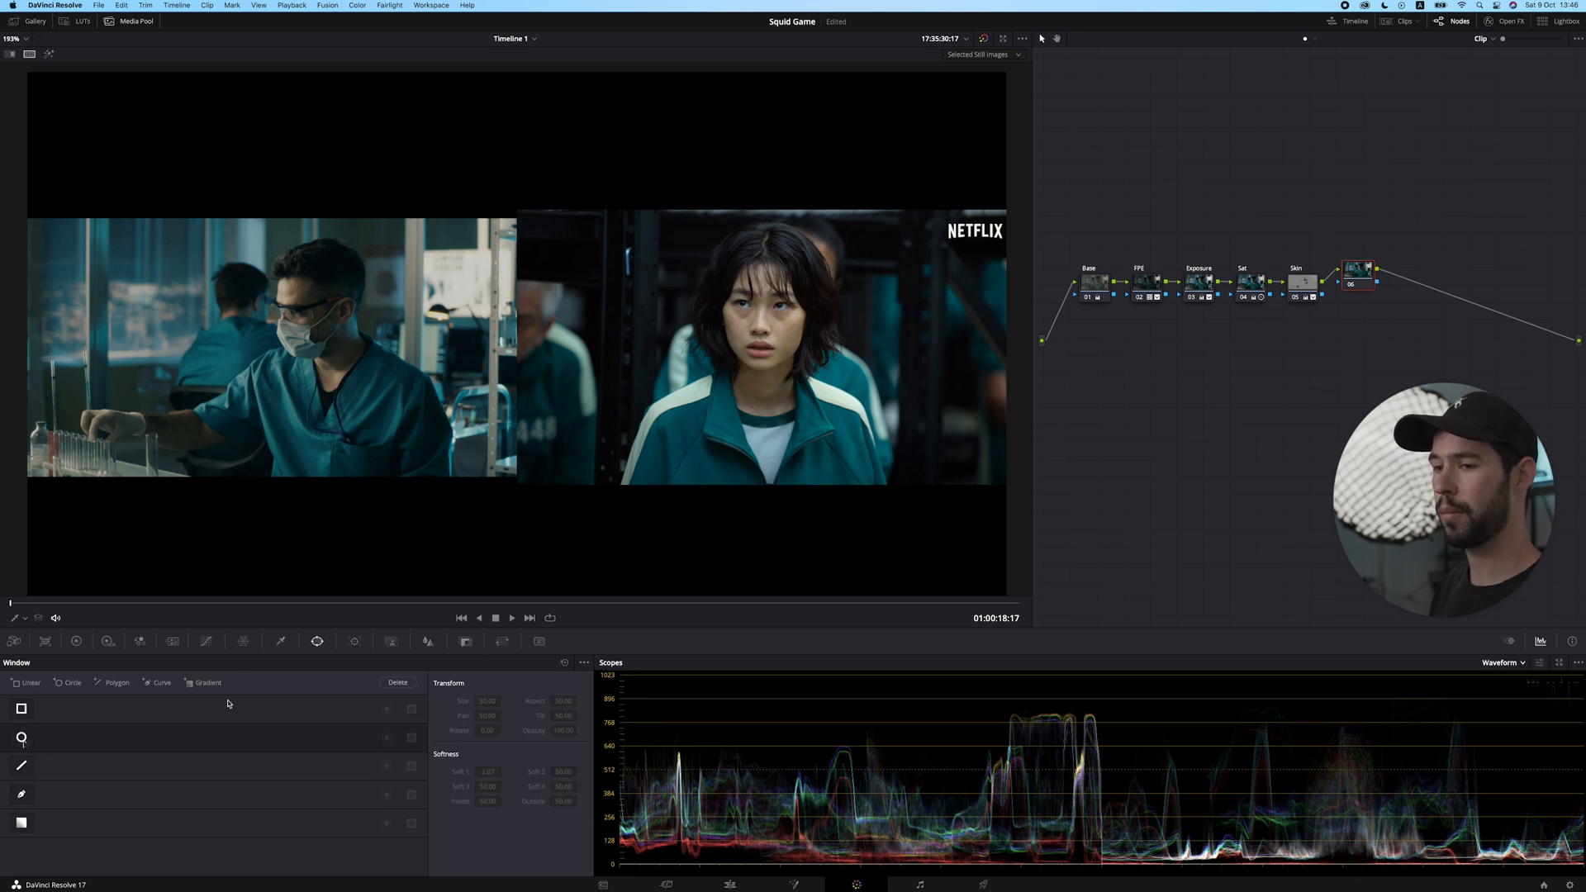
click(20, 735)
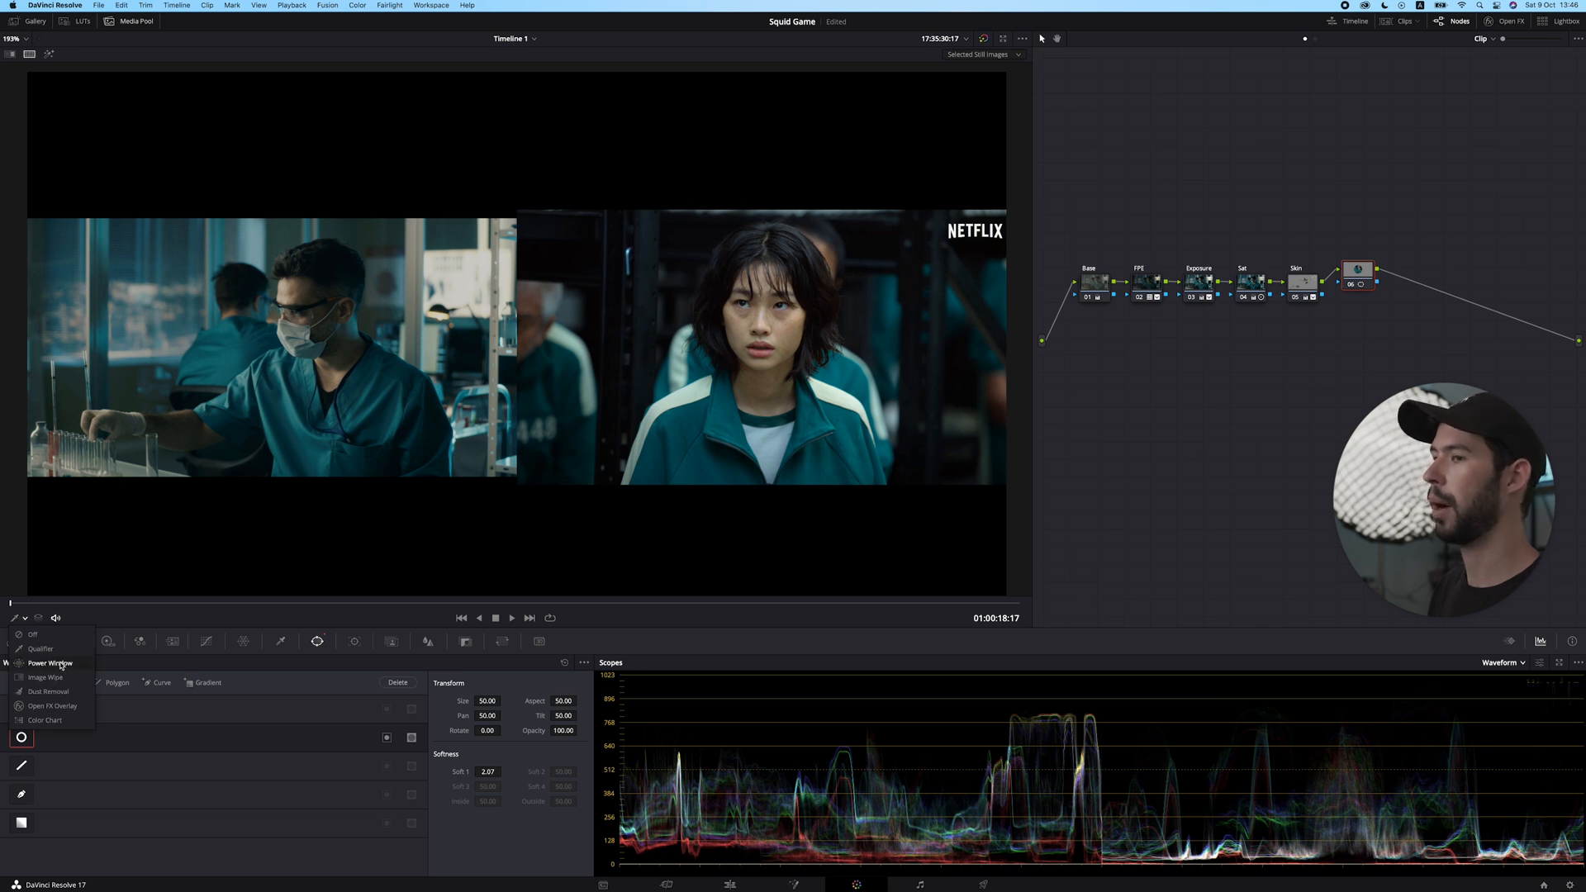
click(49, 663)
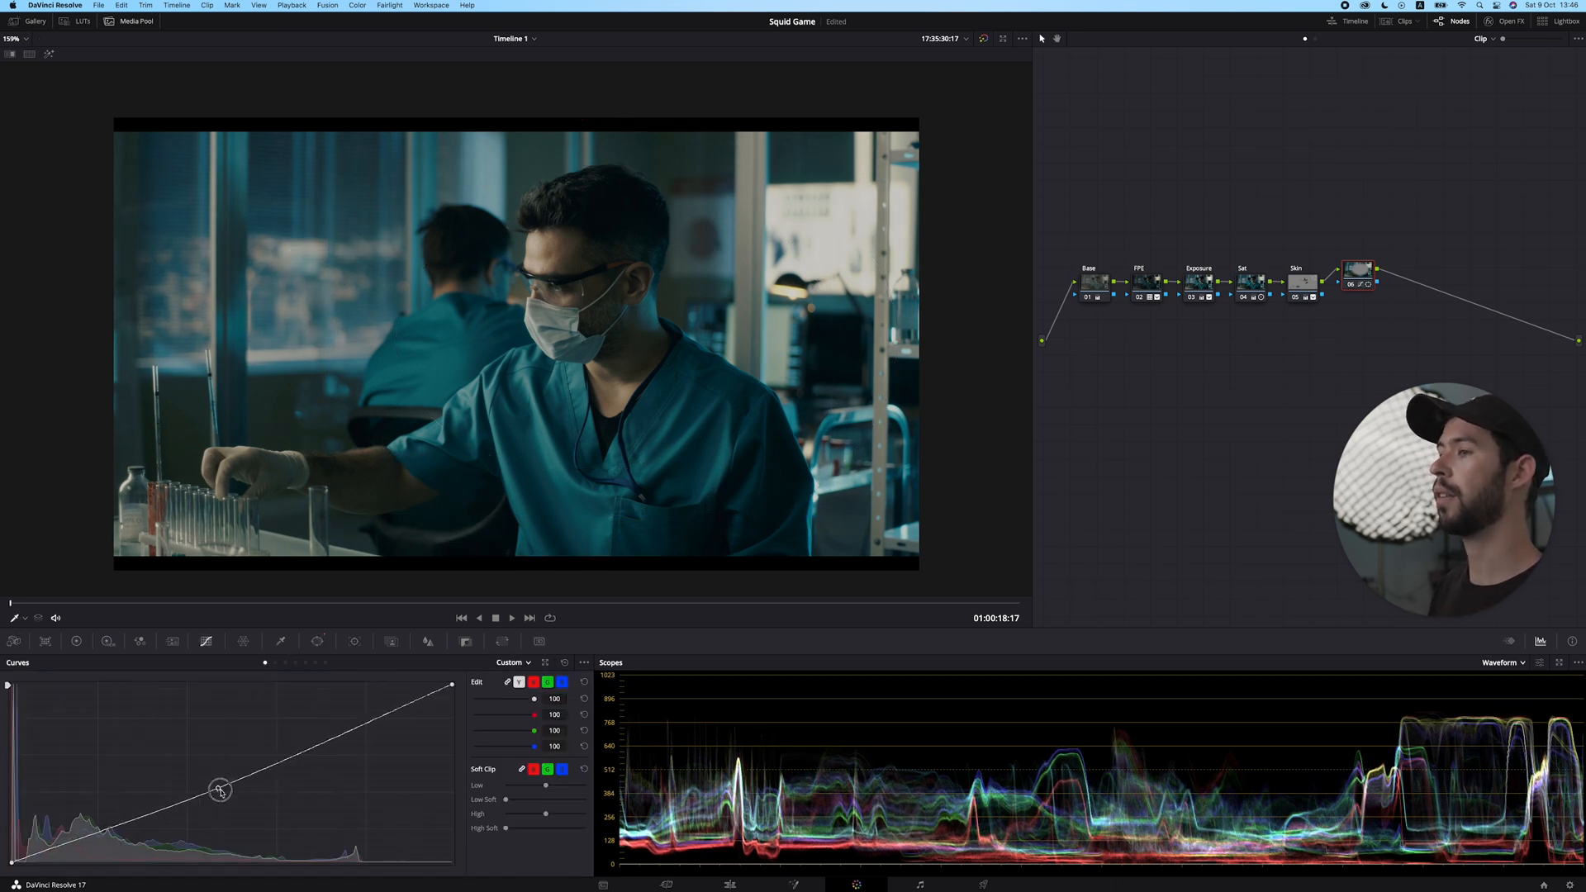
drag(220, 789, 231, 801)
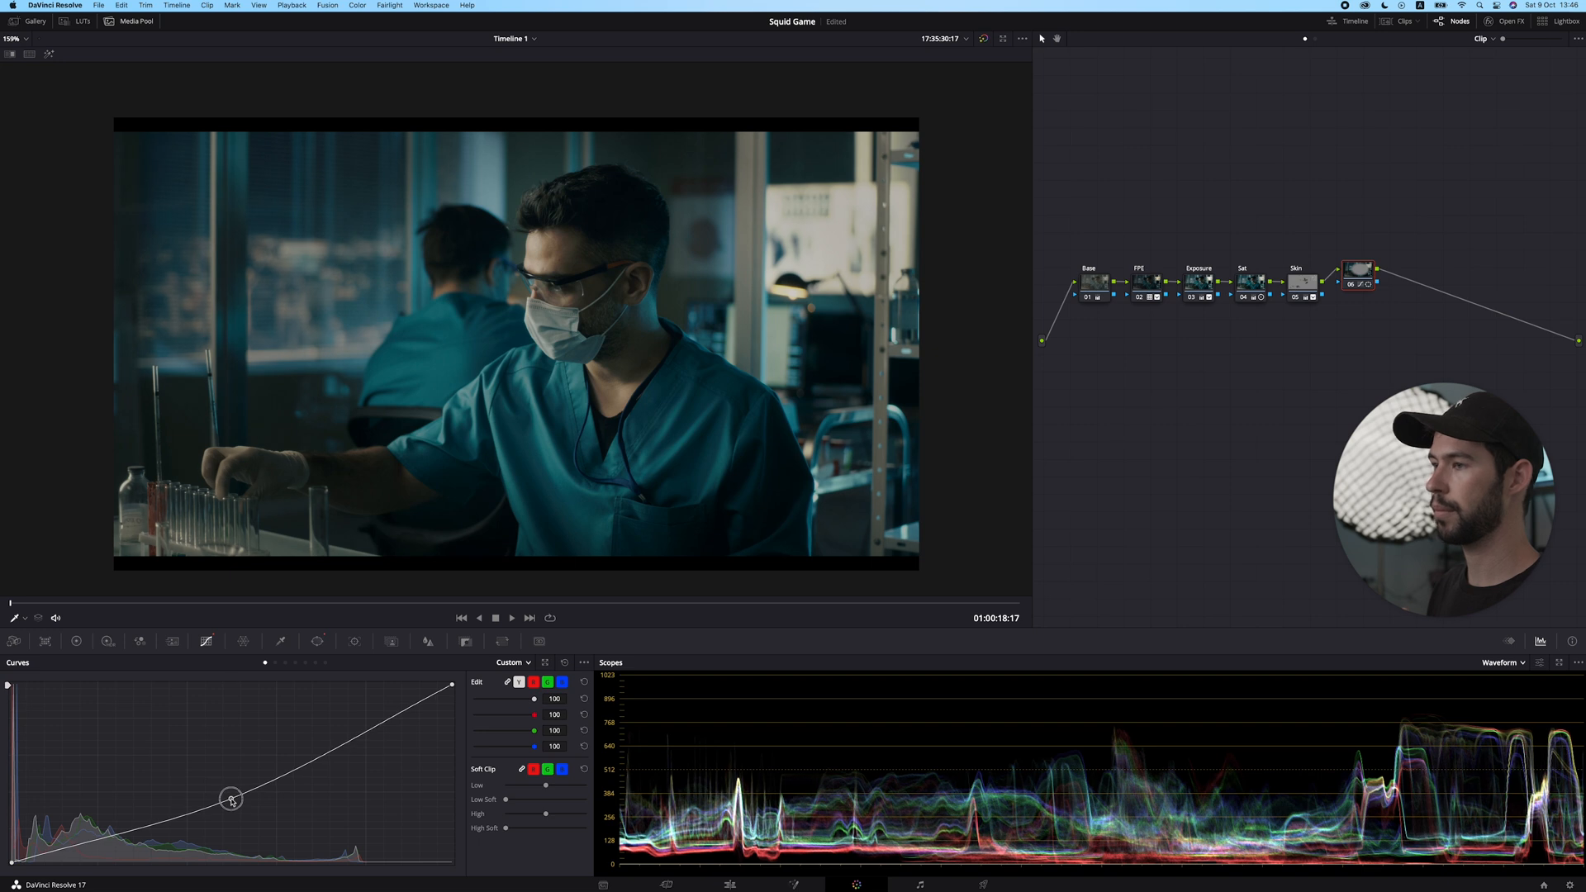
drag(230, 798, 226, 779)
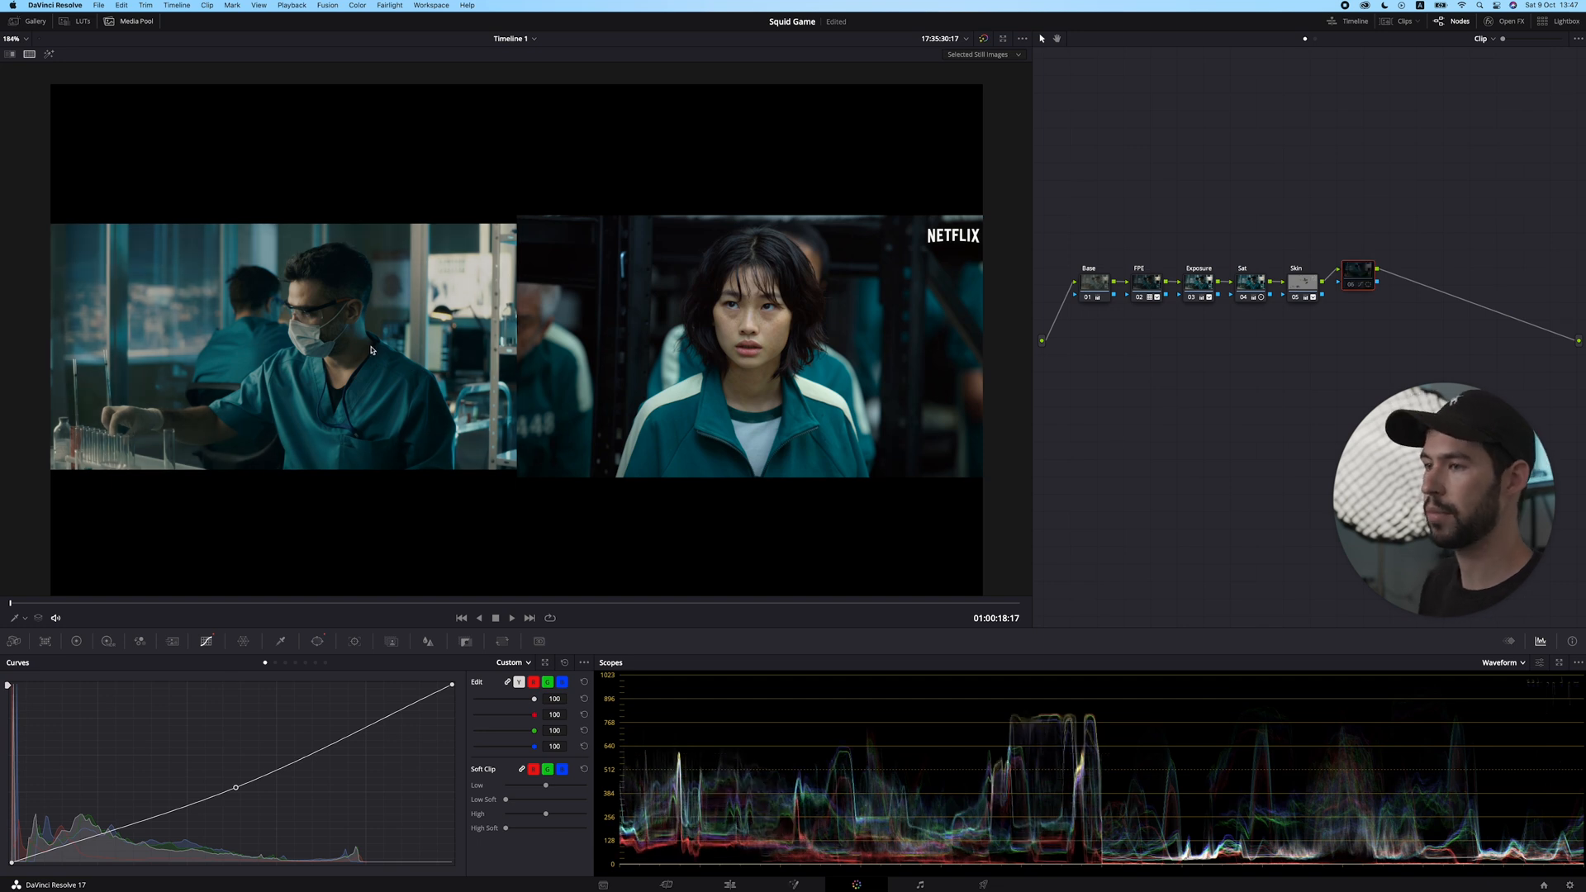
click(317, 641)
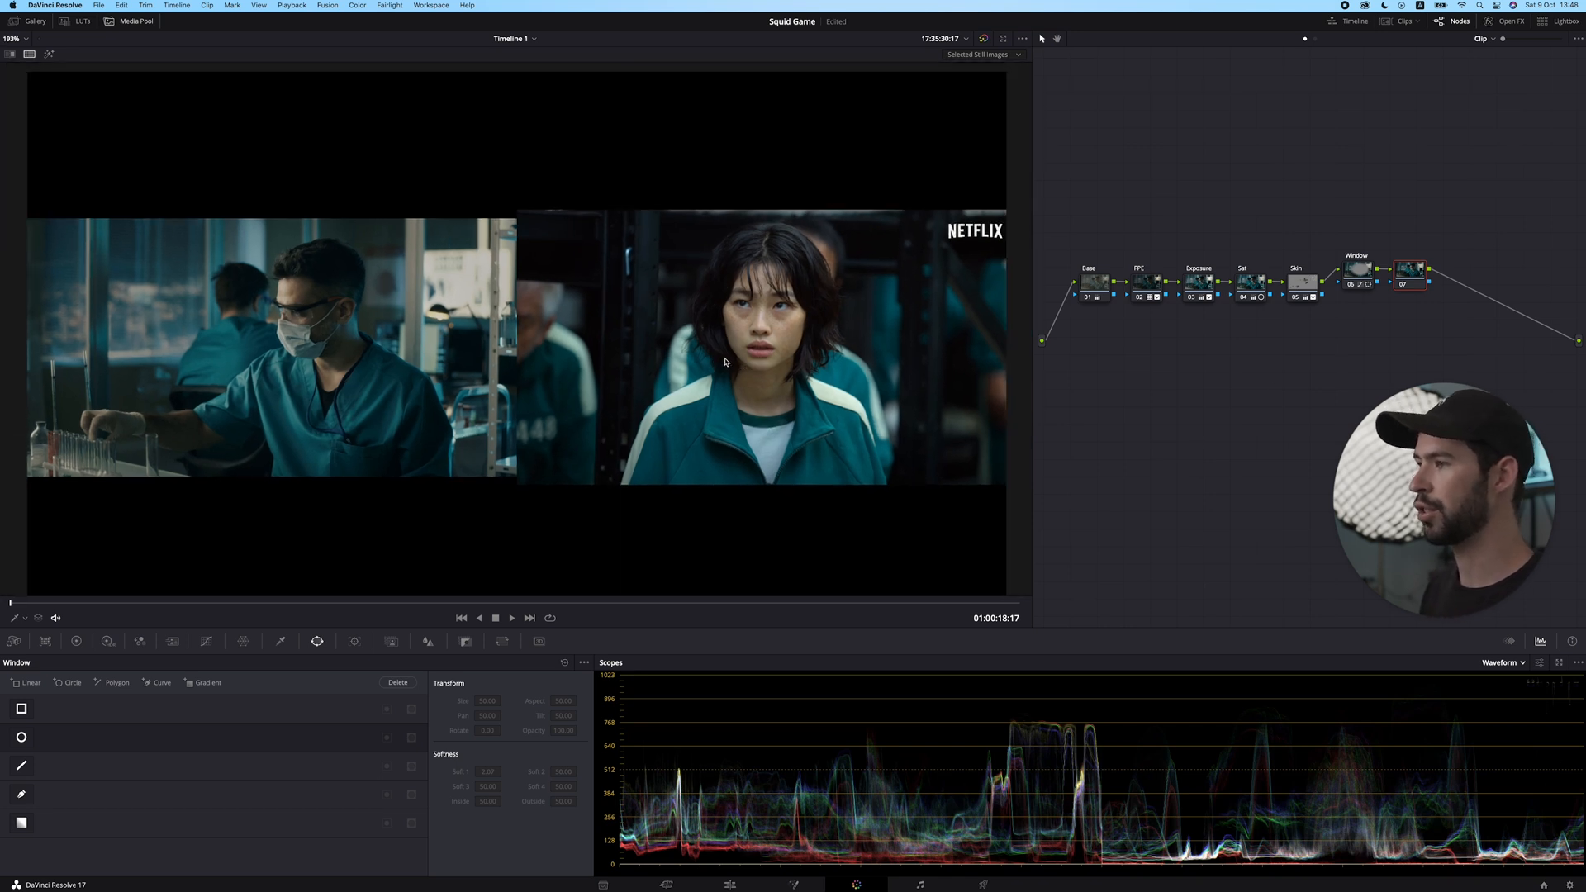
mouse_move(789, 364)
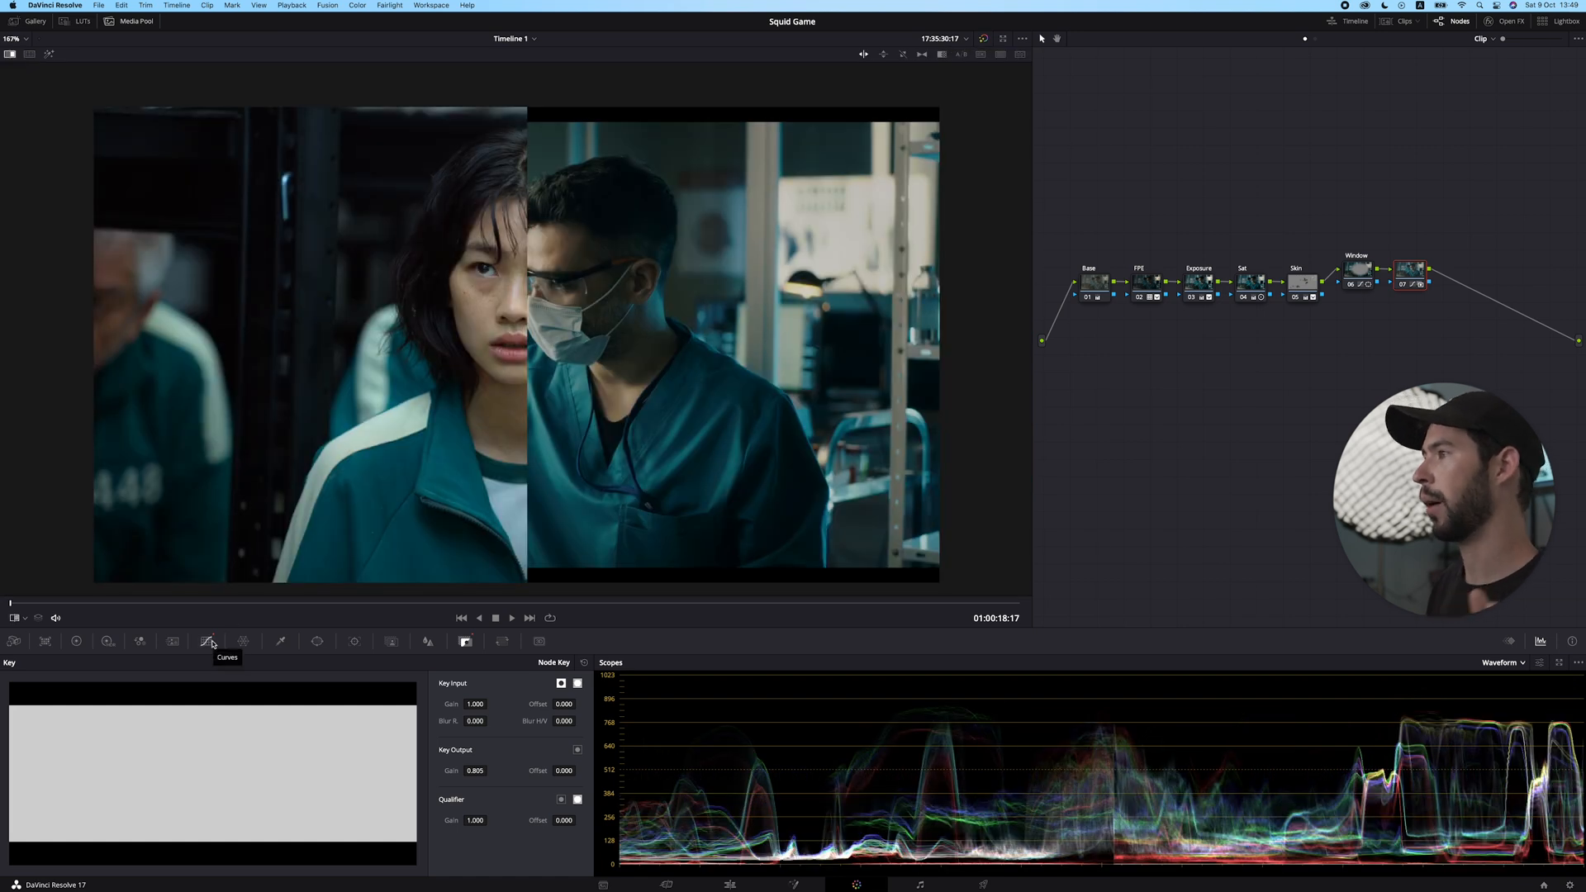
Open node 07's Curves and add a point toward an S-shaped contrast curve
click(206, 641)
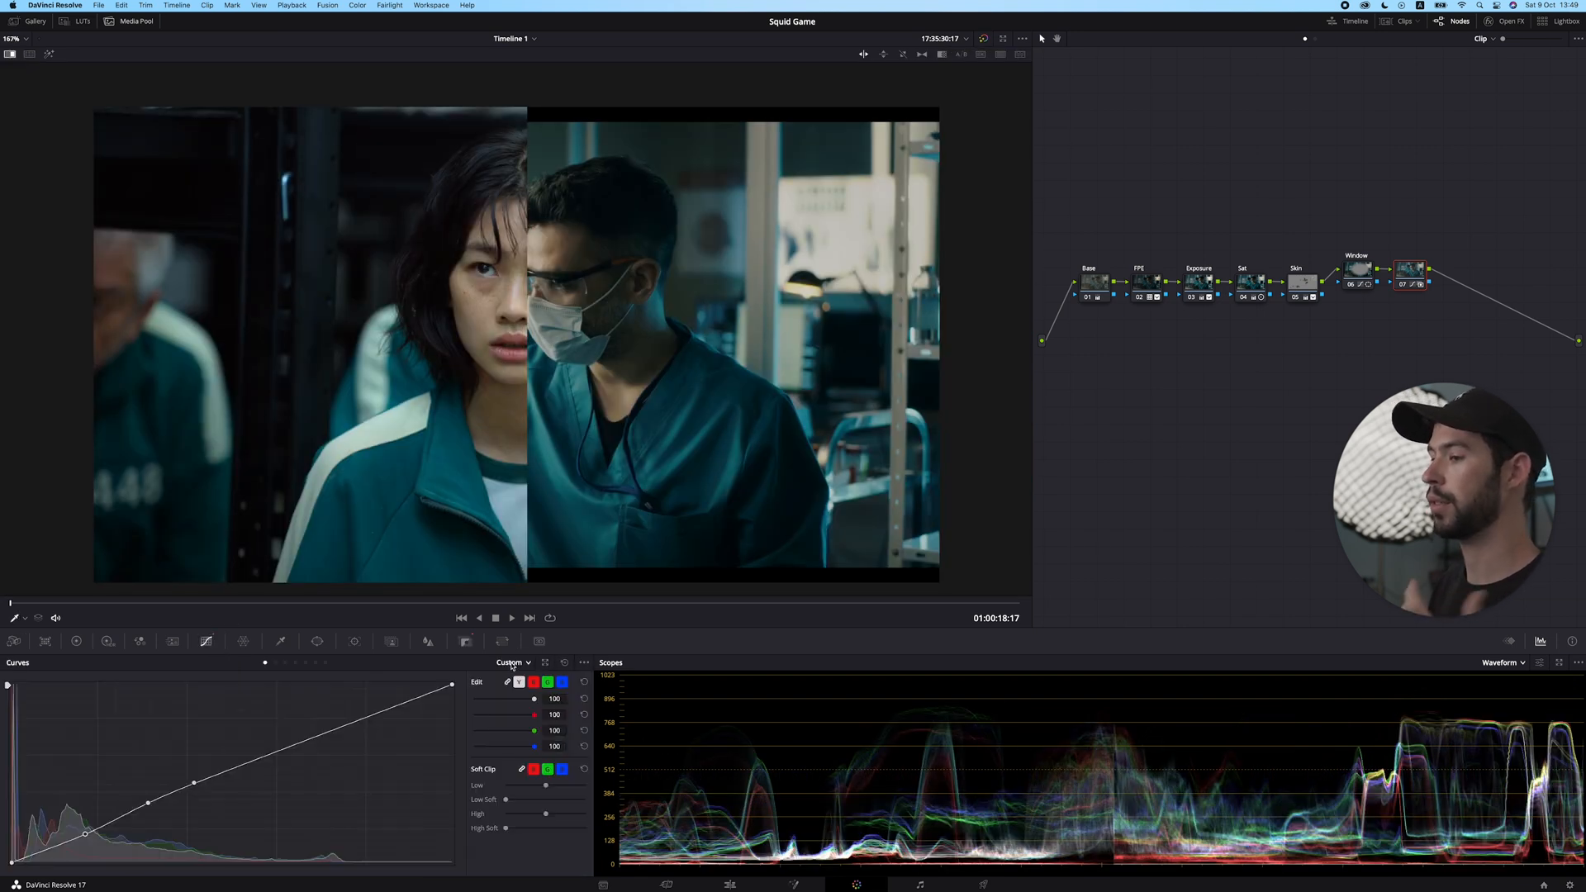
click(512, 662)
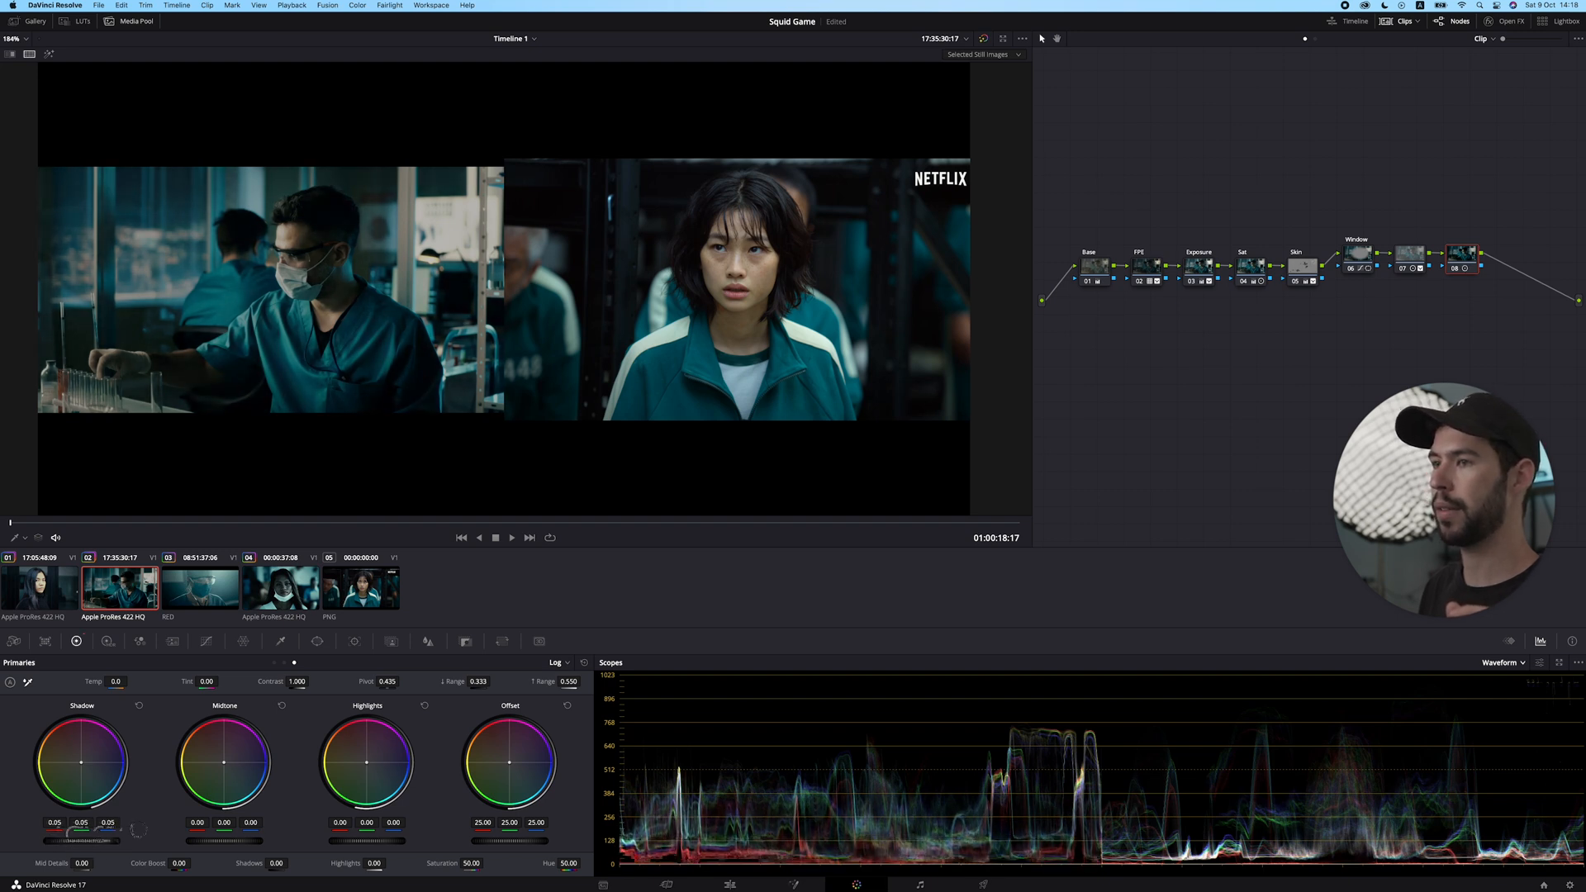
Drag node 08's Shadow master wheel down to about -0.04
drag(81, 839, 63, 842)
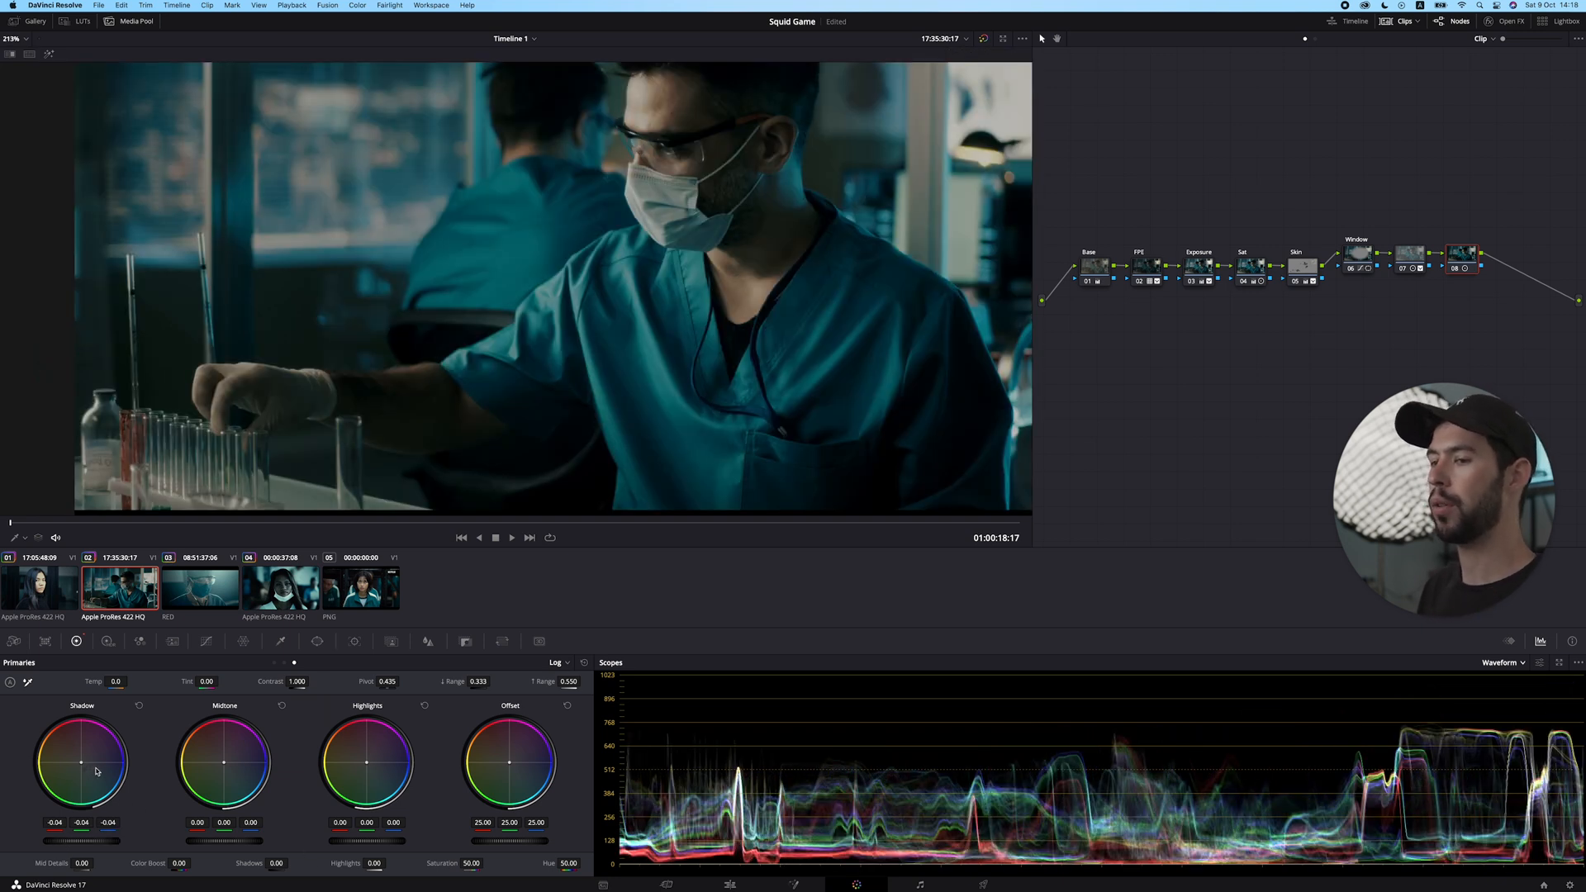
click(558, 663)
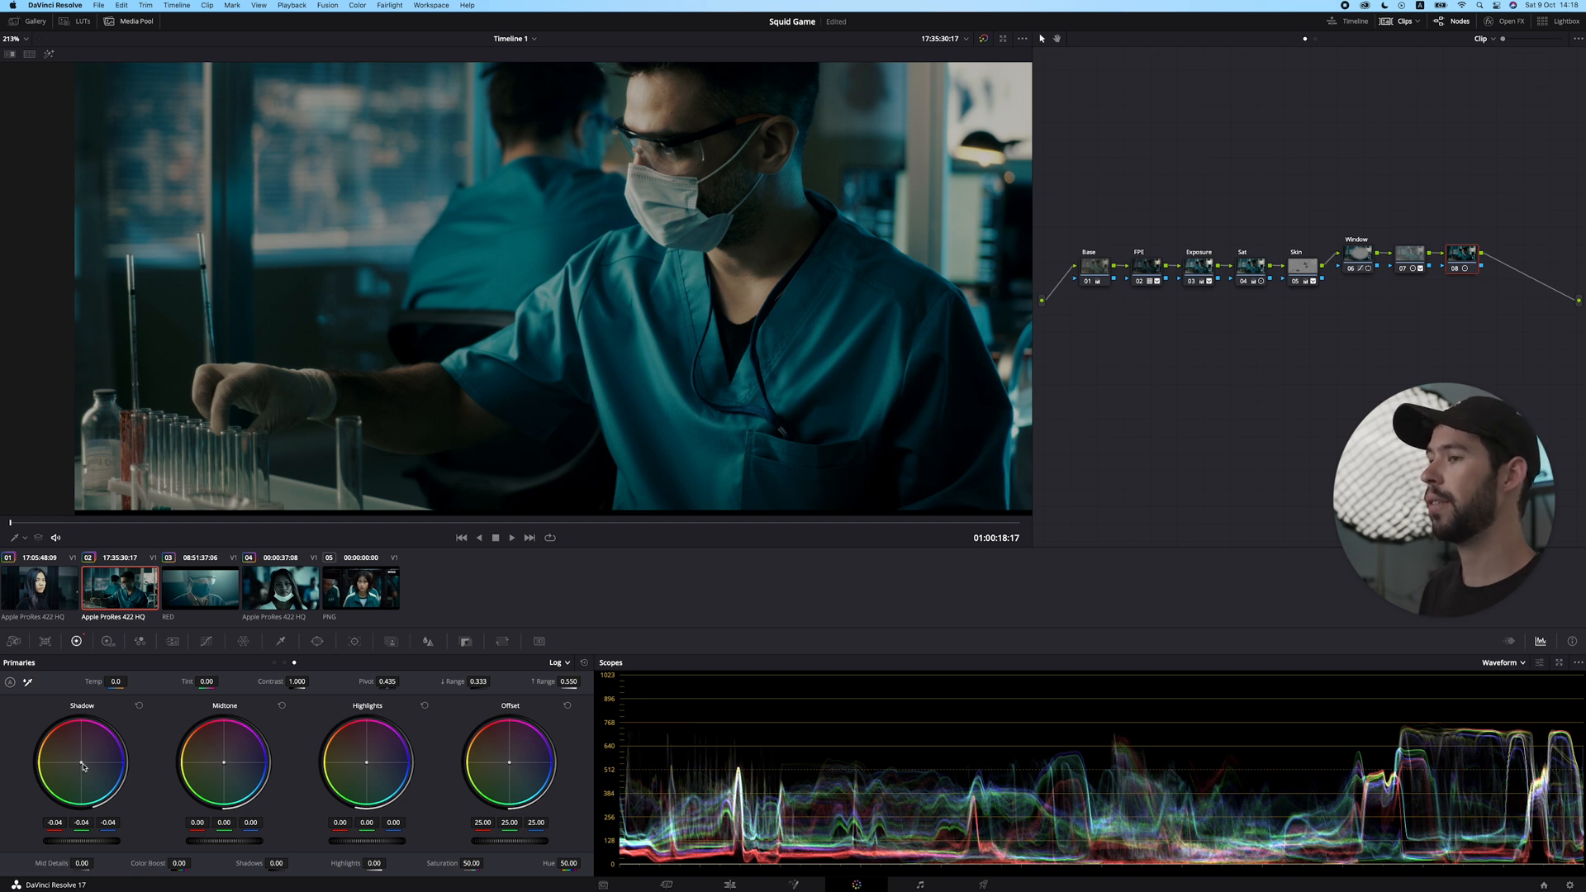
mouse_move(347, 420)
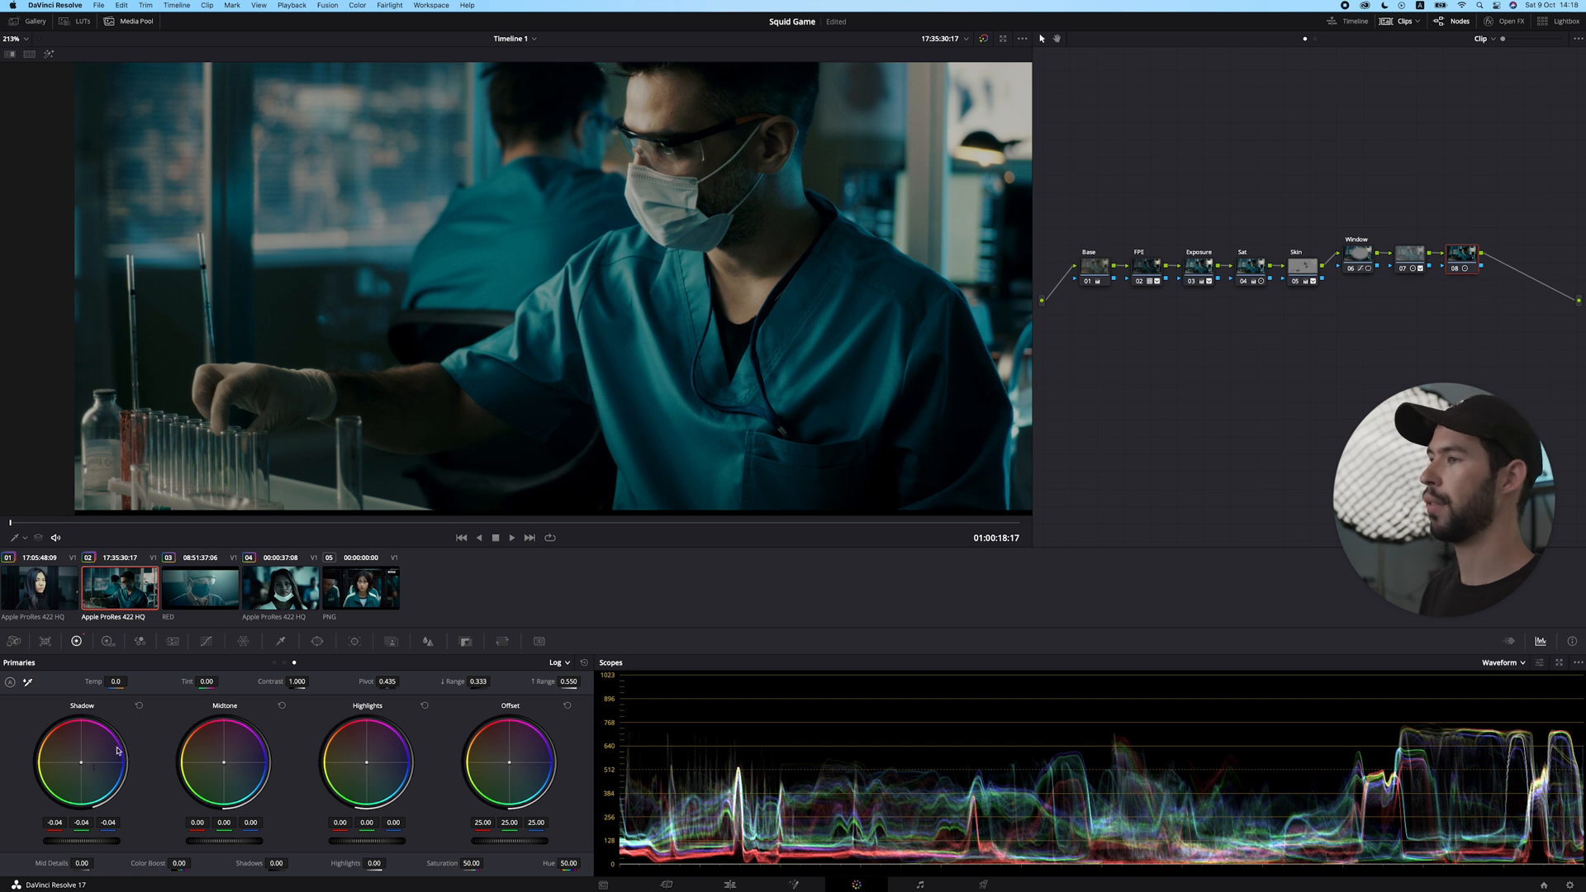
mouse_move(319, 406)
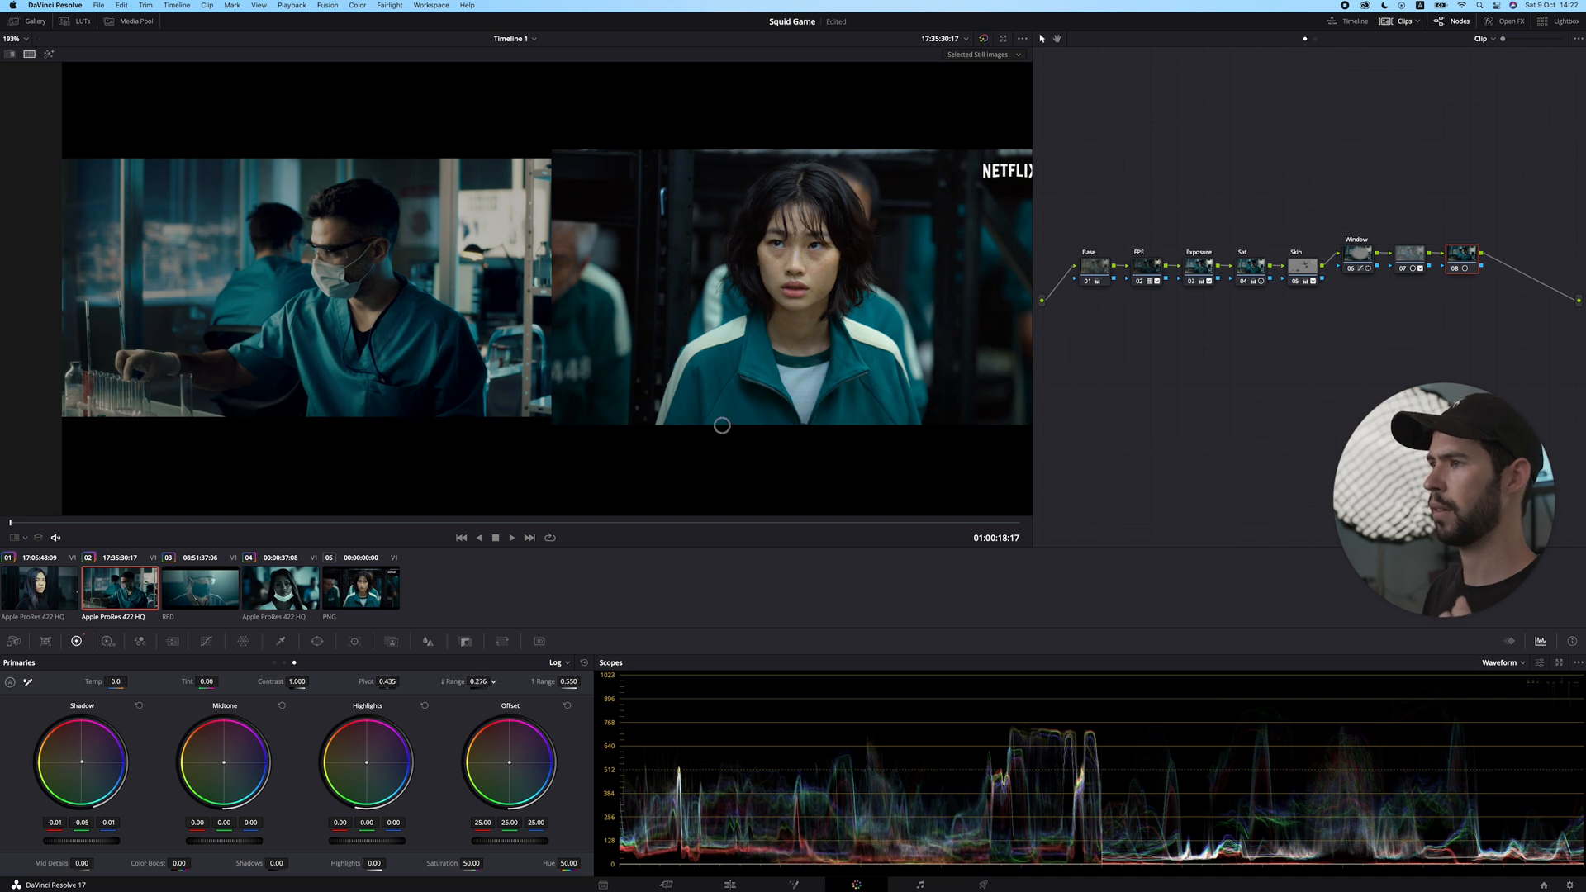
Nudge the Shadow colour wheel puck away from green toward red/magenta and fine-tune it
drag(76, 758, 74, 745)
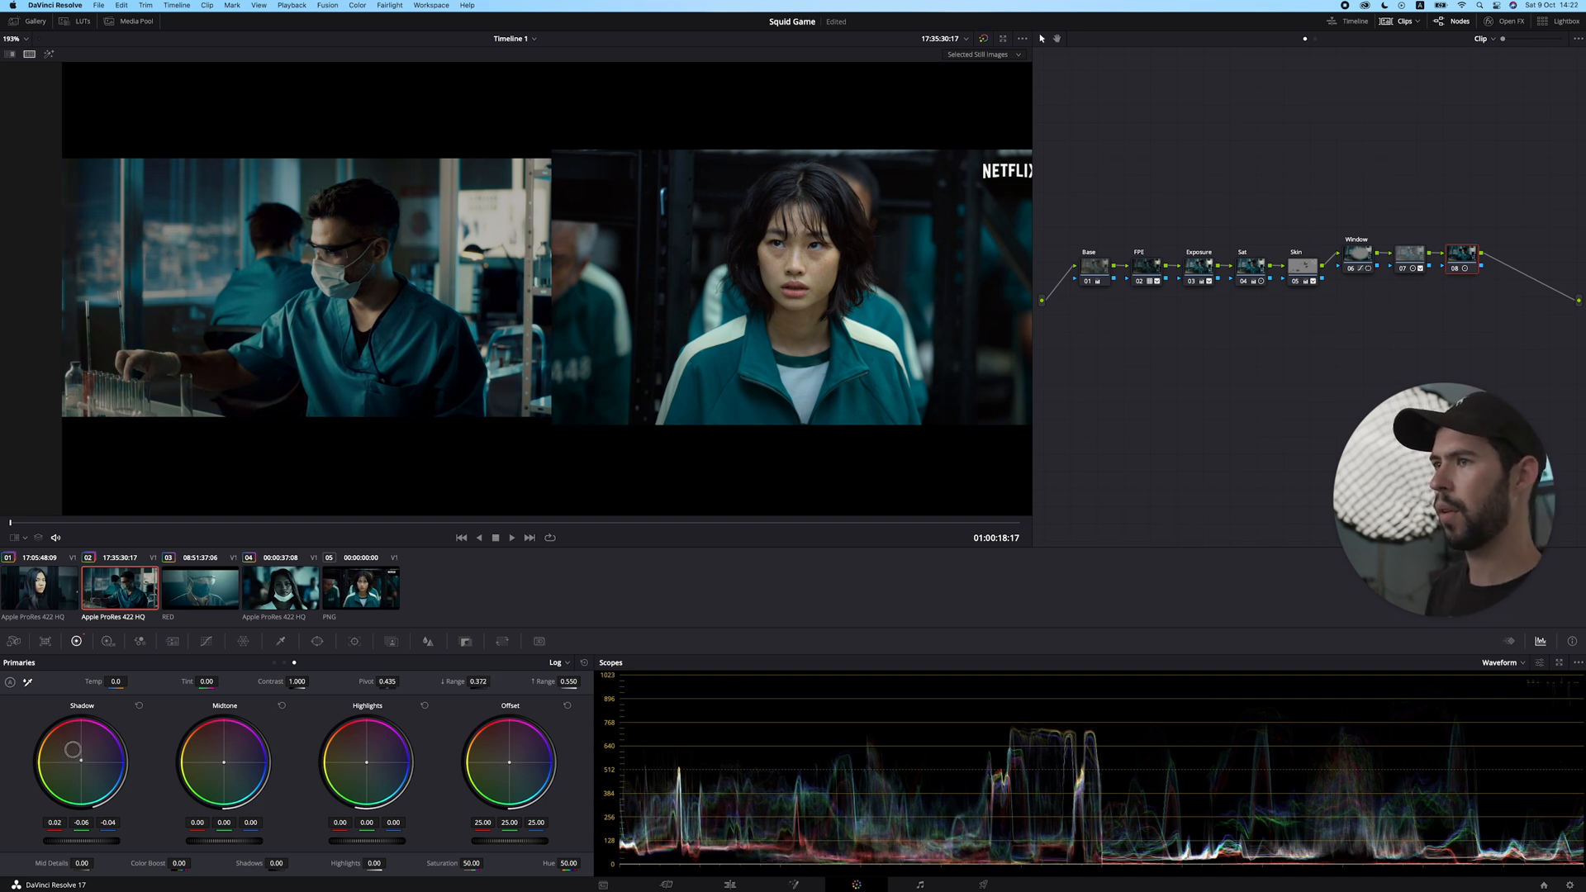
drag(81, 748, 81, 763)
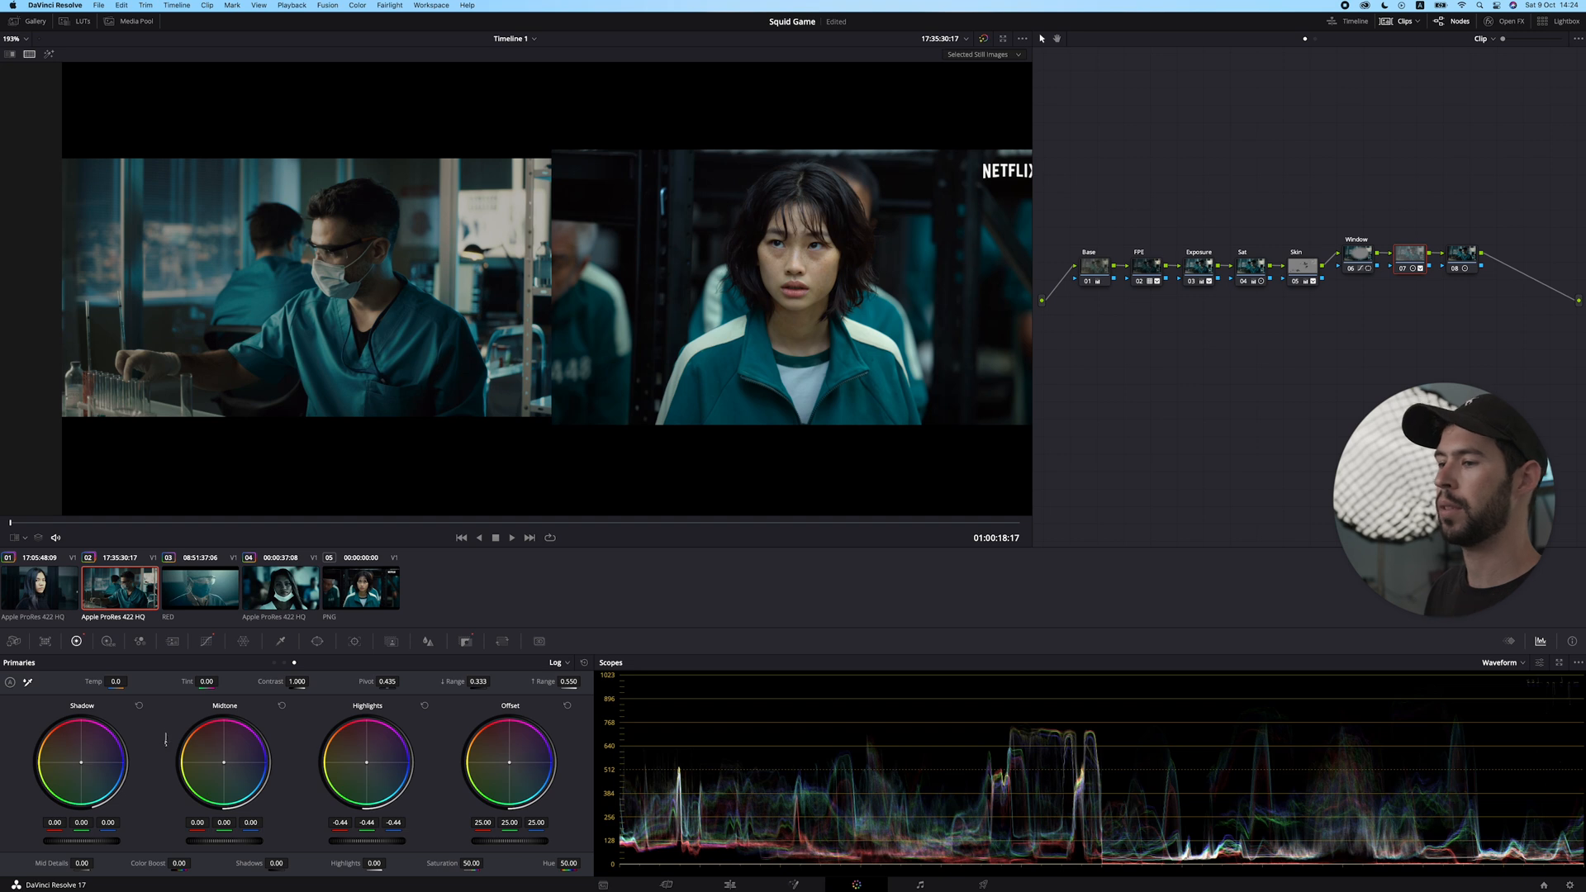
mouse_move(1402, 329)
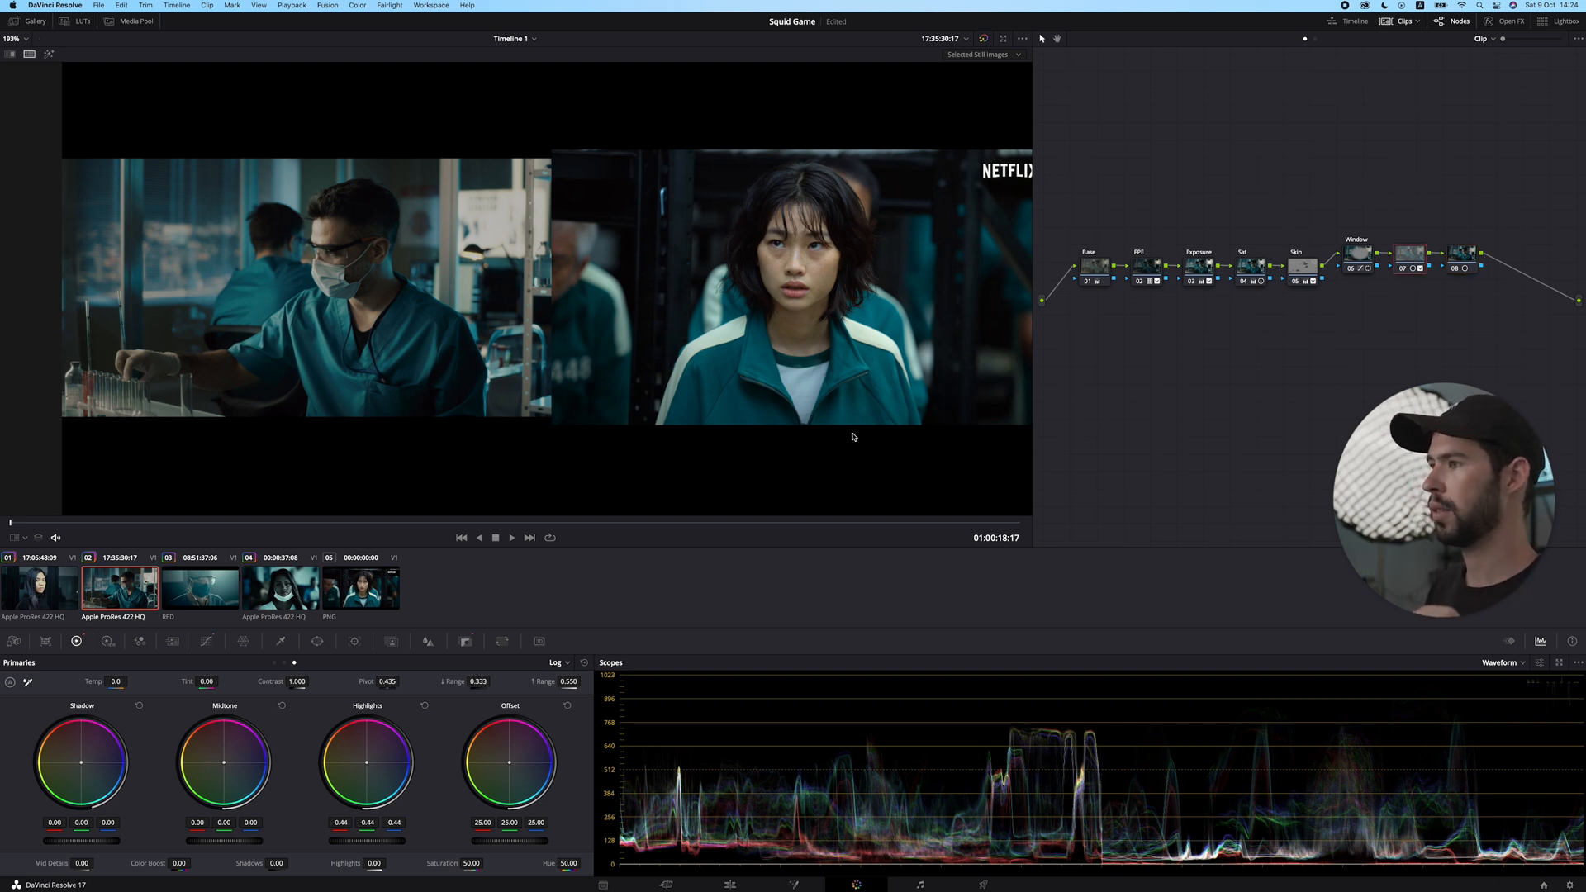
mouse_move(537, 420)
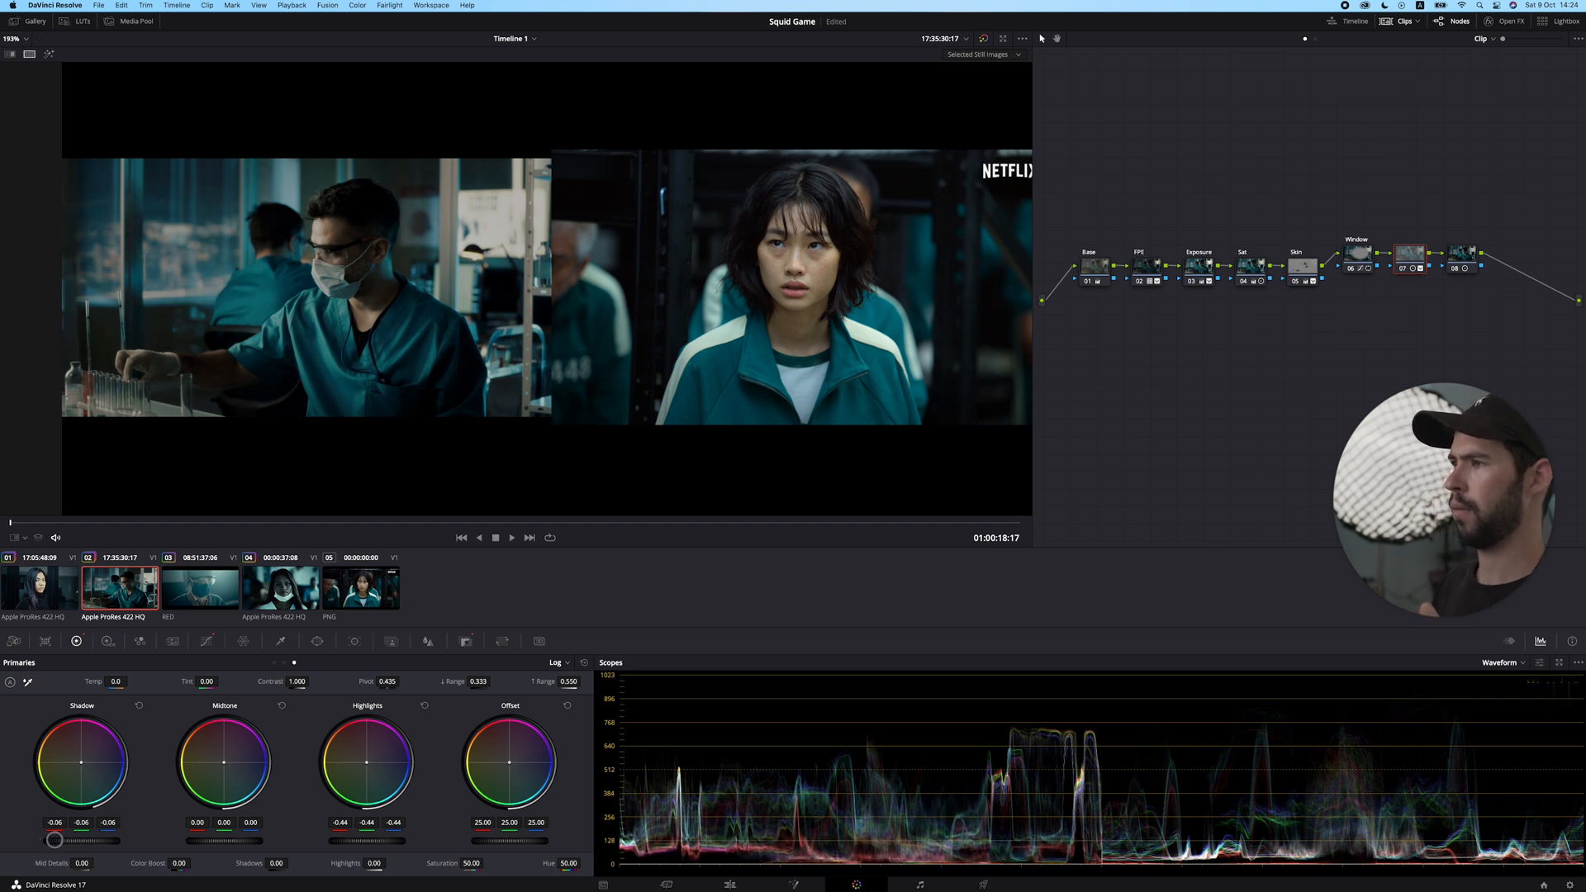
Drag node 07's Shadow master wheel down to about -0.07
drag(56, 839, 55, 841)
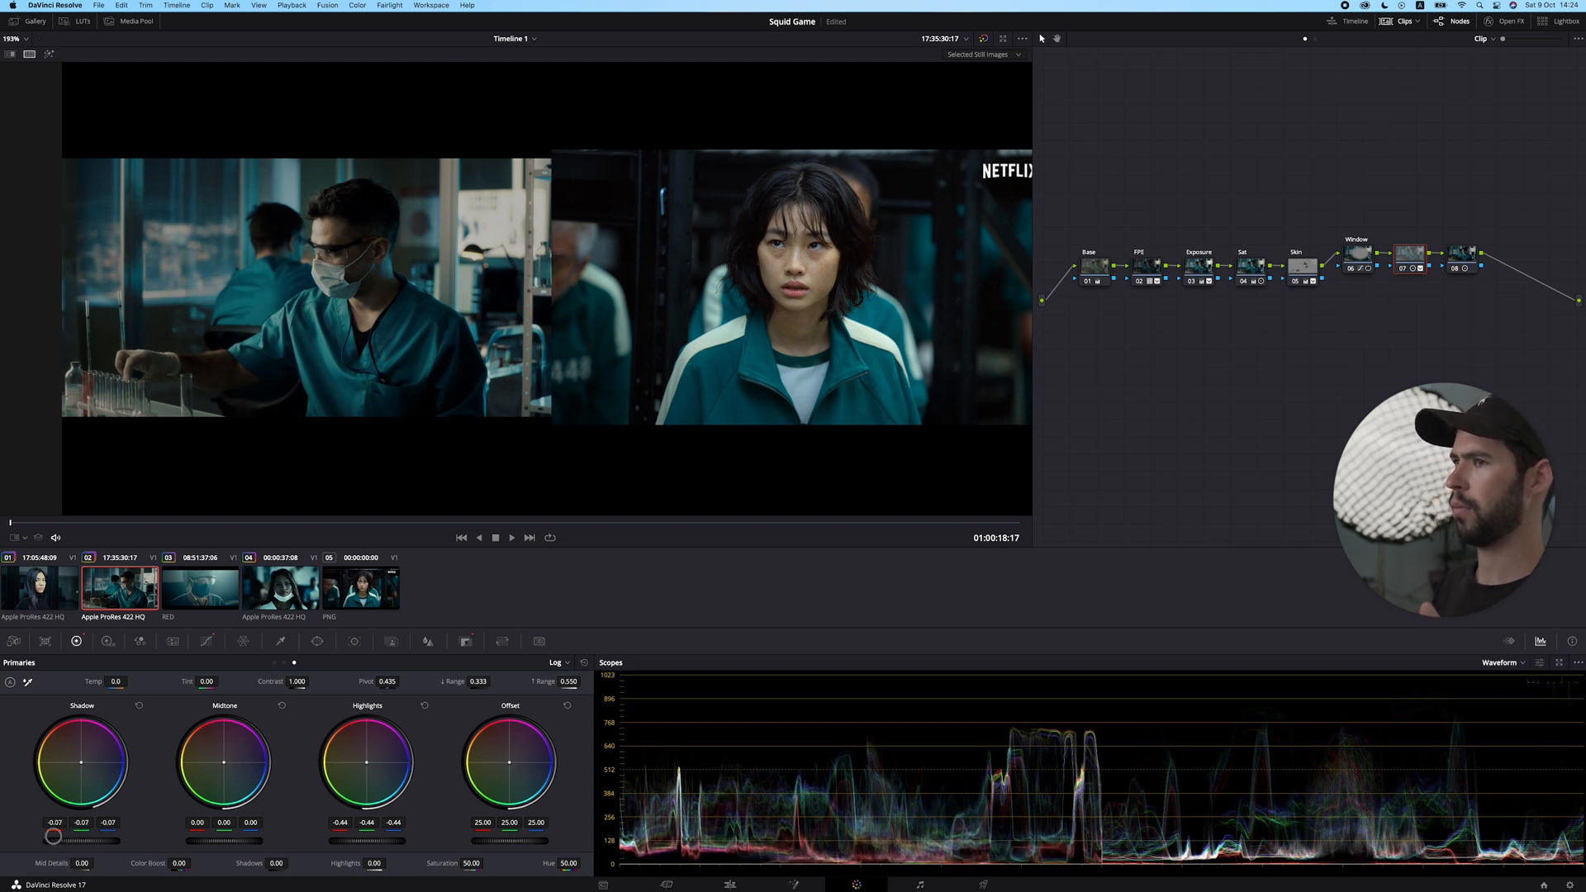